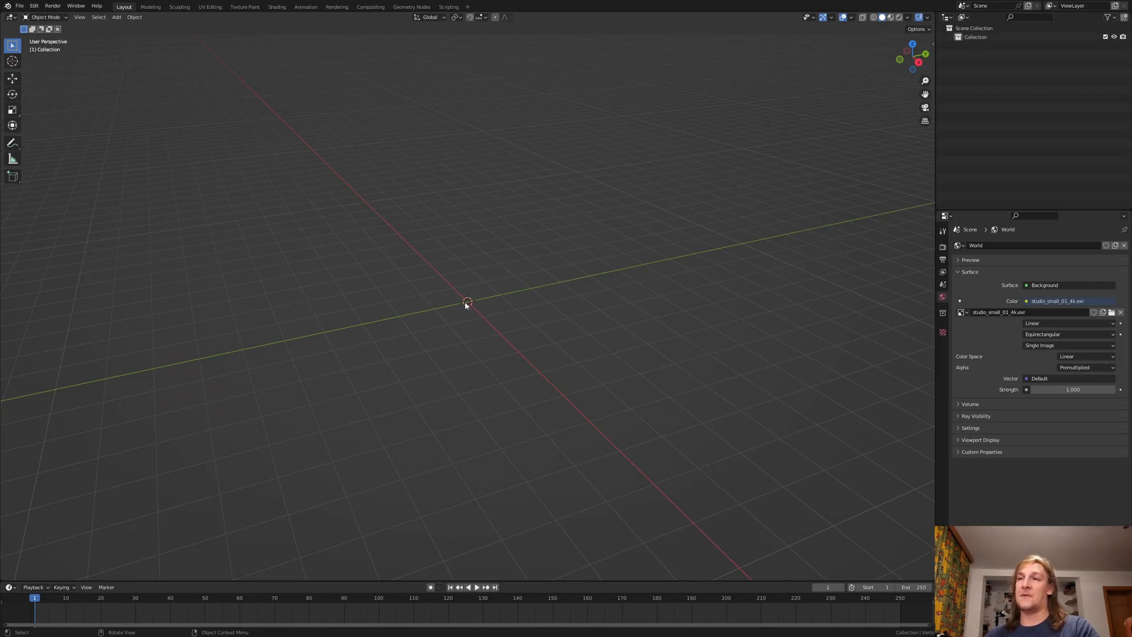
Add a mesh plane to the empty scene.
click(115, 17)
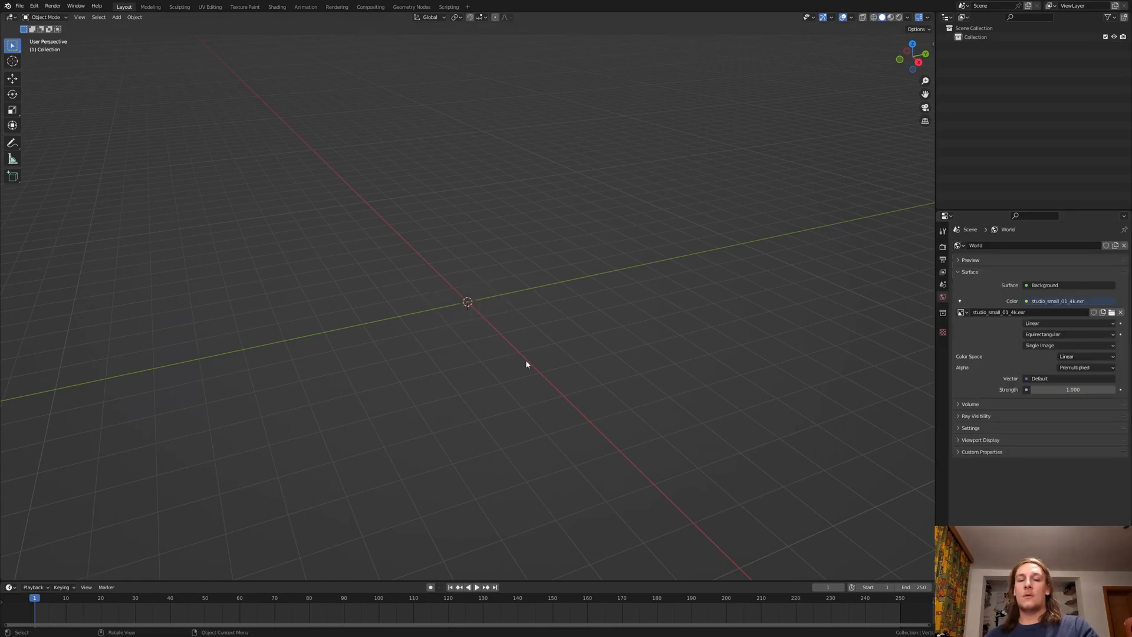
click(116, 17)
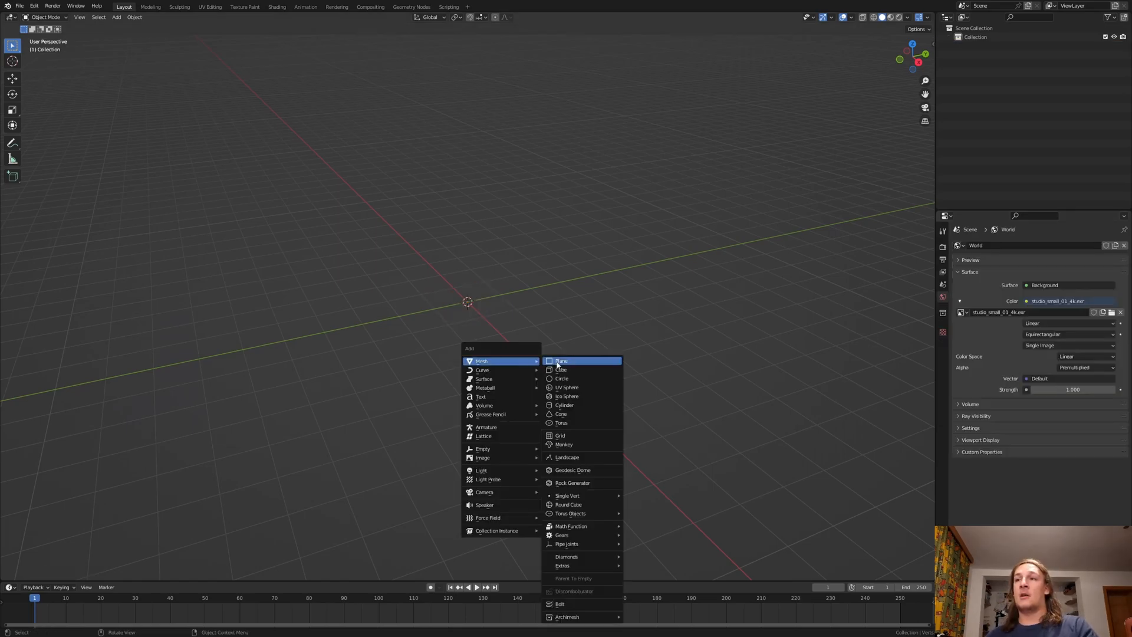
click(561, 361)
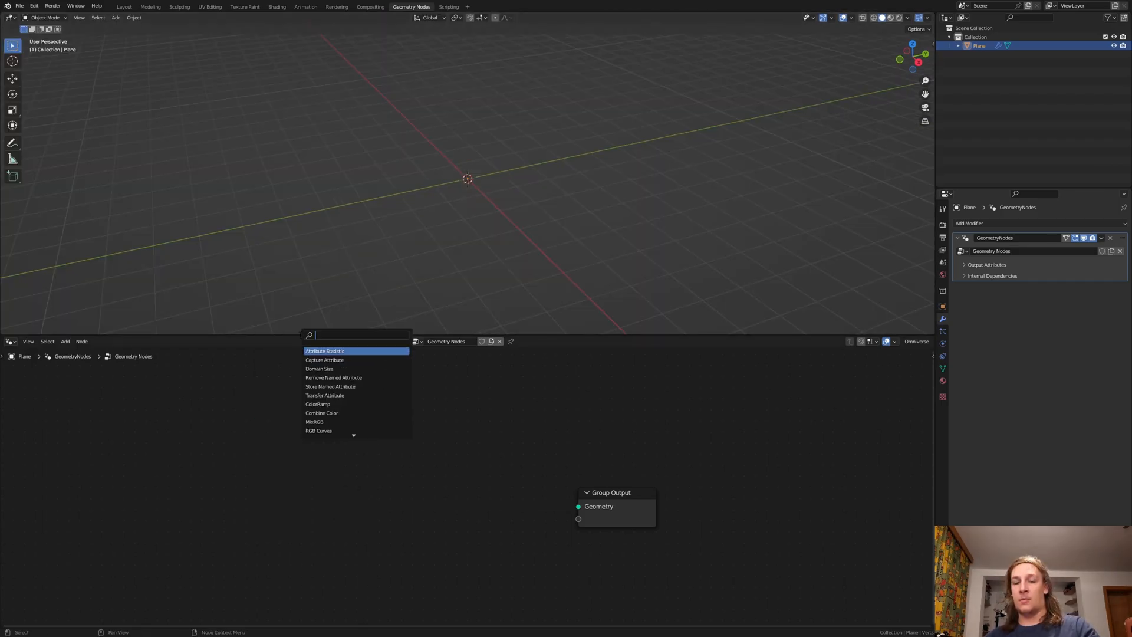
Add Volume Cube, Volume to Mesh and Set Shade Smooth nodes into the geometry node tree.
text(vol)
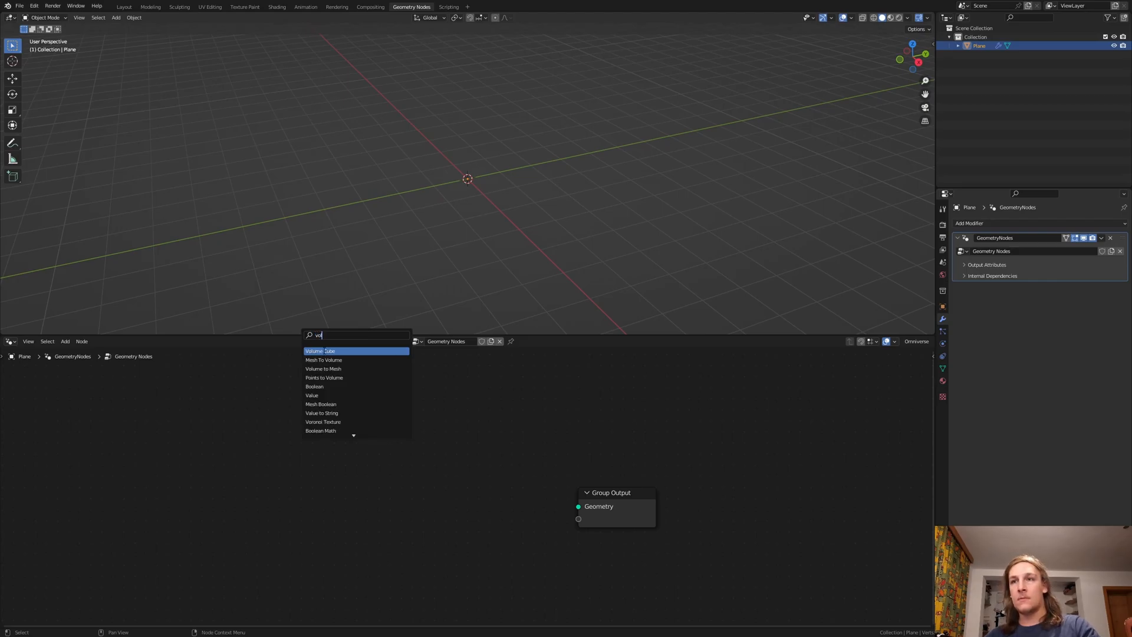
click(320, 352)
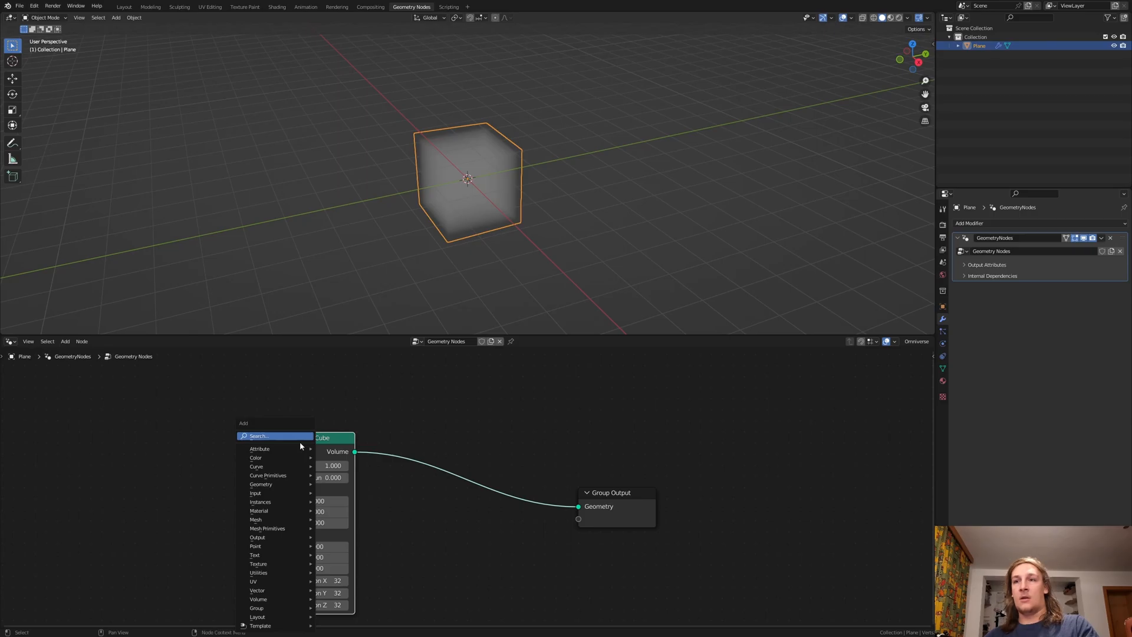
text(vol)
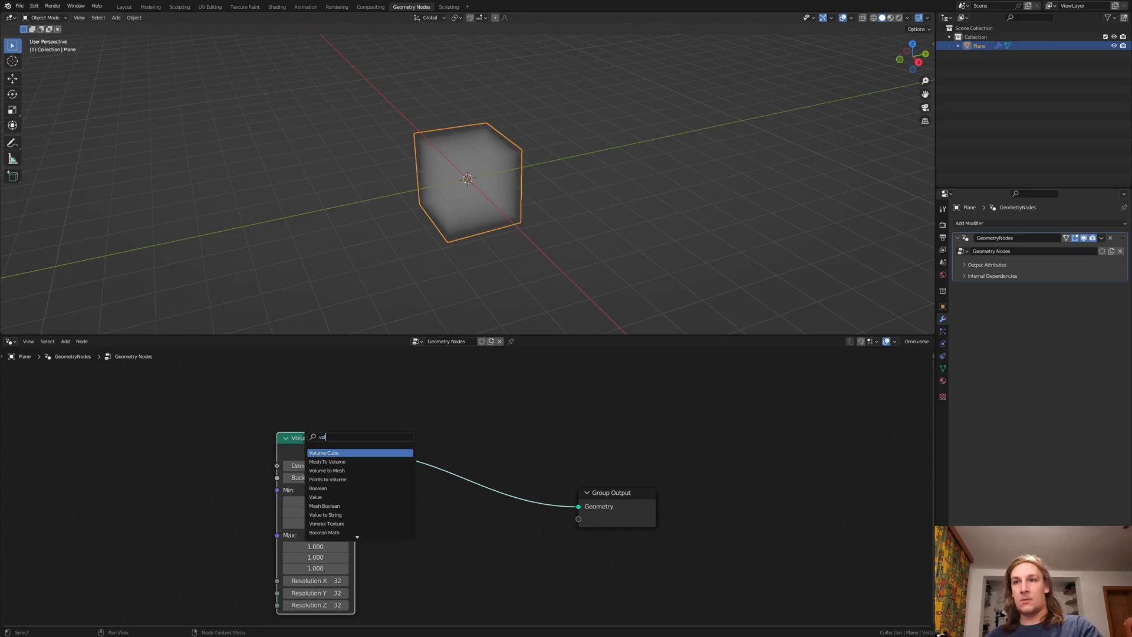
click(325, 470)
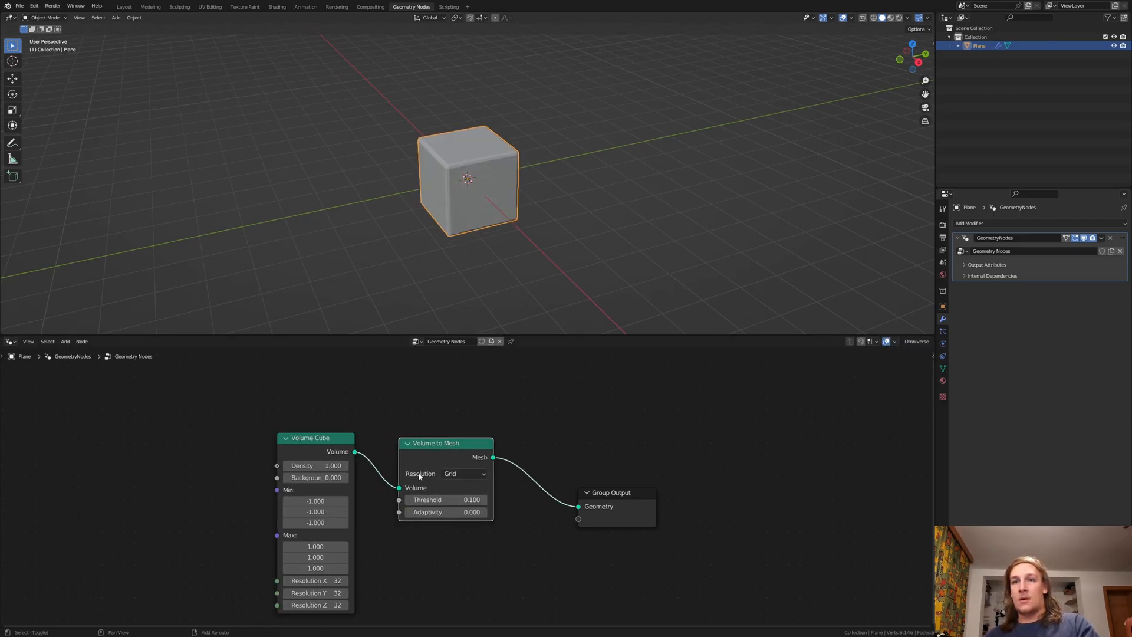
text(set s)
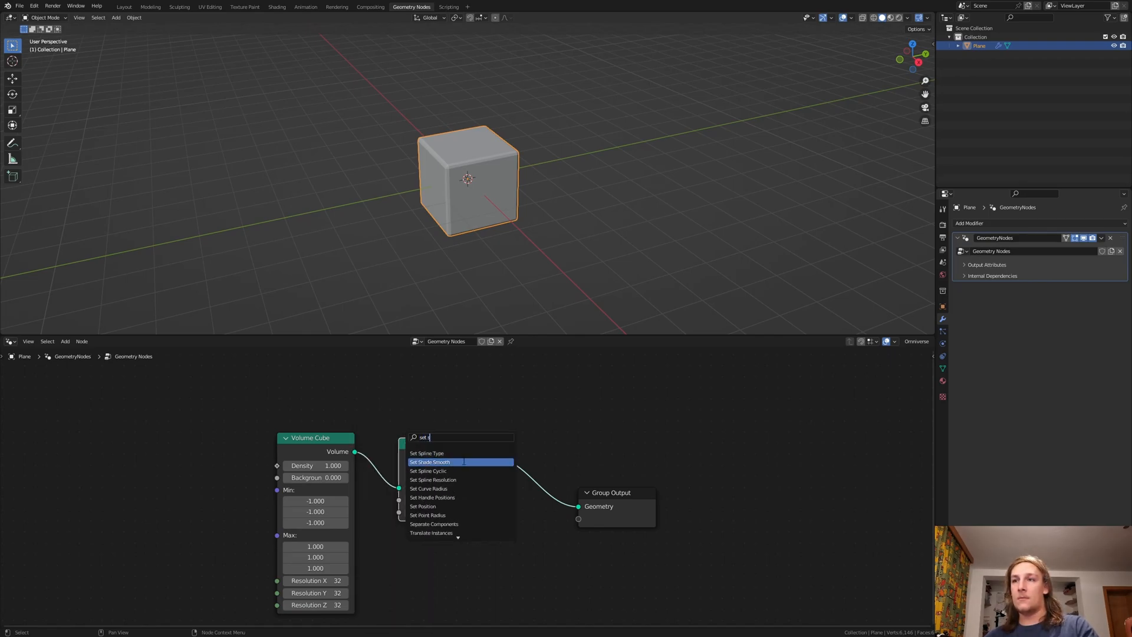
click(429, 462)
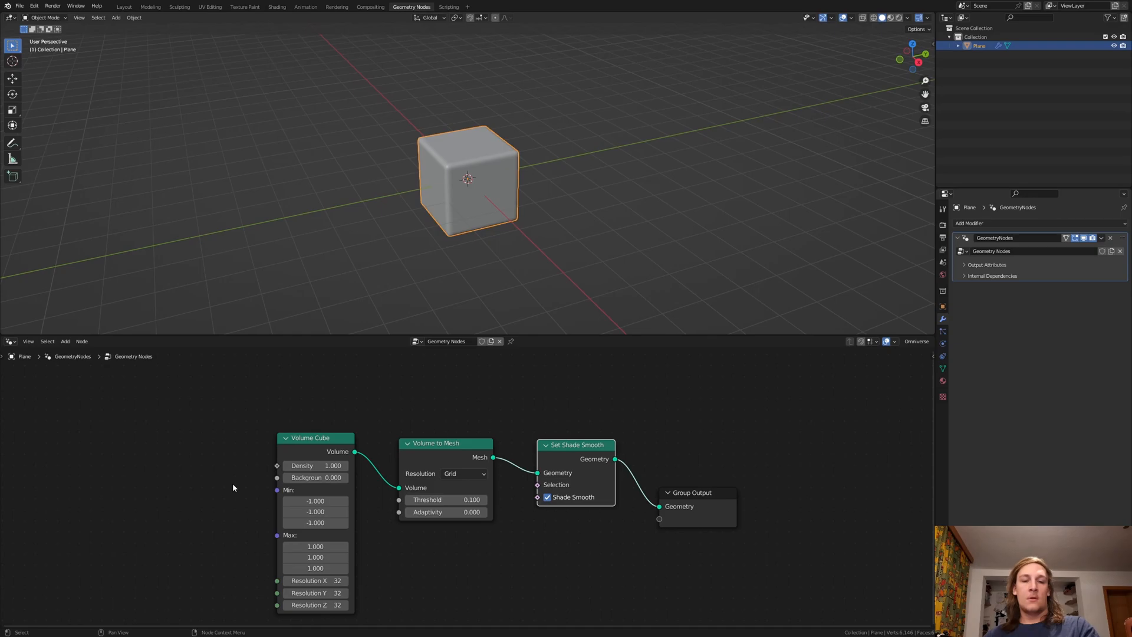
Add a Musgrave Texture node and feed its noise height into the cube's density.
text(mu)
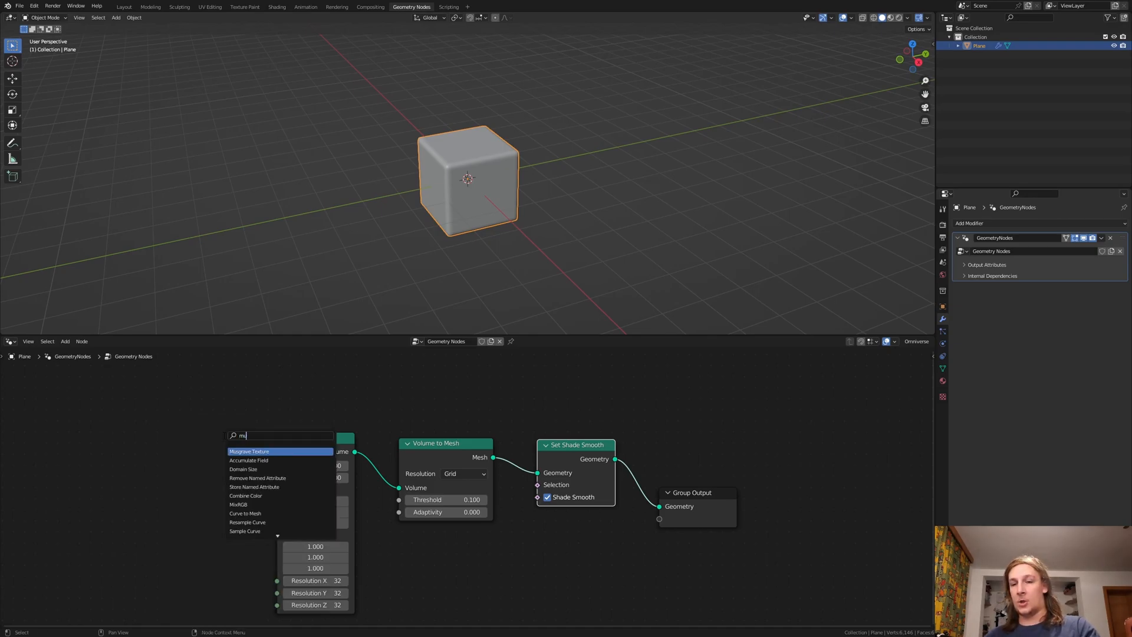
click(250, 450)
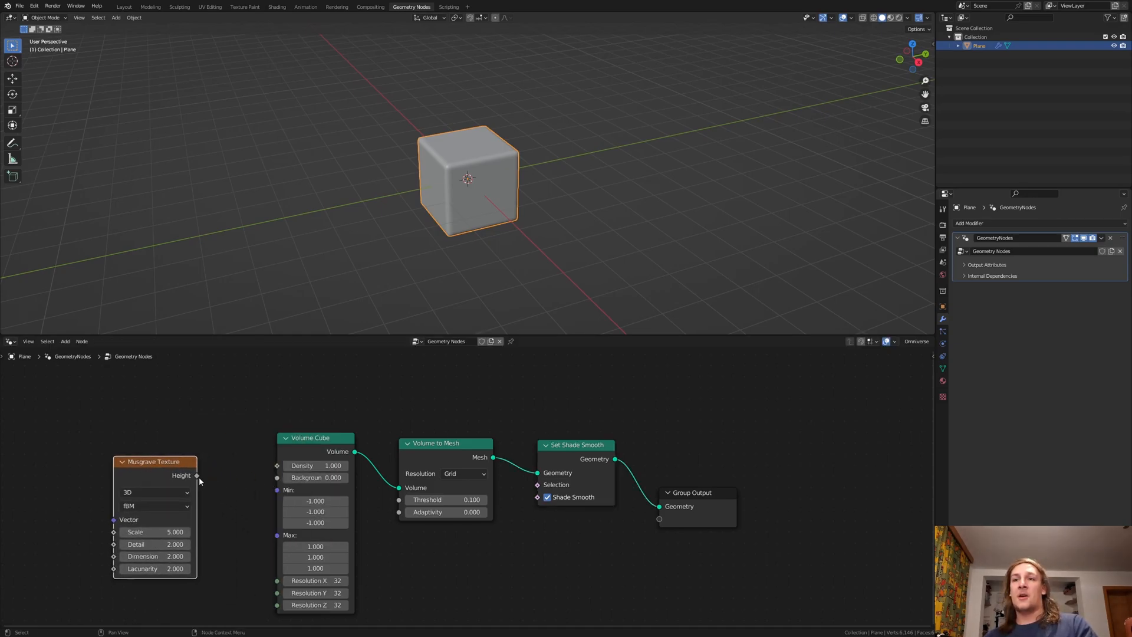
drag(197, 475, 276, 464)
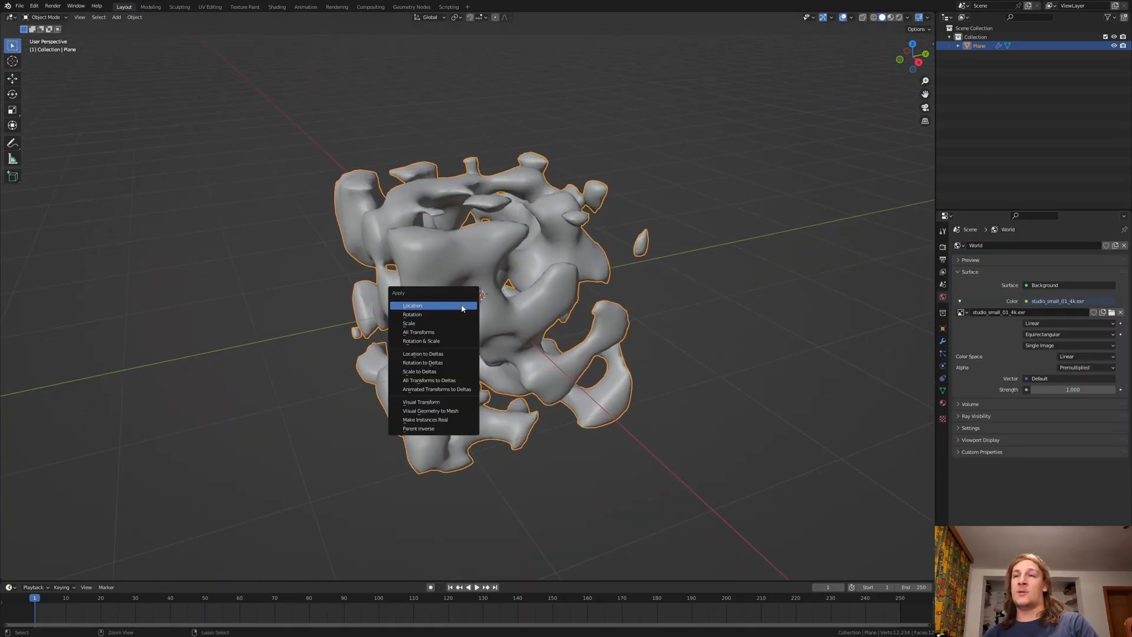
mouse_move(430, 410)
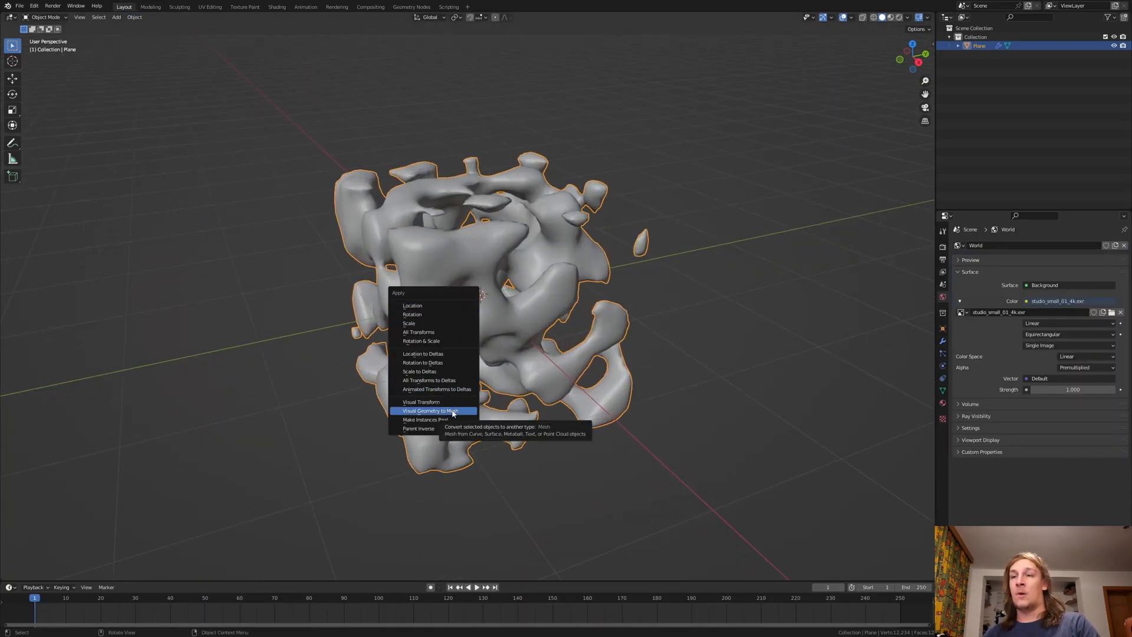
Convert the node result to real mesh geometry via Visual Geometry to Mesh.
click(432, 410)
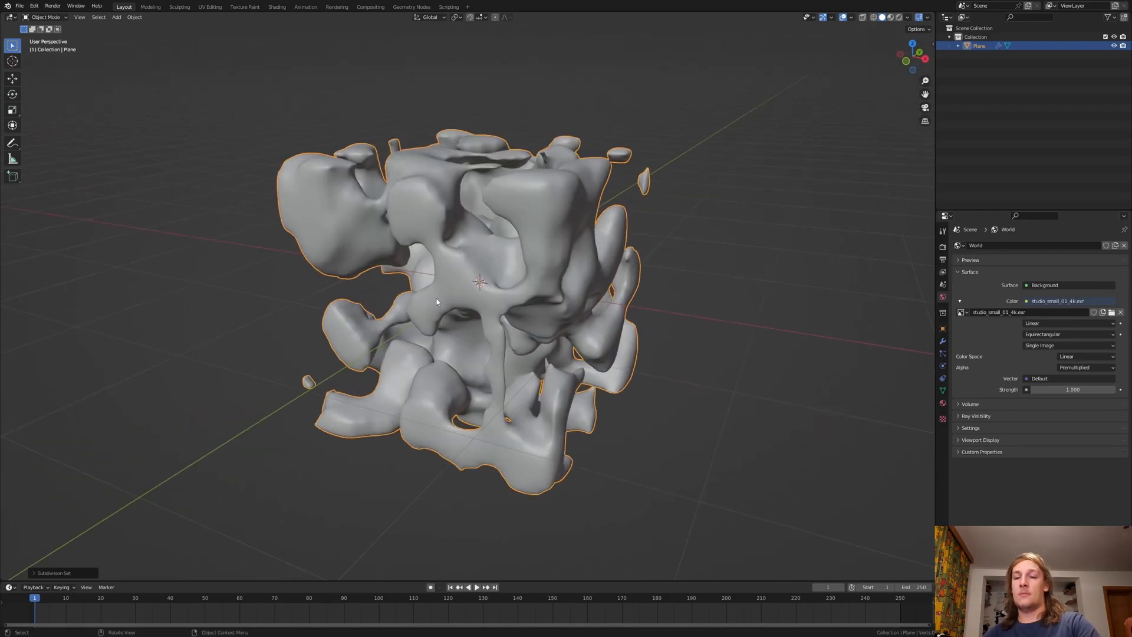
Deselect the blob and add a camera to the scene.
click(304, 359)
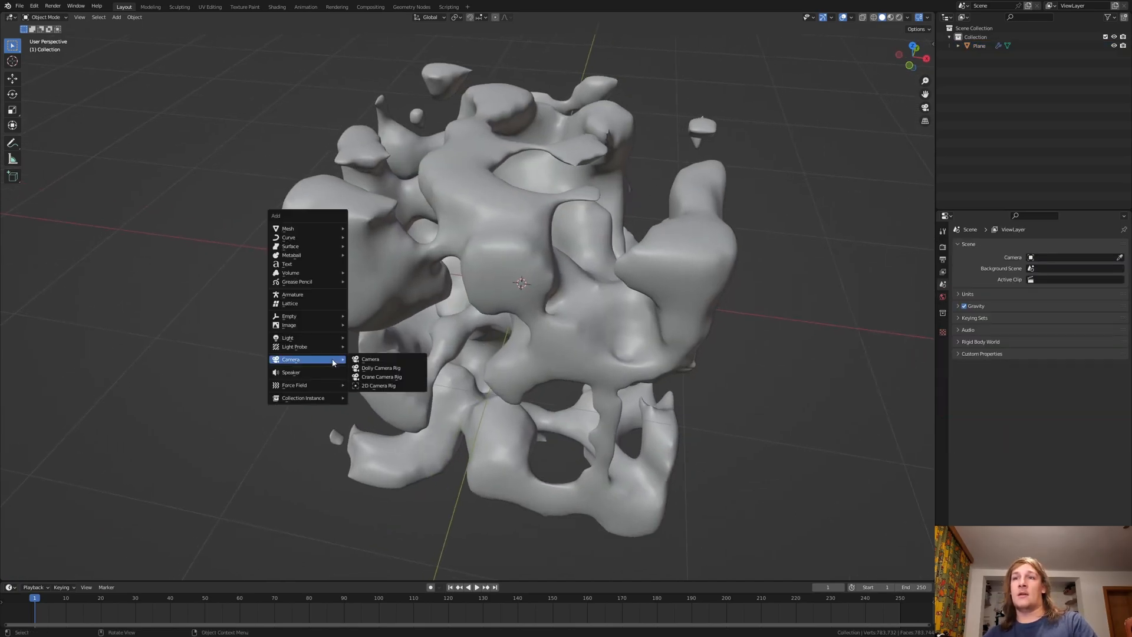
click(370, 359)
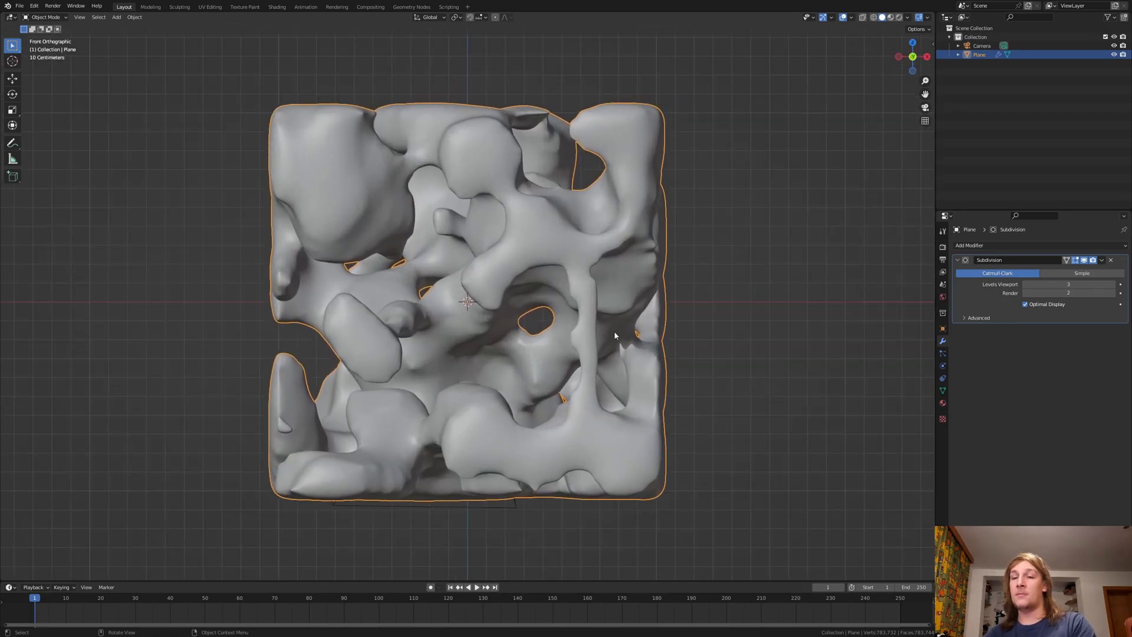
mouse_move(614, 345)
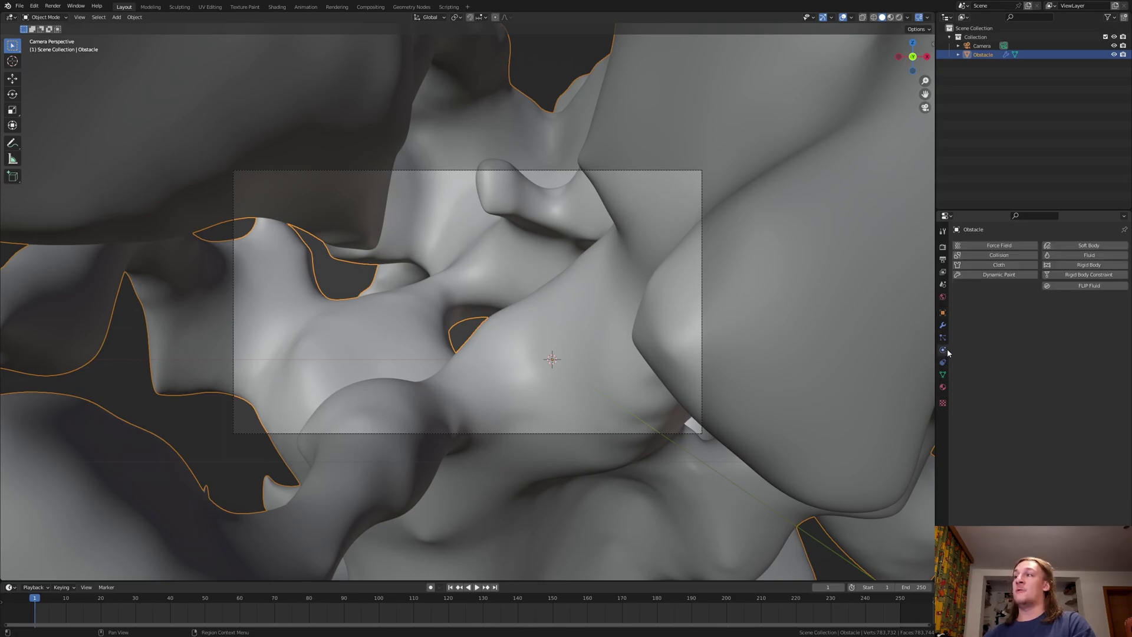
Enable FLIP Fluid physics on the Obstacle blob with Type set to Obstacle.
click(1084, 285)
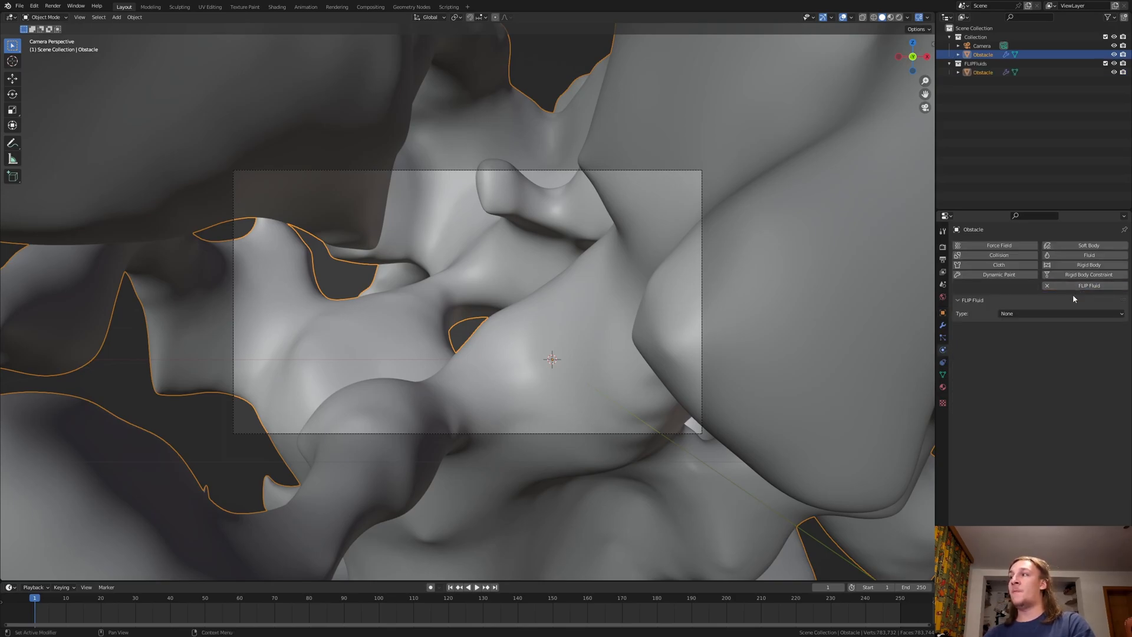
click(1060, 313)
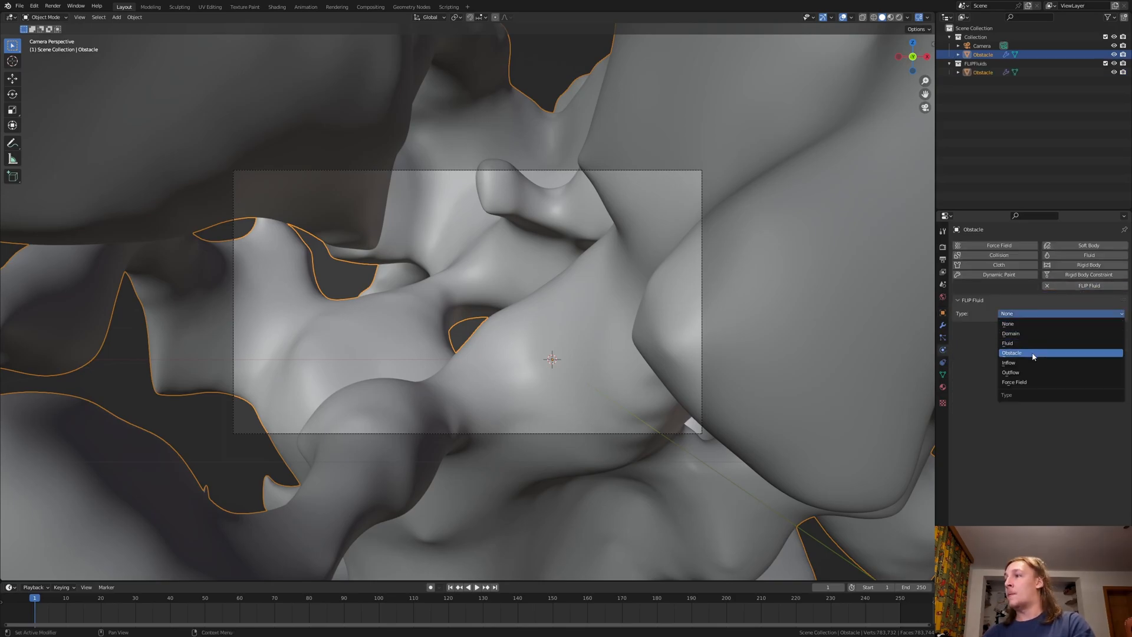
click(1011, 353)
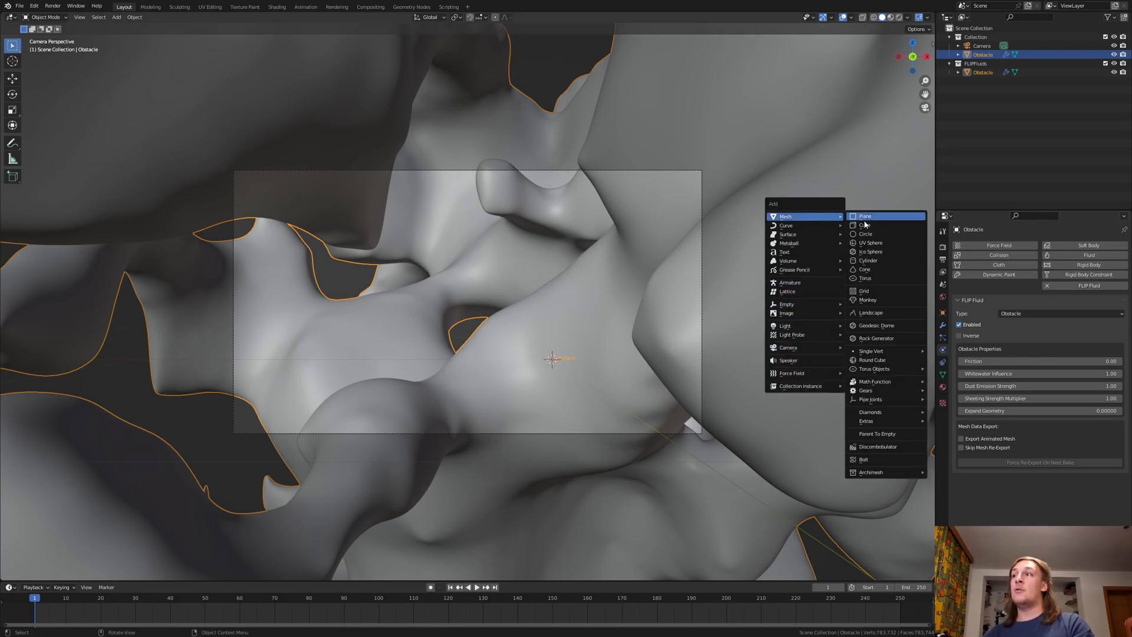
Add a cube mesh for the domain and set its FLIP Fluid Type to Domain.
click(864, 224)
text(Domain)
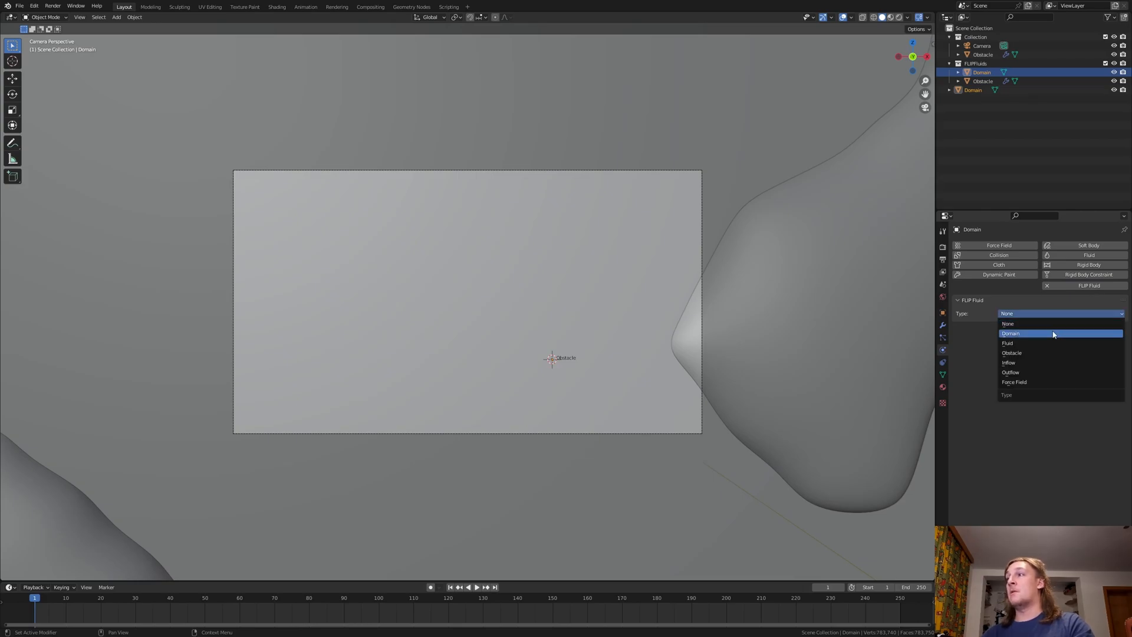
click(1011, 332)
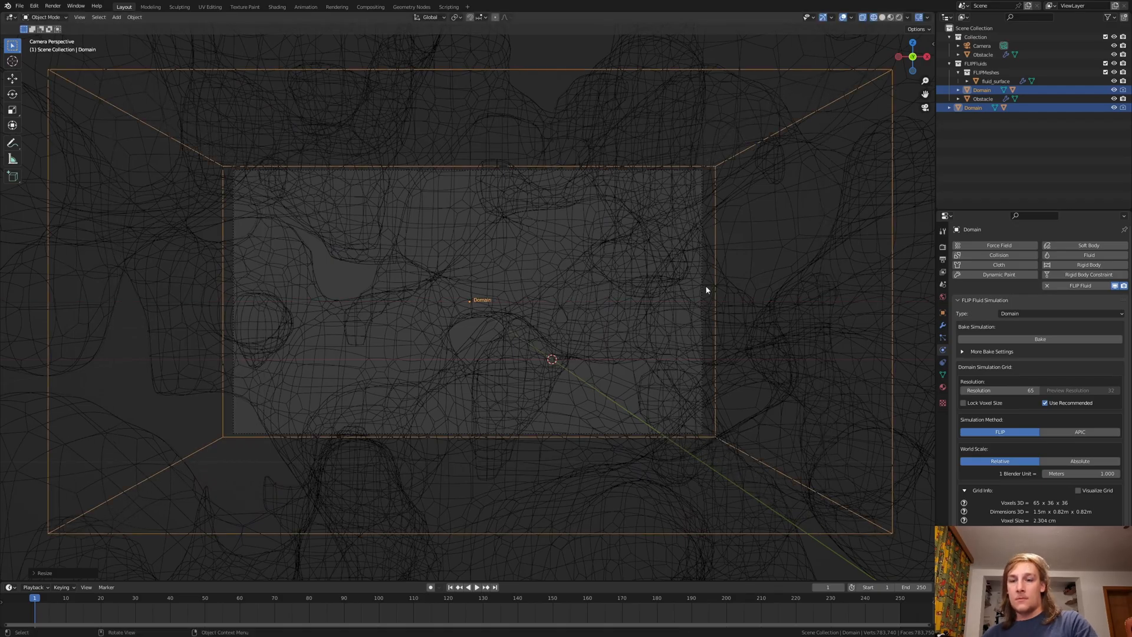
Stretch the Domain box to fit the frame and select the Camera for repositioning.
drag(706, 290, 599, 295)
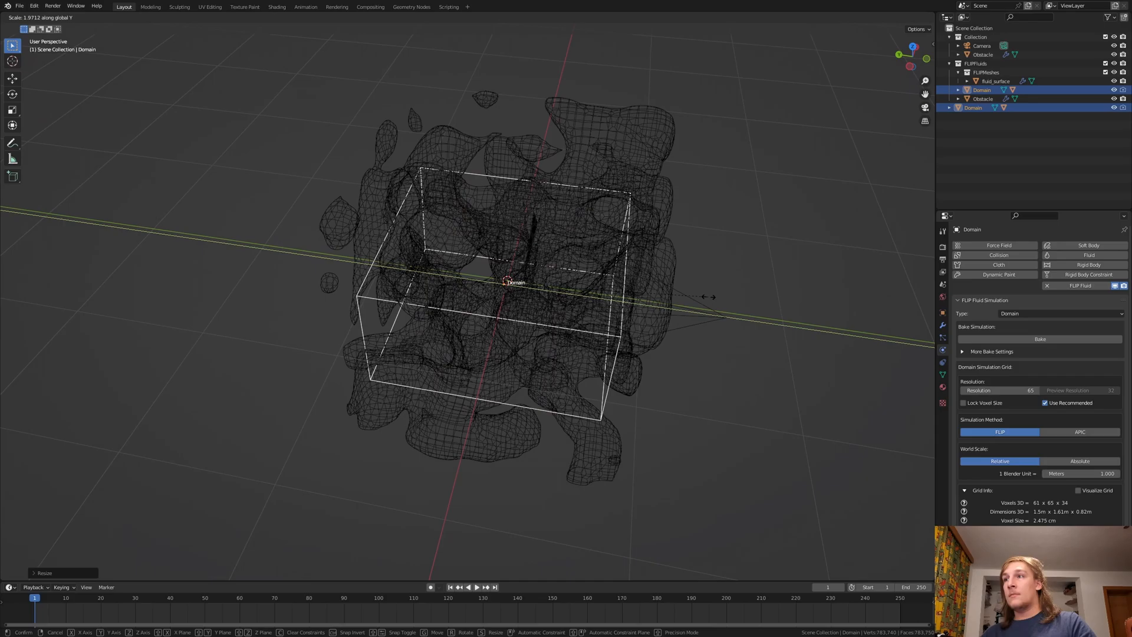
click(639, 347)
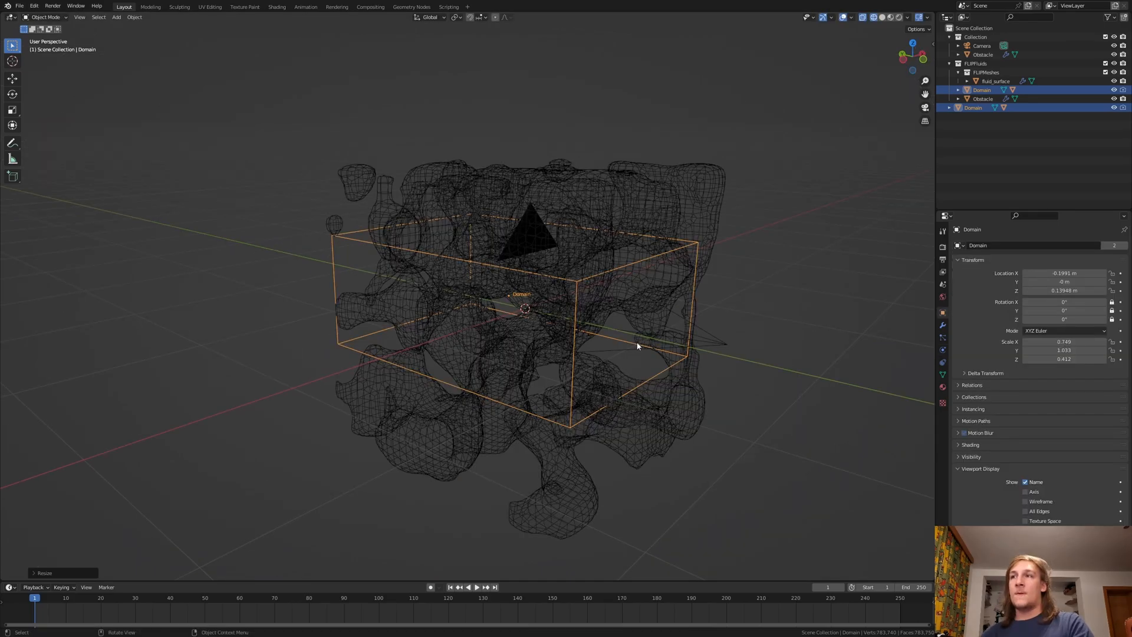
mouse_move(605, 344)
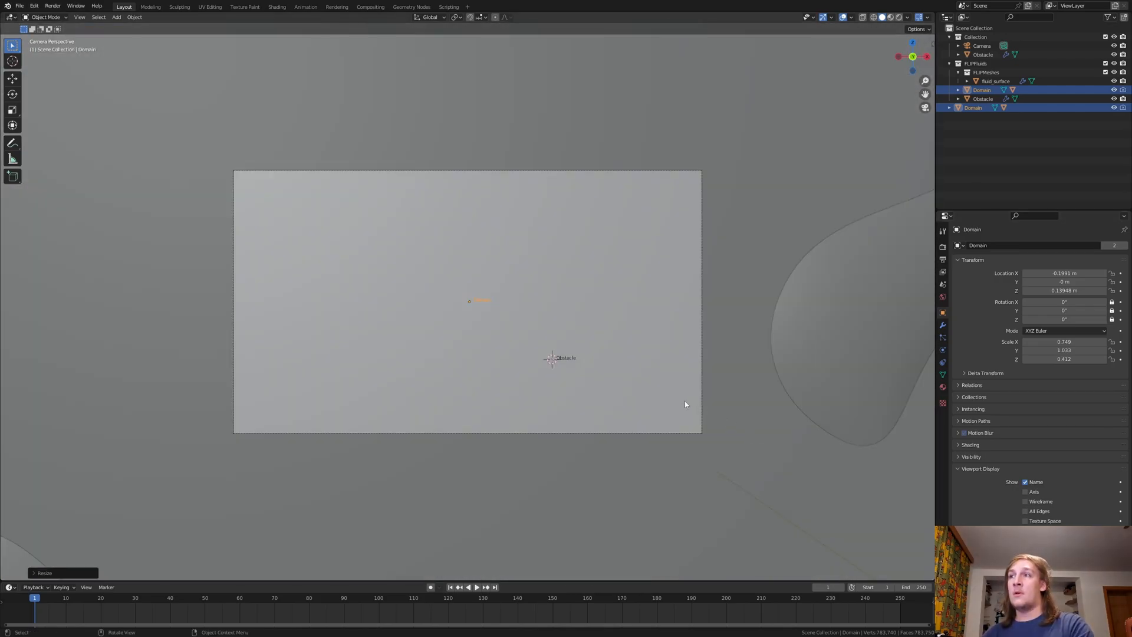
click(982, 45)
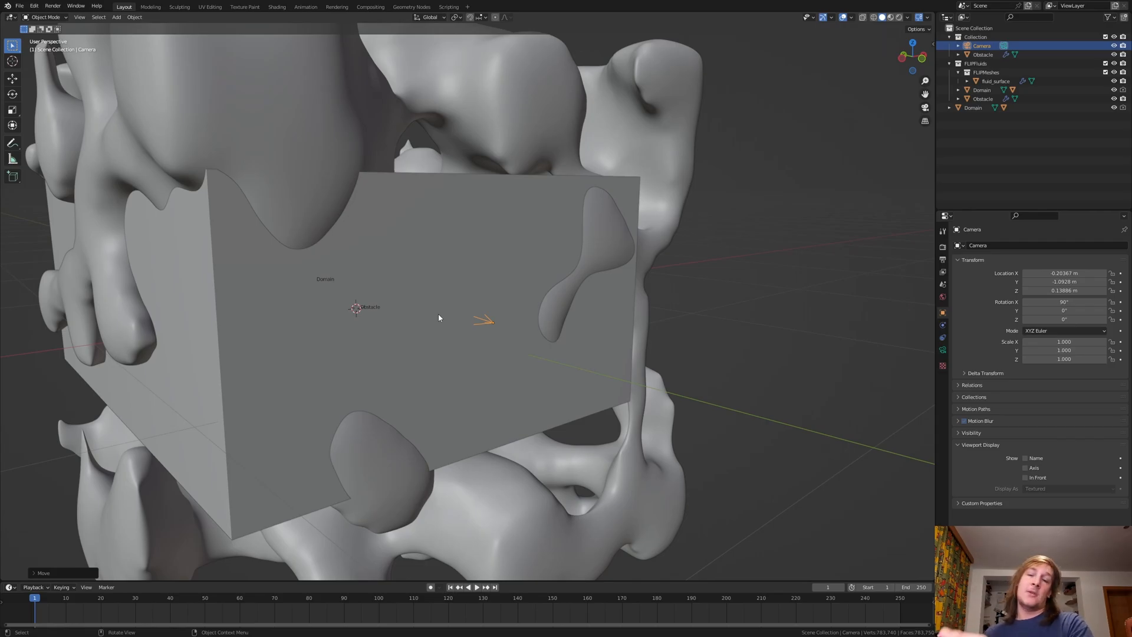
mouse_move(592, 359)
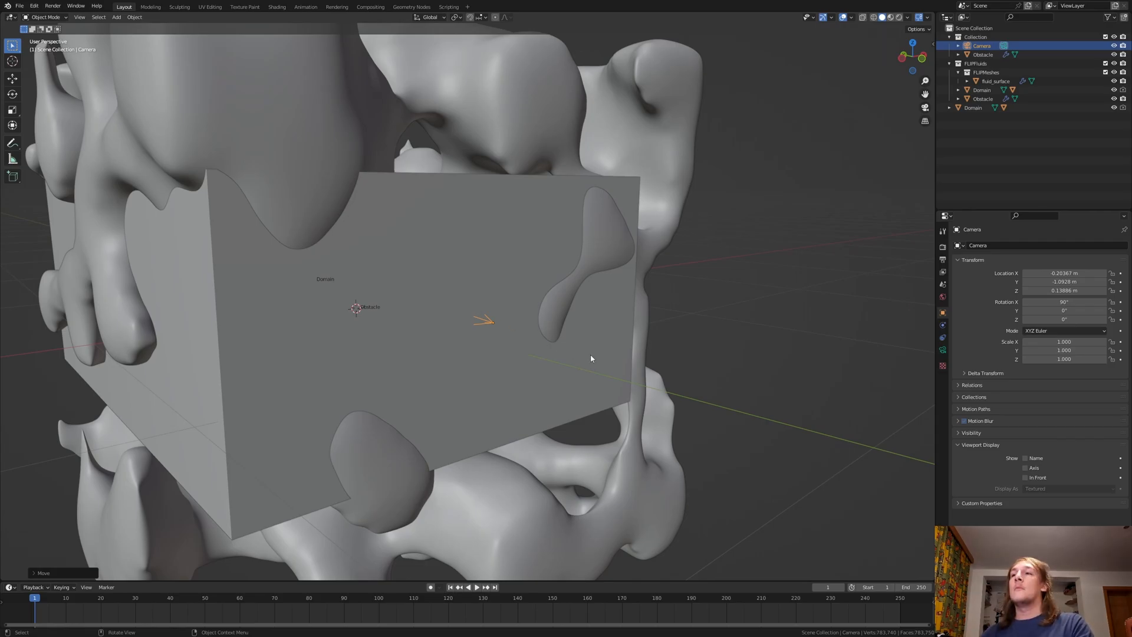
Rename the duplicated domain copy Outflow and set its FLIP Fluid Type to Outflow.
click(974, 108)
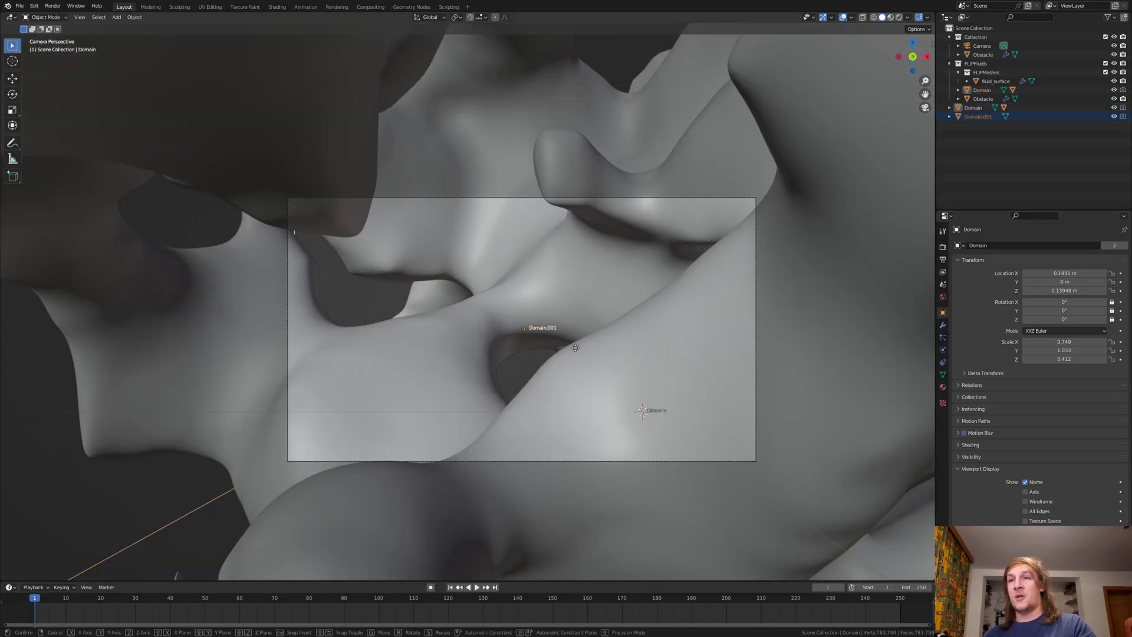
double_click(977, 116)
text(Outflow)
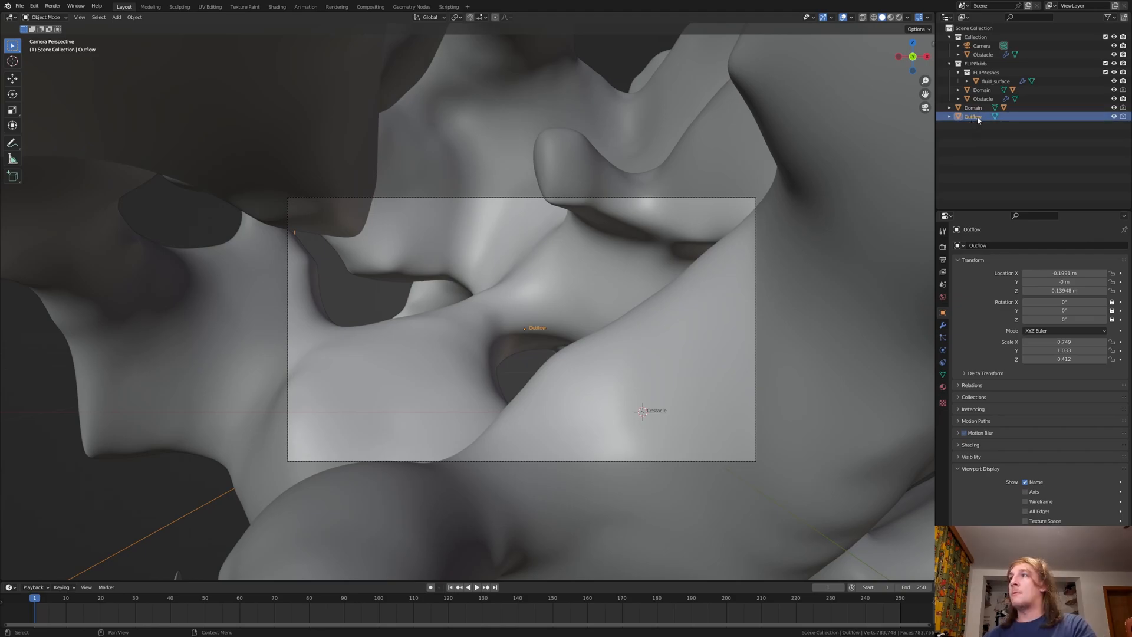
click(943, 349)
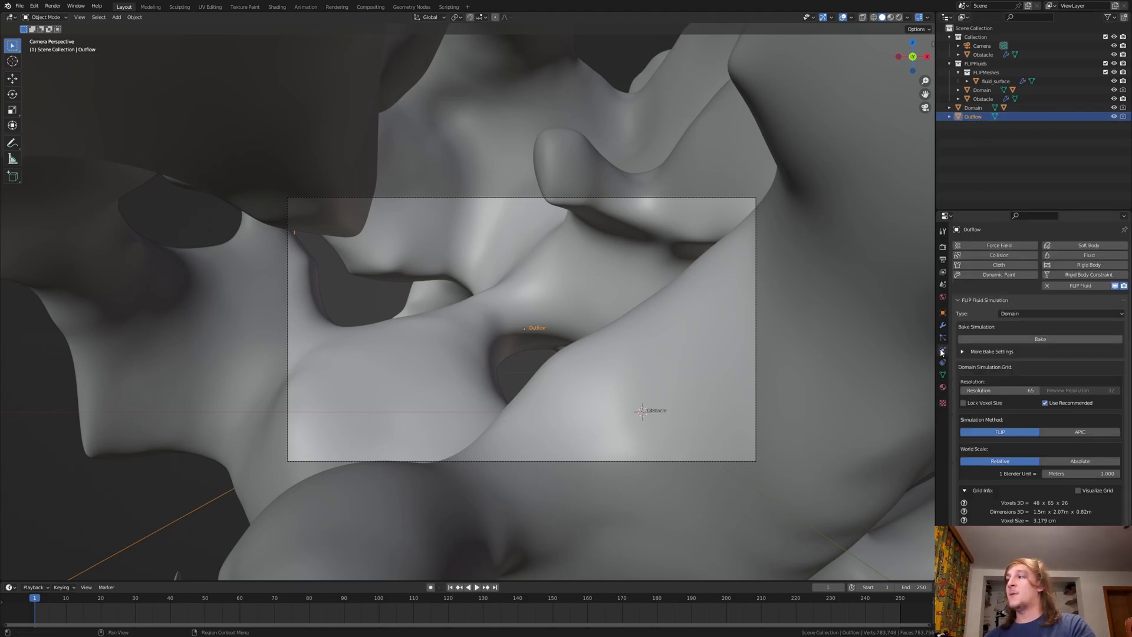
click(1059, 314)
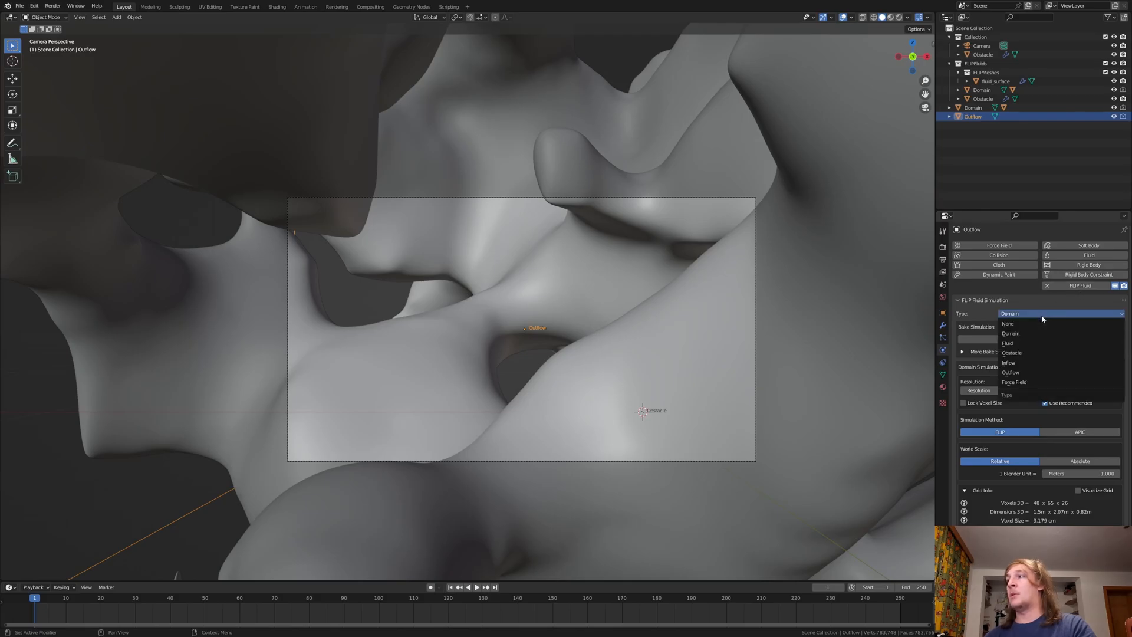
click(1009, 371)
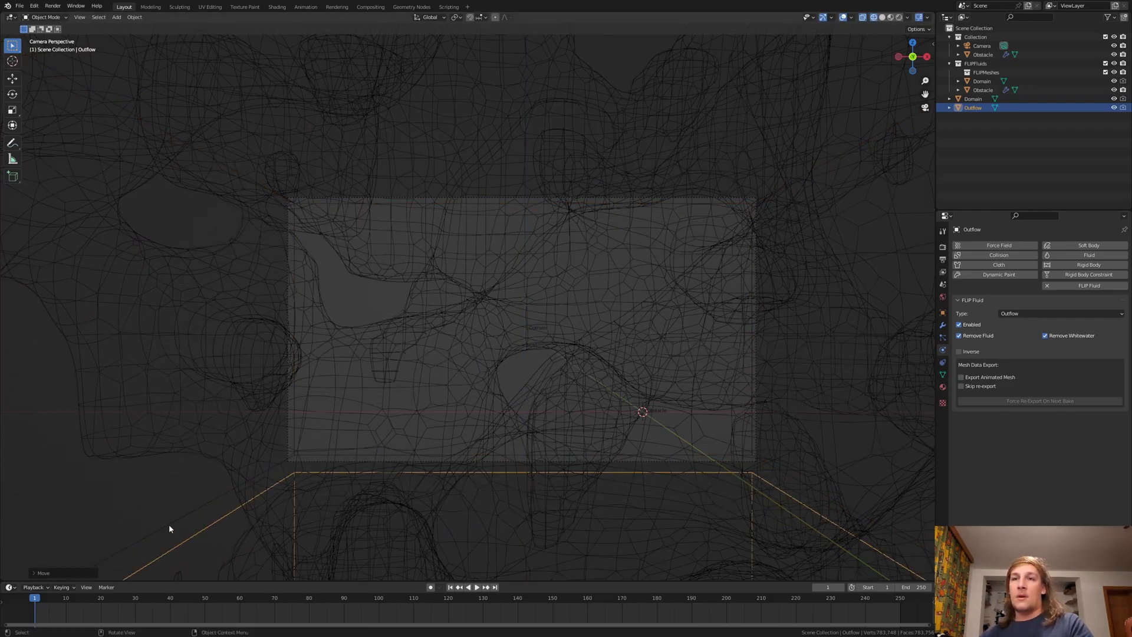
Scale the Outflow box wider than the Domain along its bottom edge.
click(973, 99)
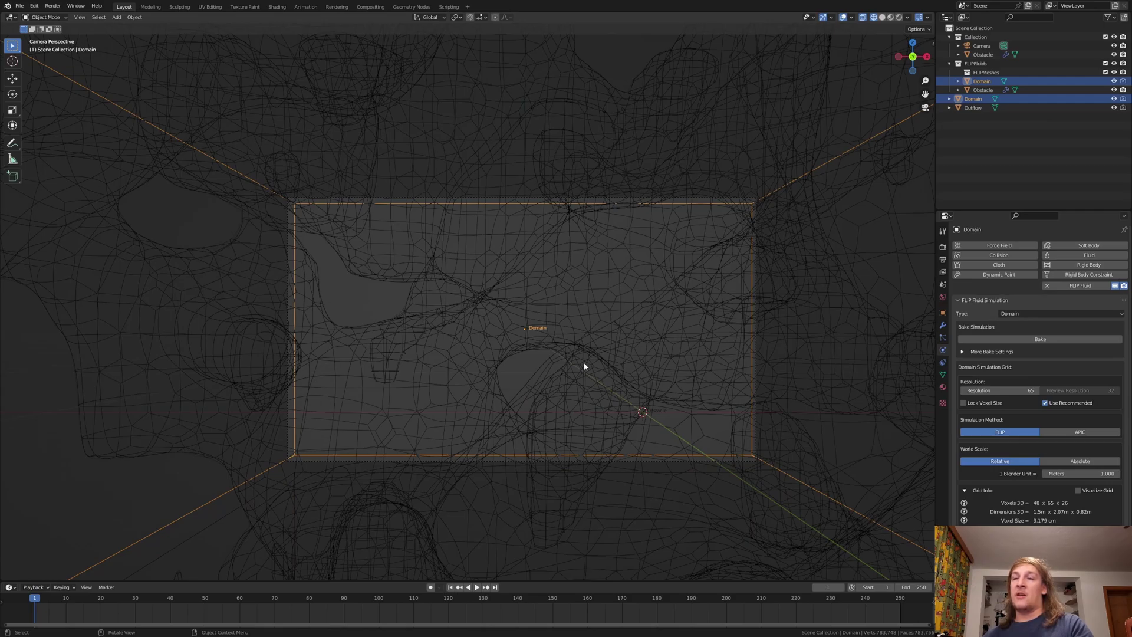
mouse_move(538, 303)
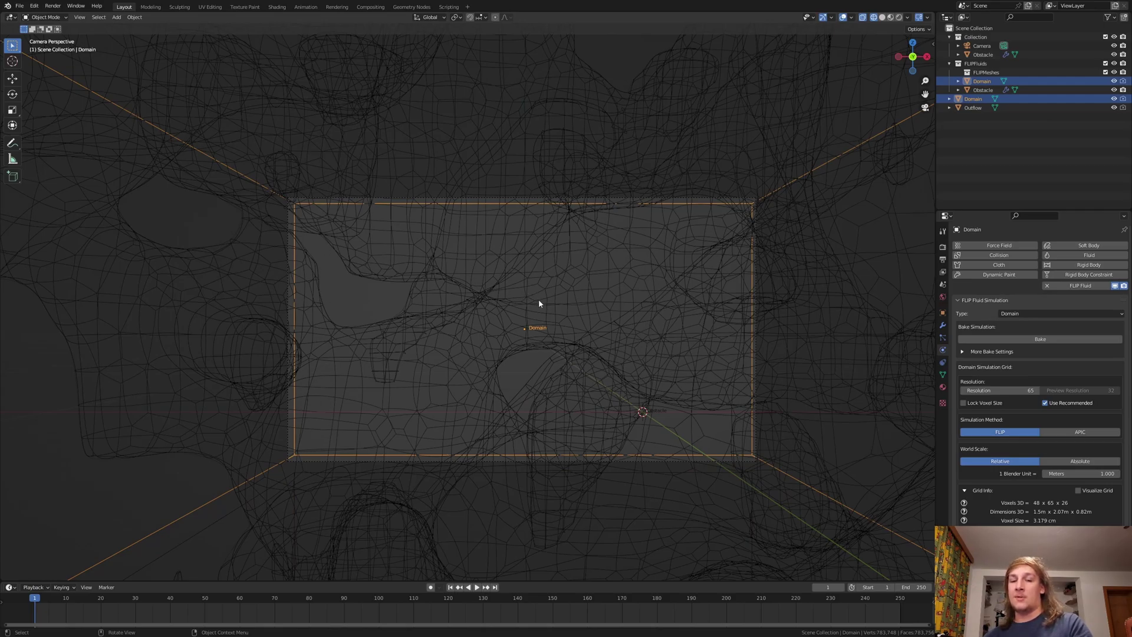
key(s)
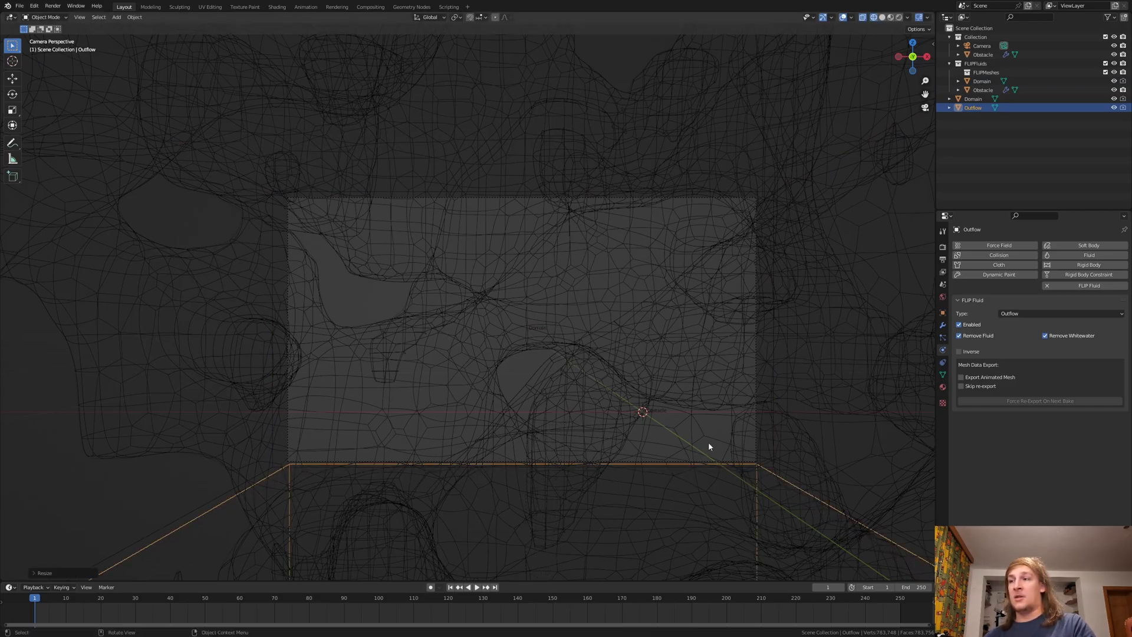
key(s)
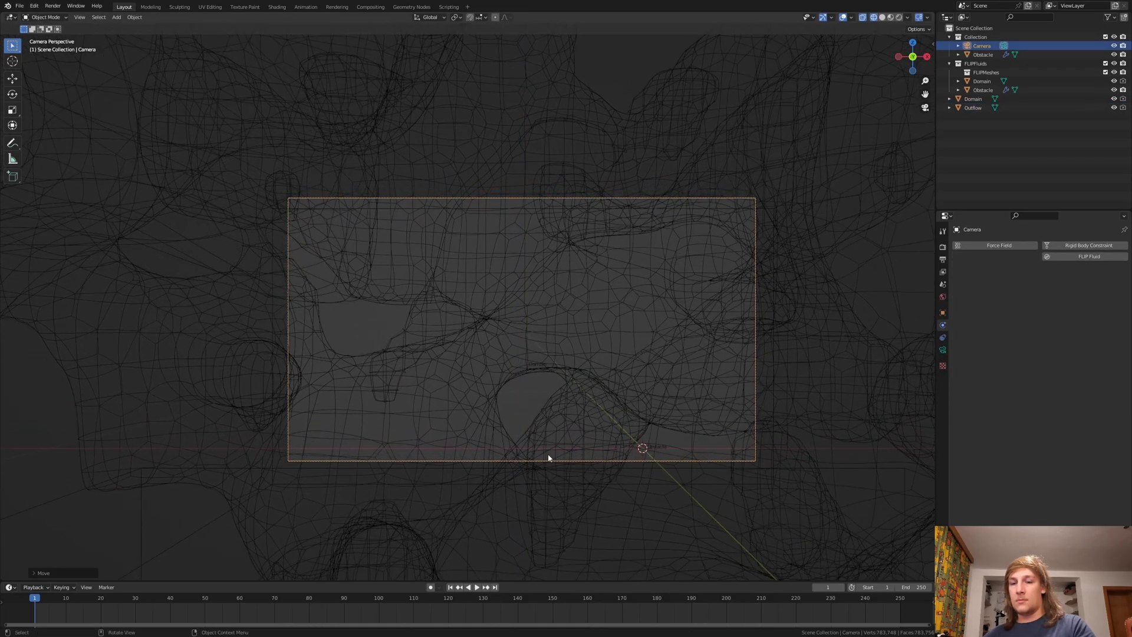
click(972, 107)
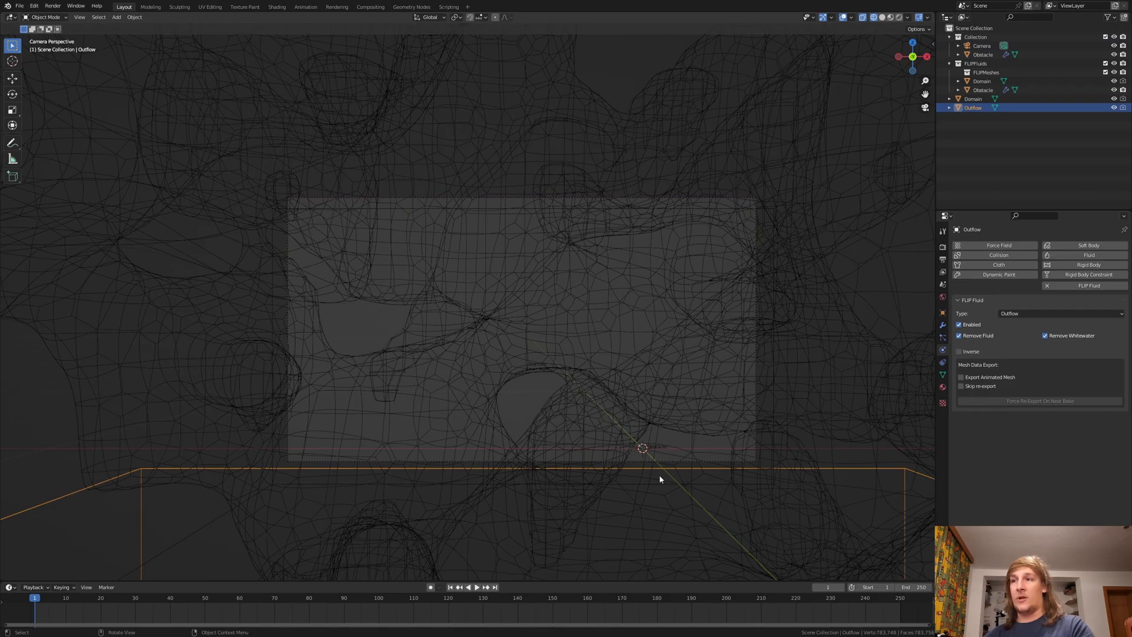
mouse_move(665, 518)
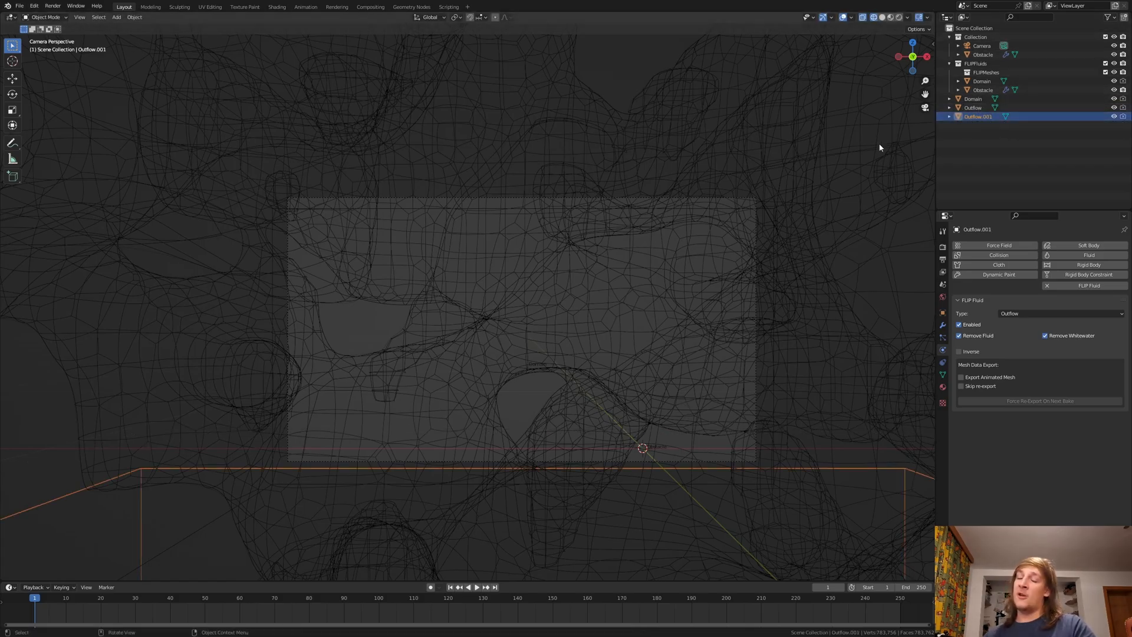
Move and stretch the Outflow copy tall along the vertical axis beside the Domain.
key(g)
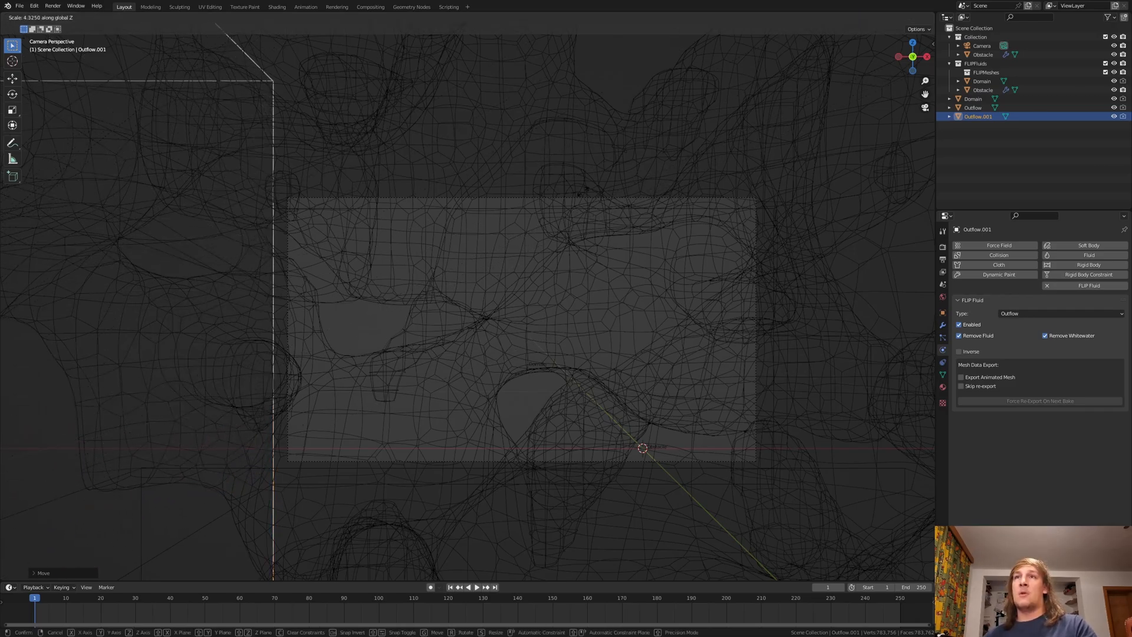
click(329, 370)
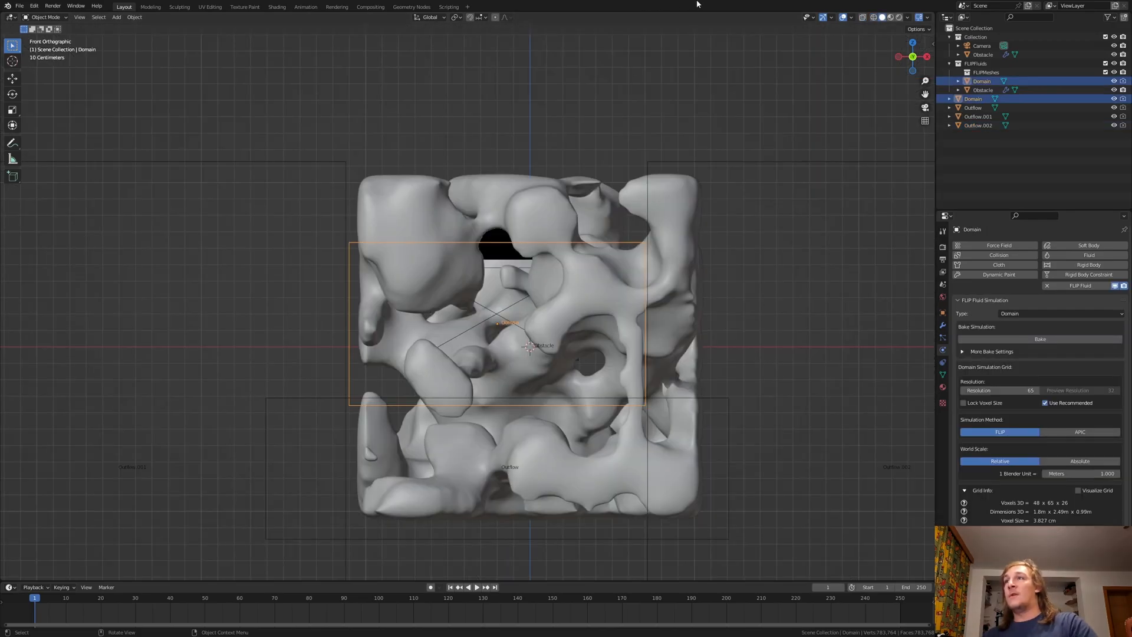
Duplicate the side Outflow and move the copies to the domain's left, right and bottom.
key(s)
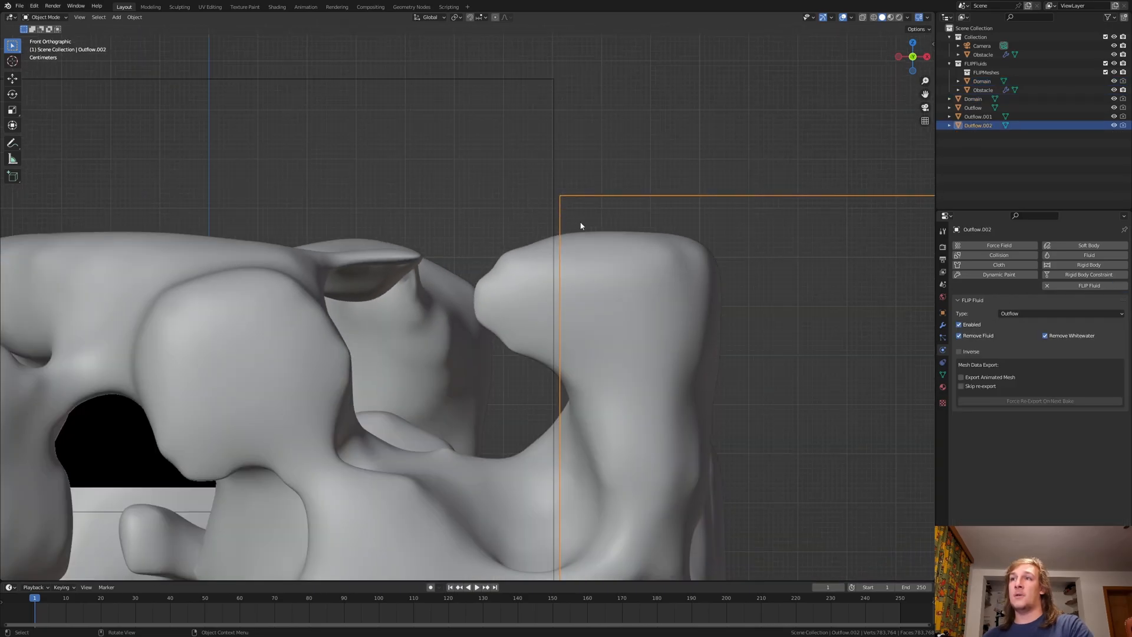
key(g)
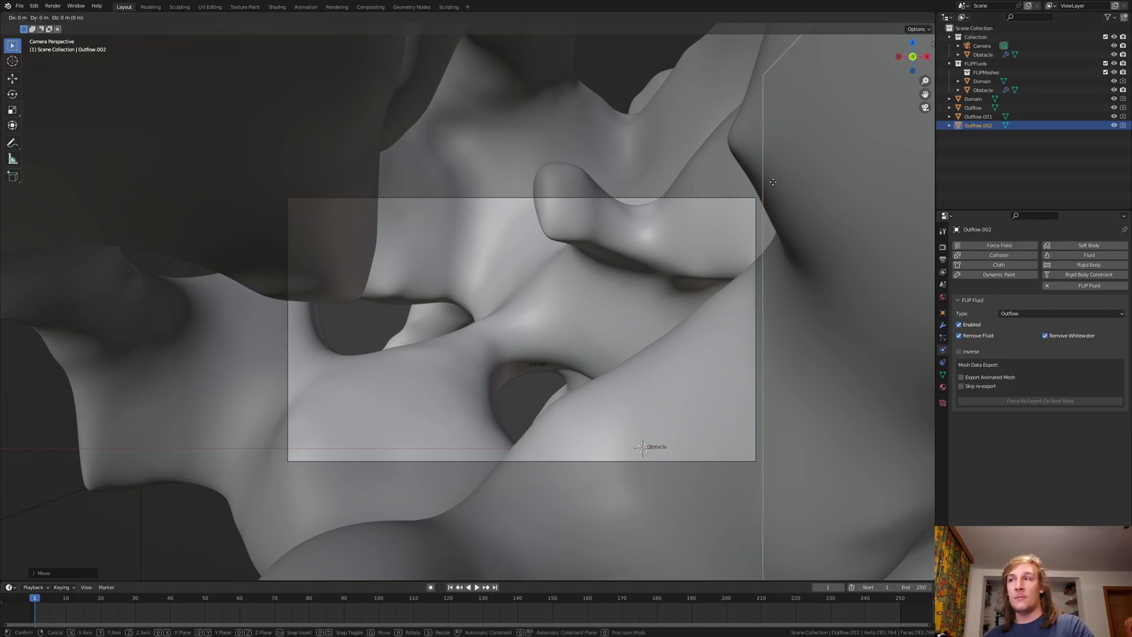
click(772, 182)
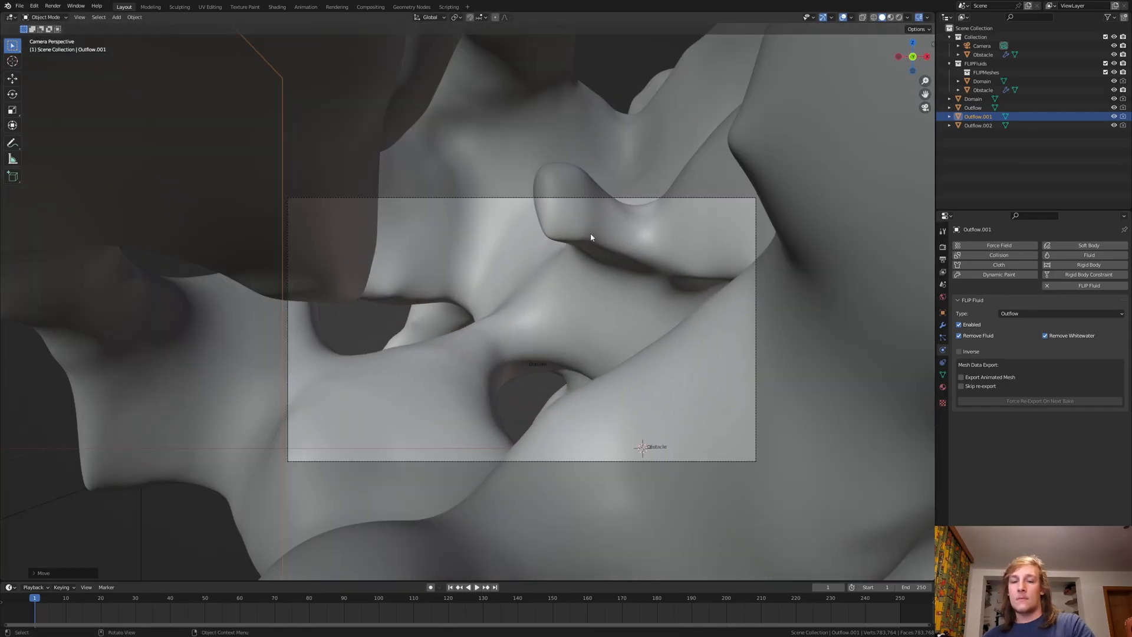
mouse_move(593, 237)
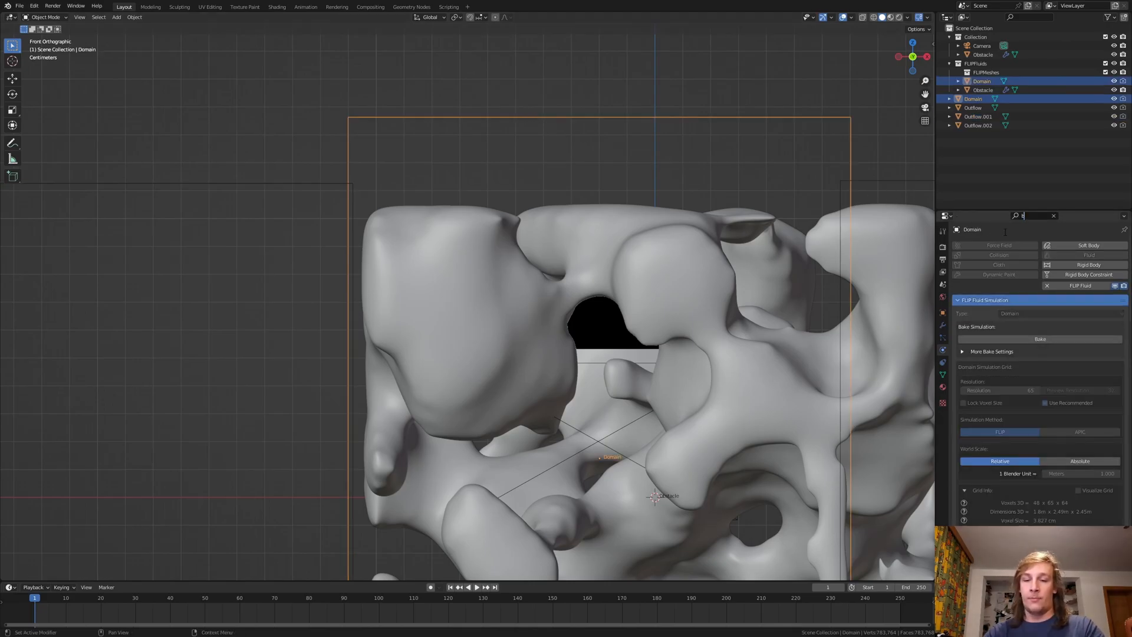
Enable Display Bounds in FLIP Fluid Debug and move Outflow.001 against the domain edge.
text(bounds)
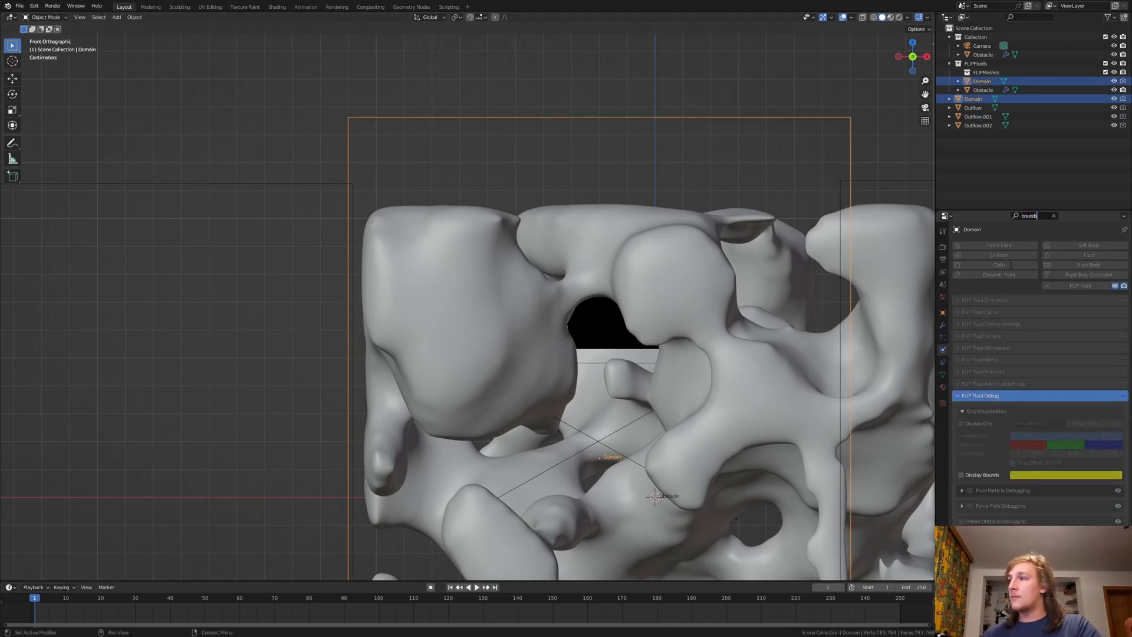
click(961, 474)
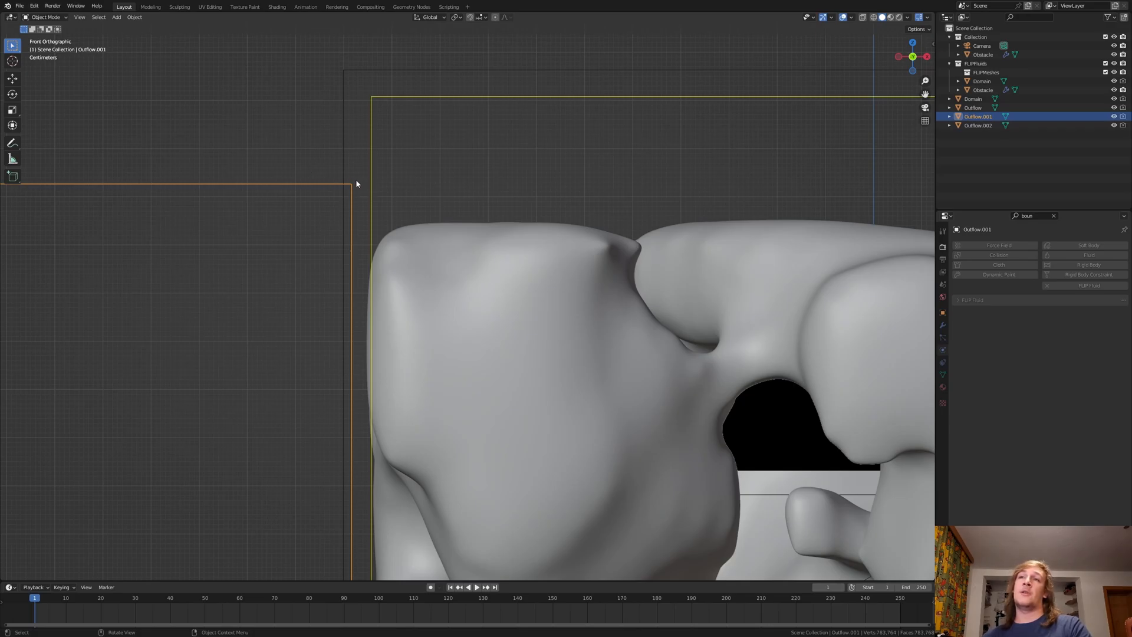
key(g)
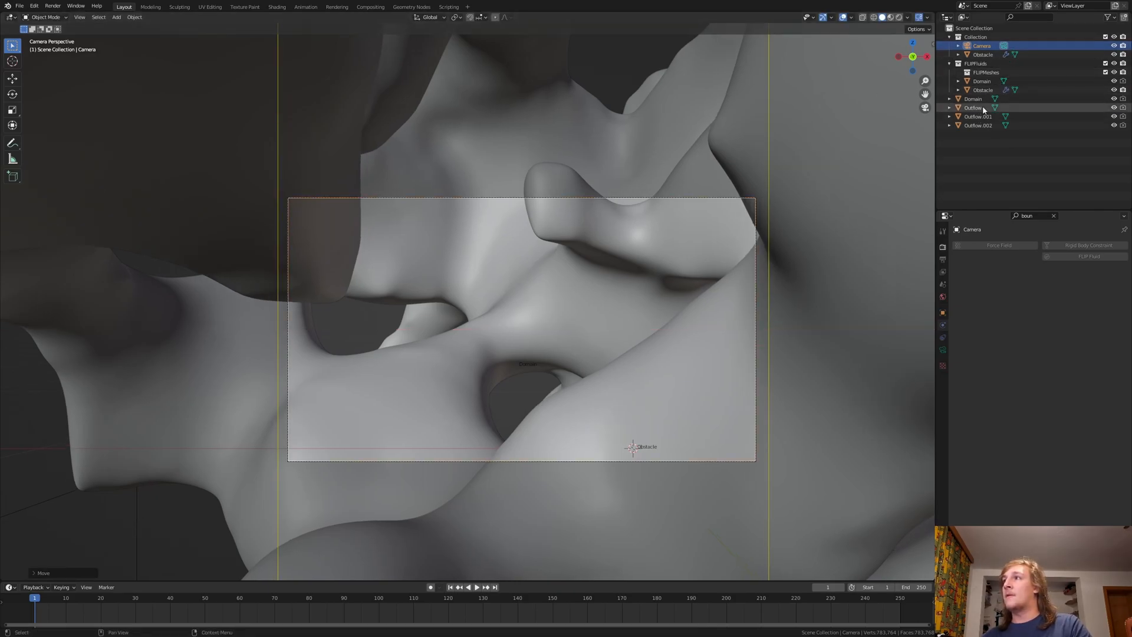
click(977, 116)
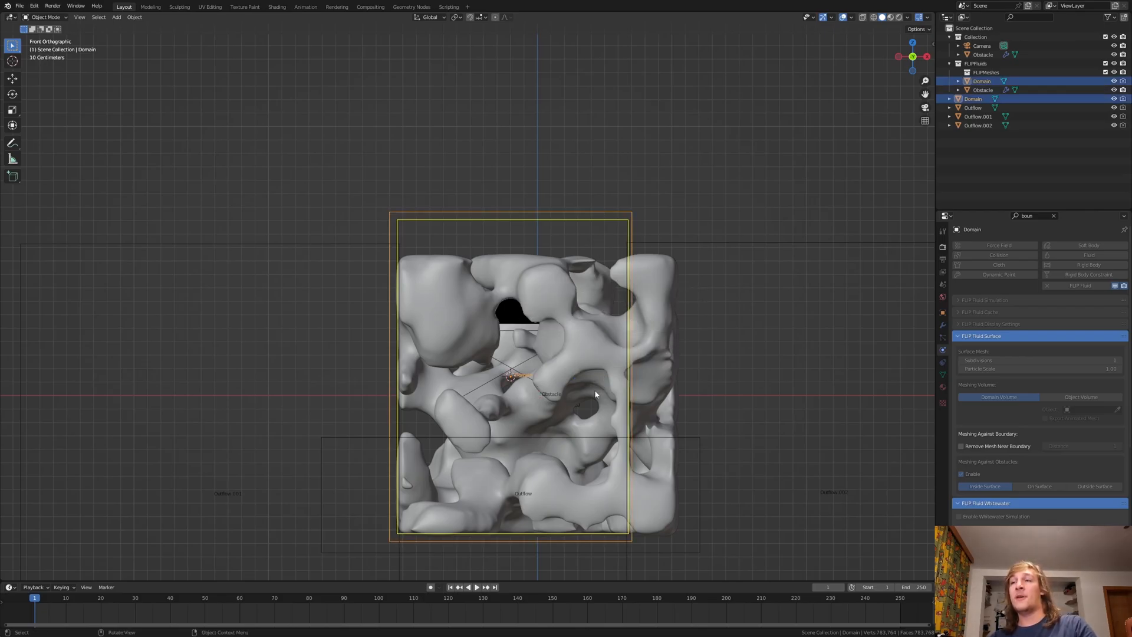
Add an Ico Sphere with higher Subdivisions and shrink it into a small ball above the domain.
click(116, 16)
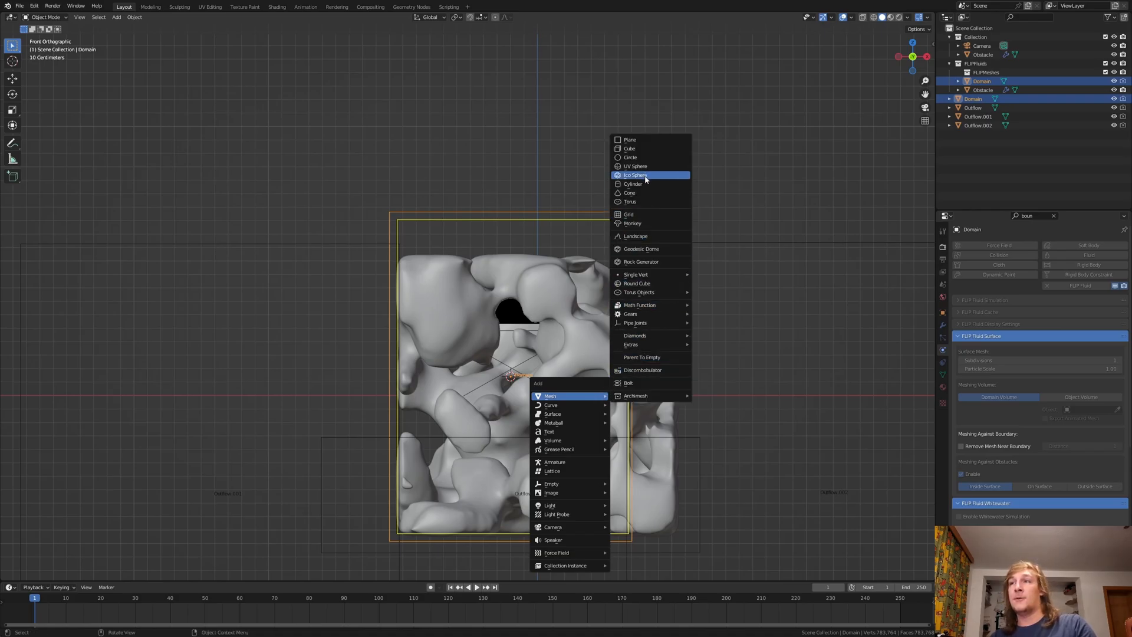
click(635, 174)
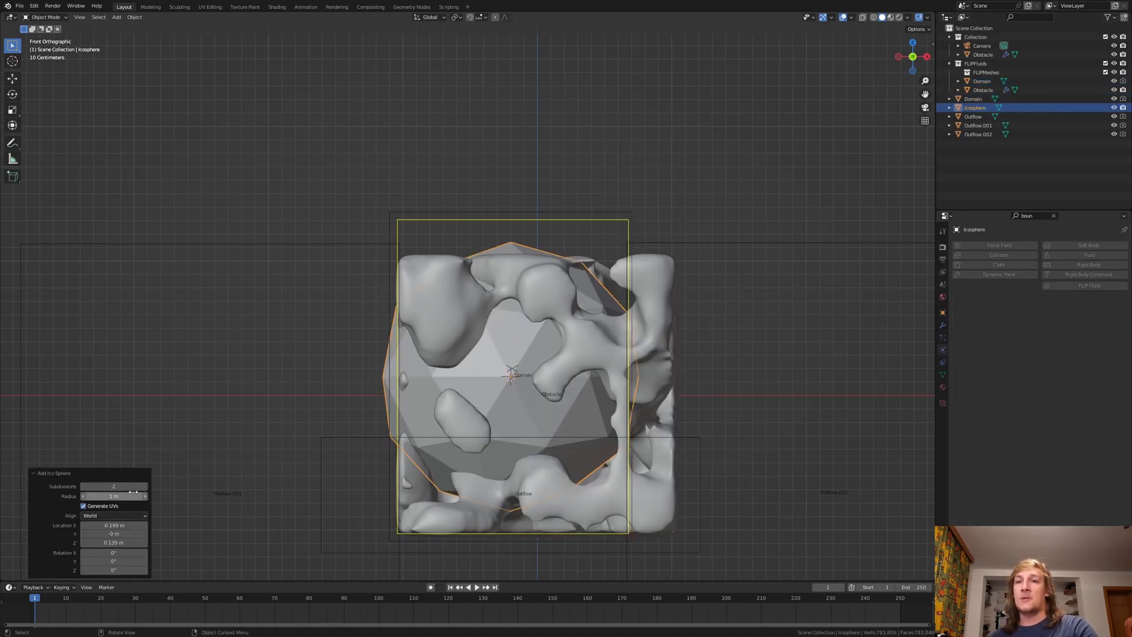
click(113, 485)
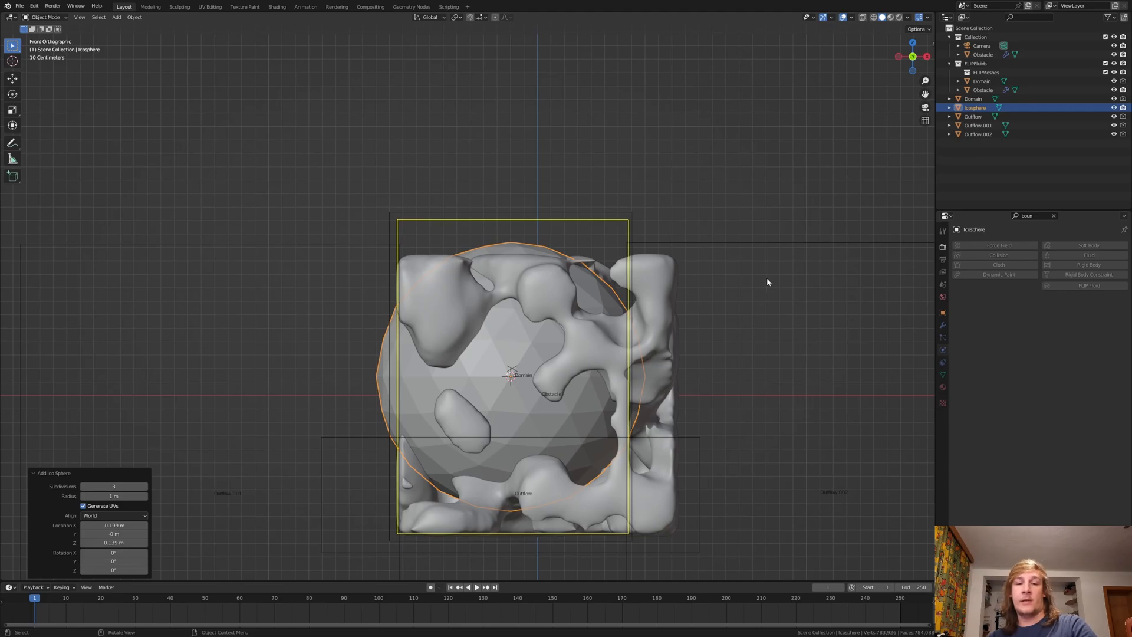
key(s)
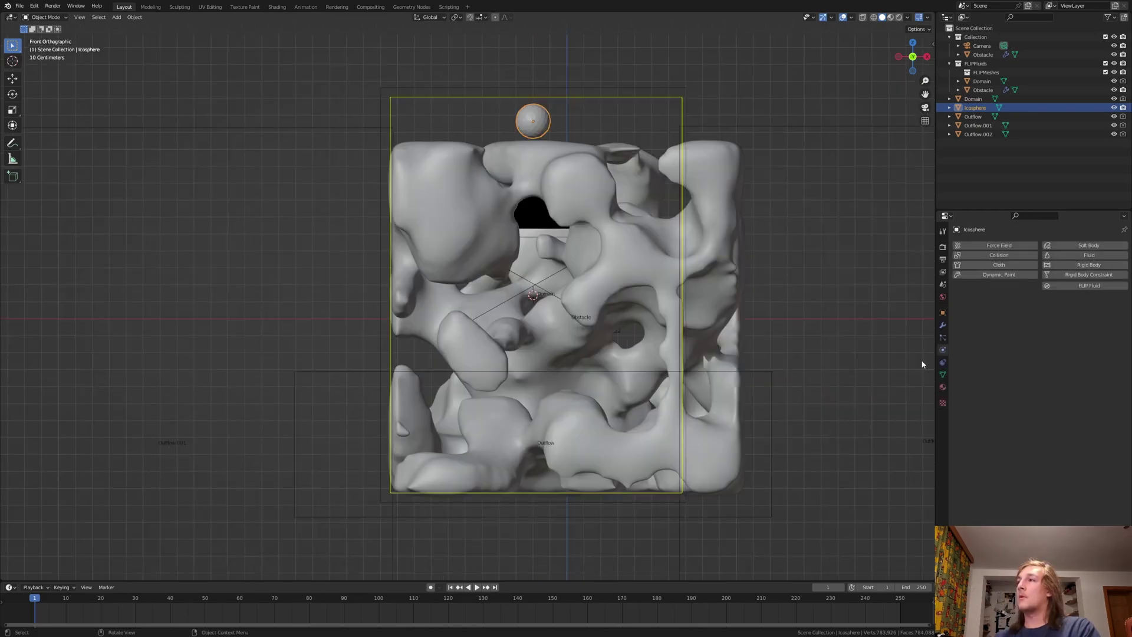
Make the sphere a FLIP Fluids inflow object and show the Domain's simulation settings.
click(1088, 286)
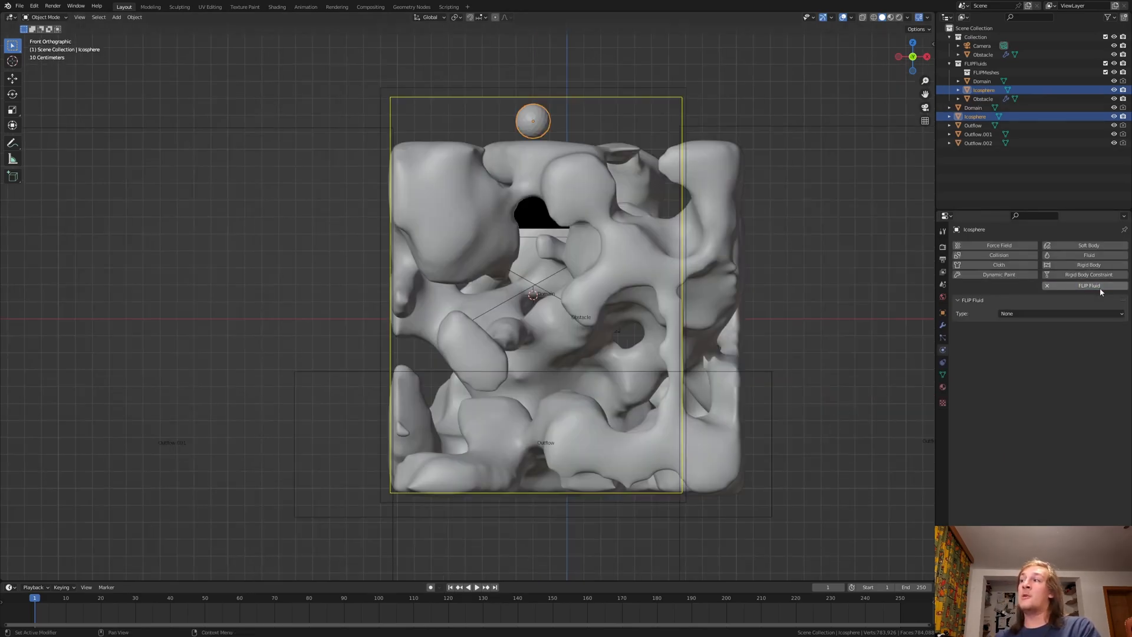
click(1059, 313)
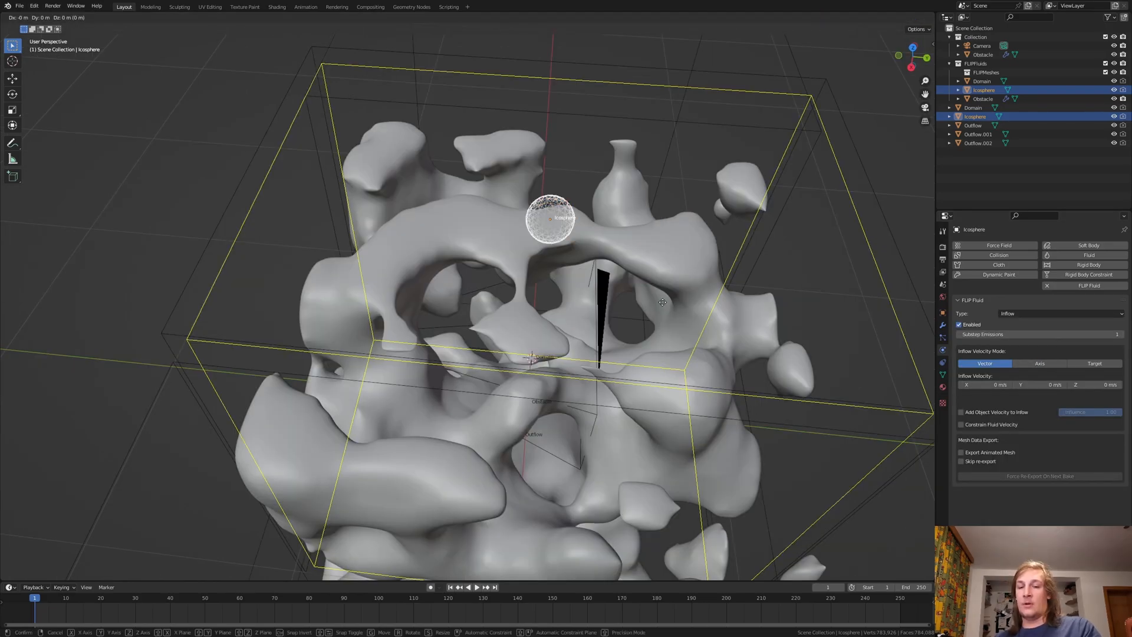
drag(550, 220, 734, 234)
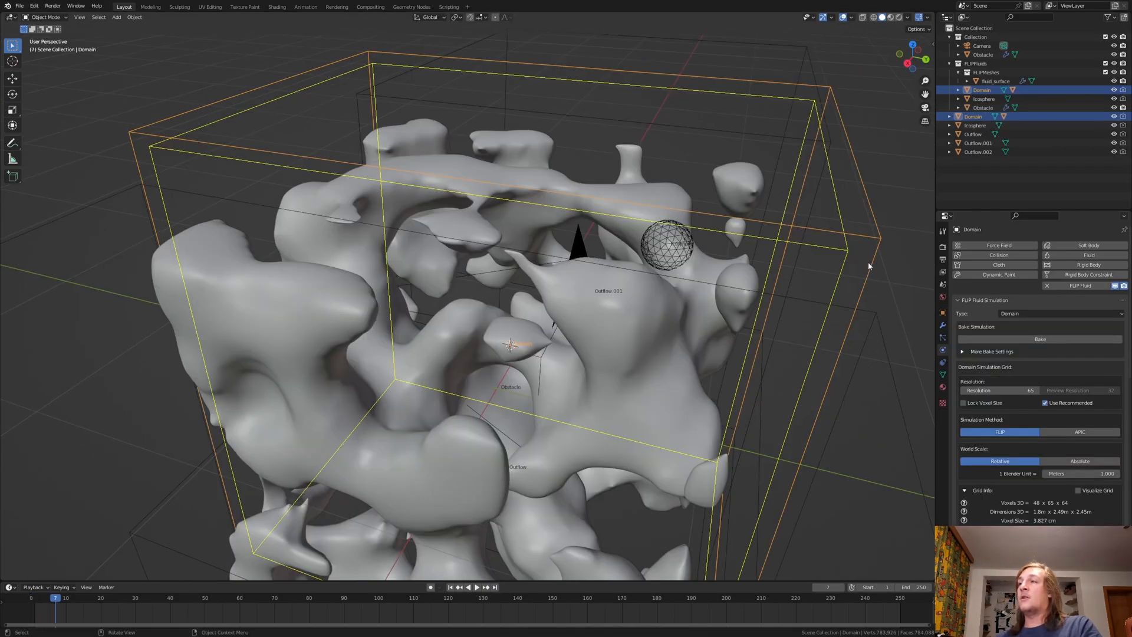
Set the domain resolution to 195 and enable Whitewater particles.
click(998, 390)
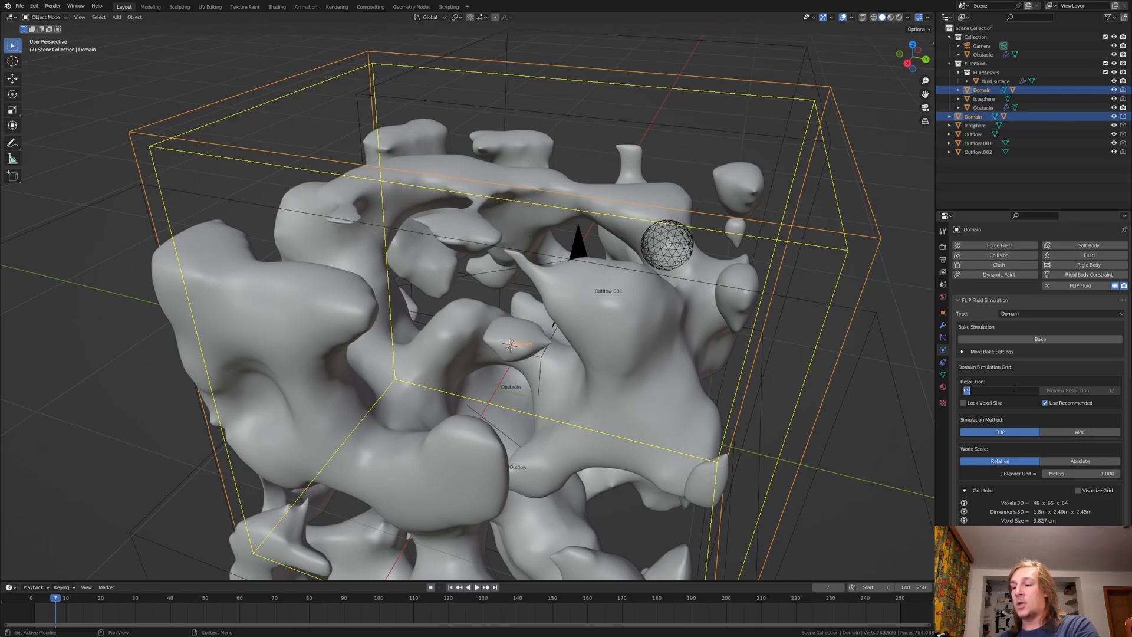
text(195)
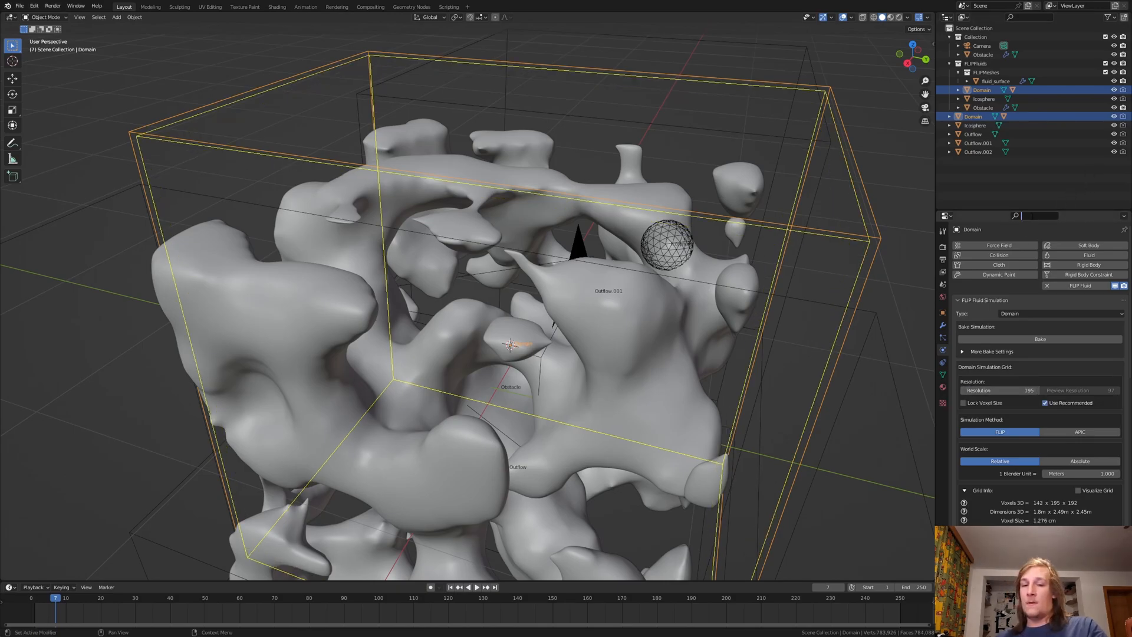
text(white)
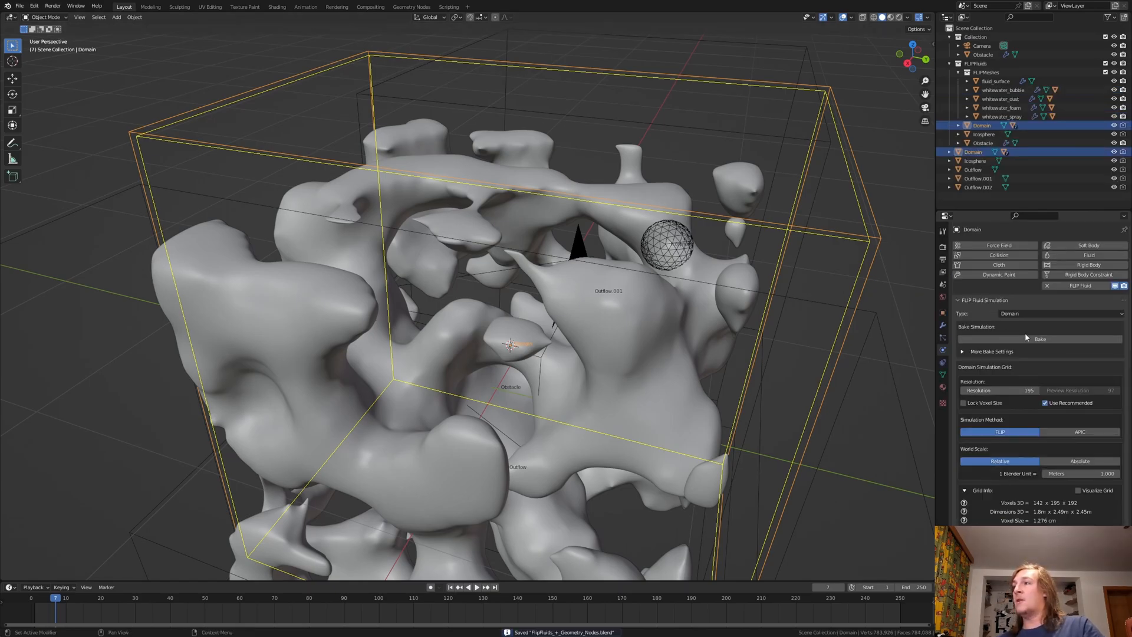
Bake the FLIP Fluid simulation and light the world with a studio HDRI.
click(1040, 338)
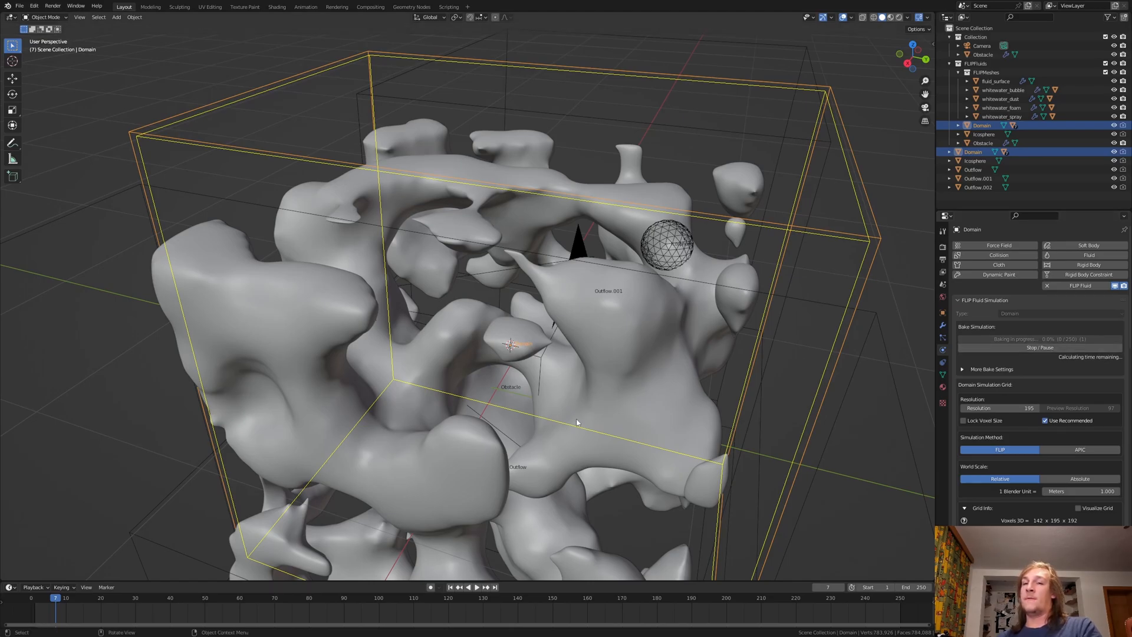
mouse_move(883, 416)
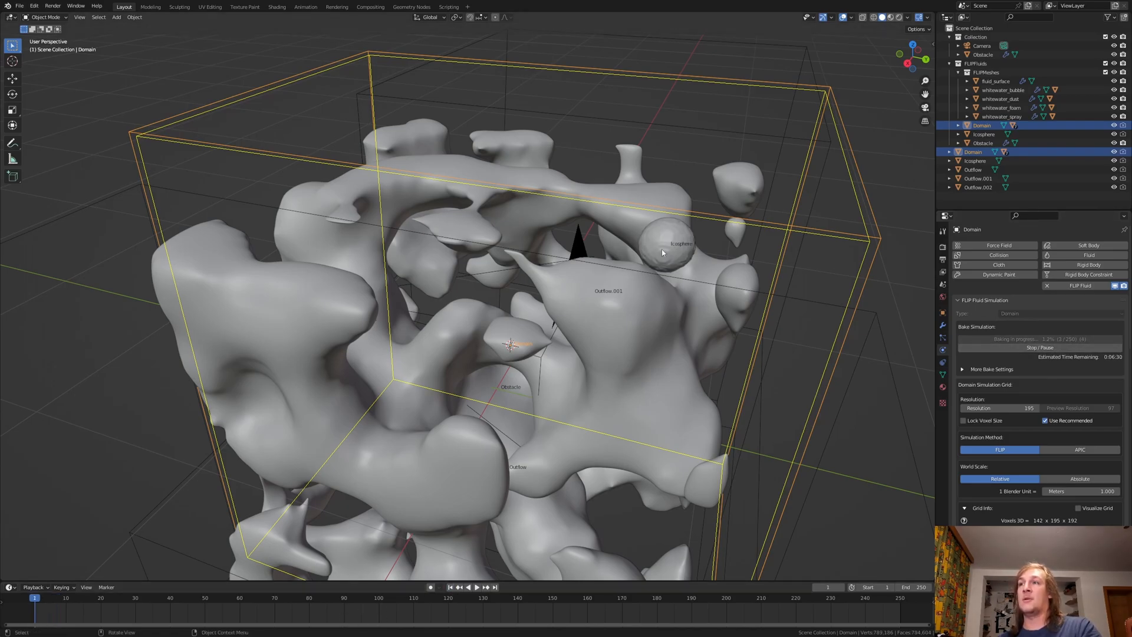
mouse_move(682, 236)
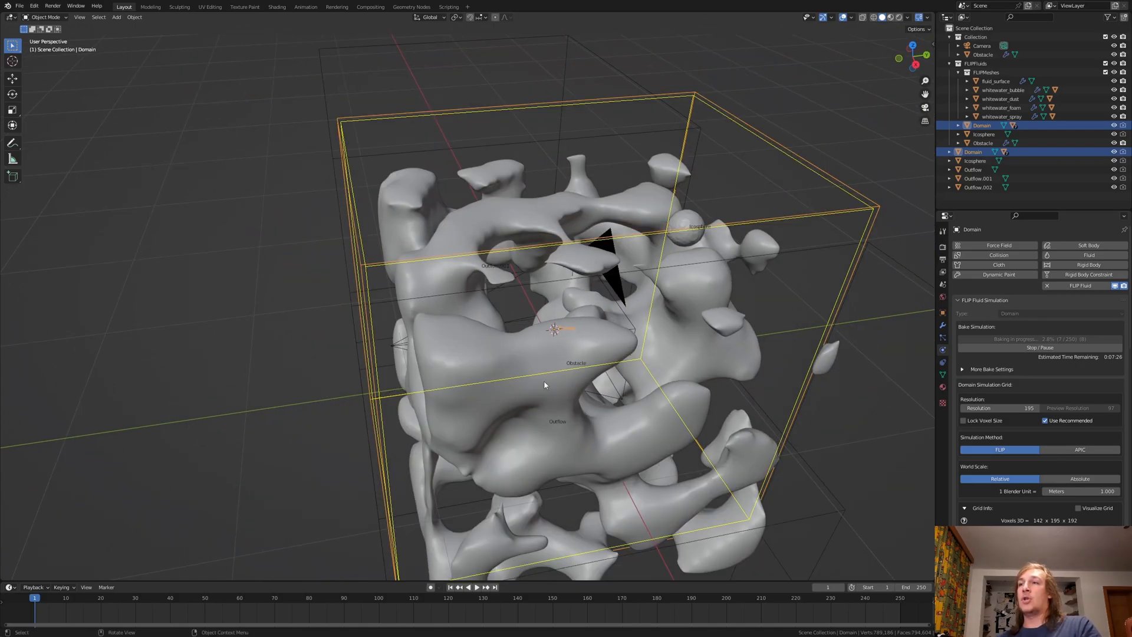
click(983, 143)
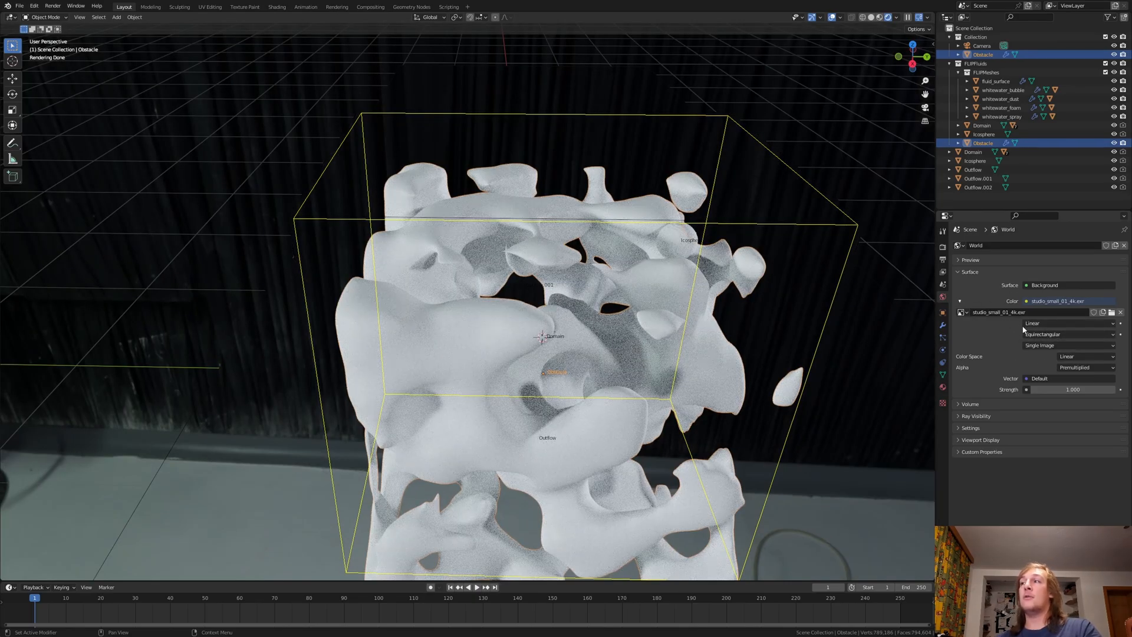
mouse_move(1004, 326)
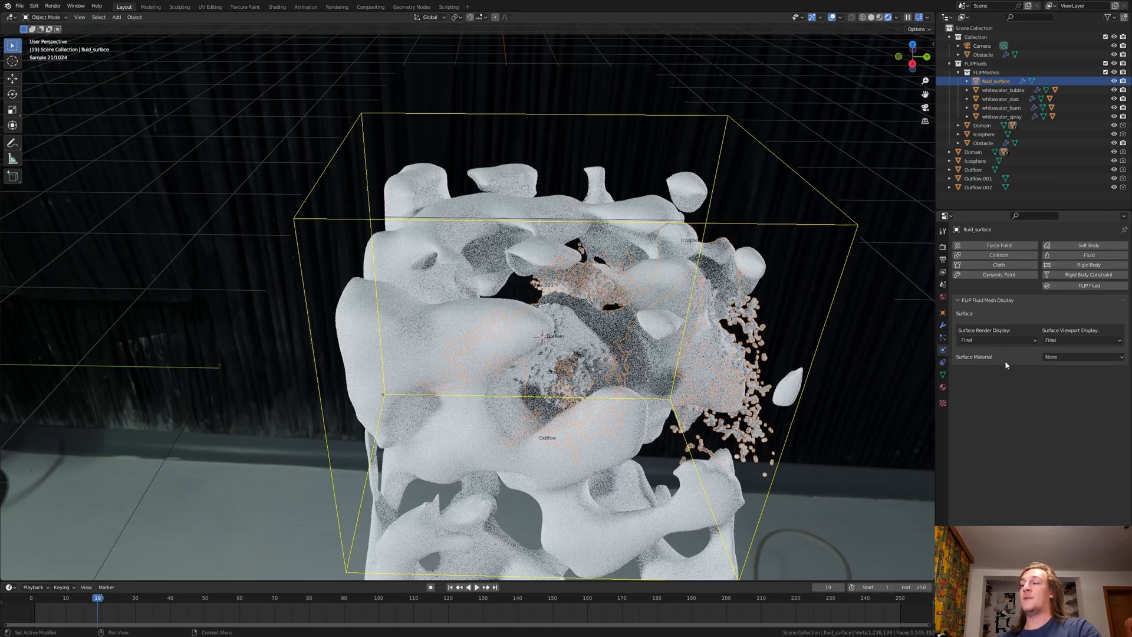
Set the fluid_surface Surface Material to FF Water (ocean volumetric).
click(1082, 356)
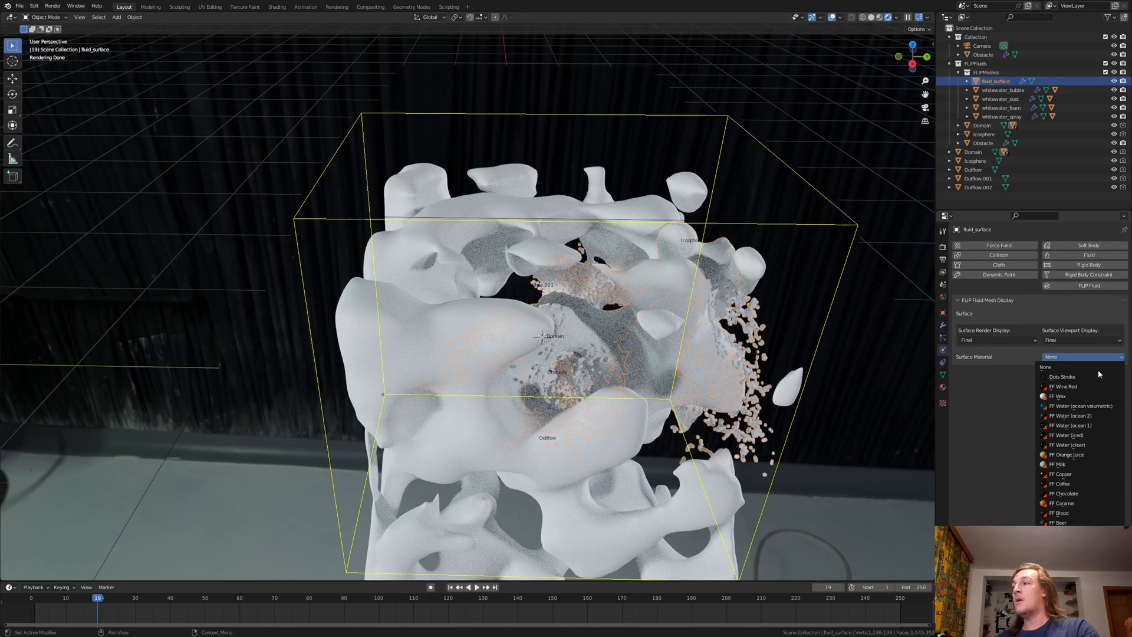
mouse_move(1080, 406)
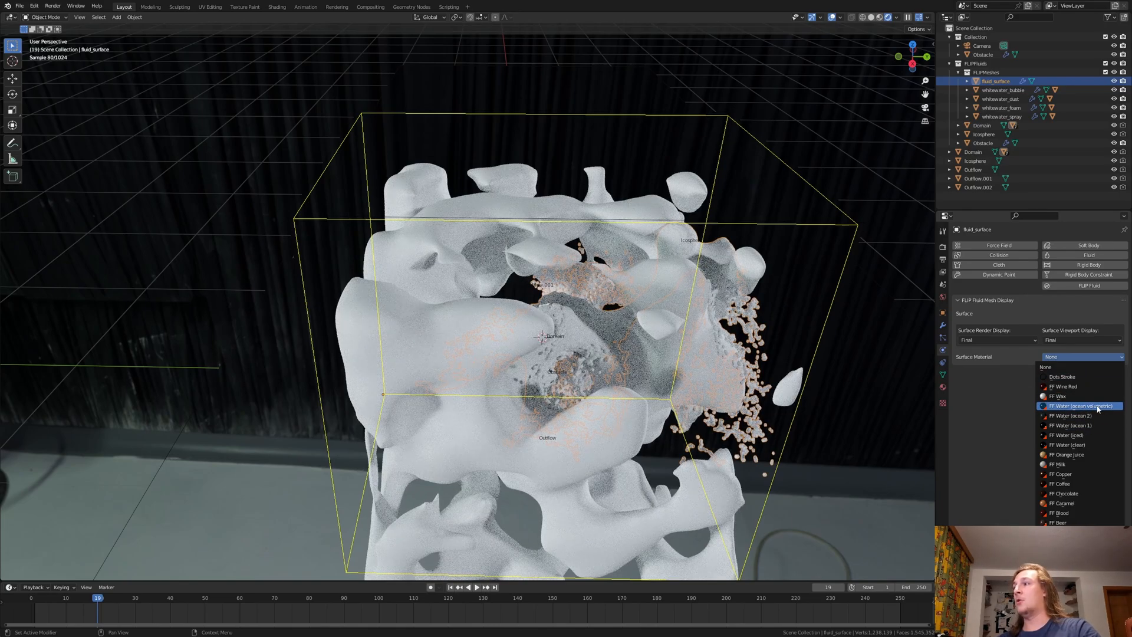
click(1082, 406)
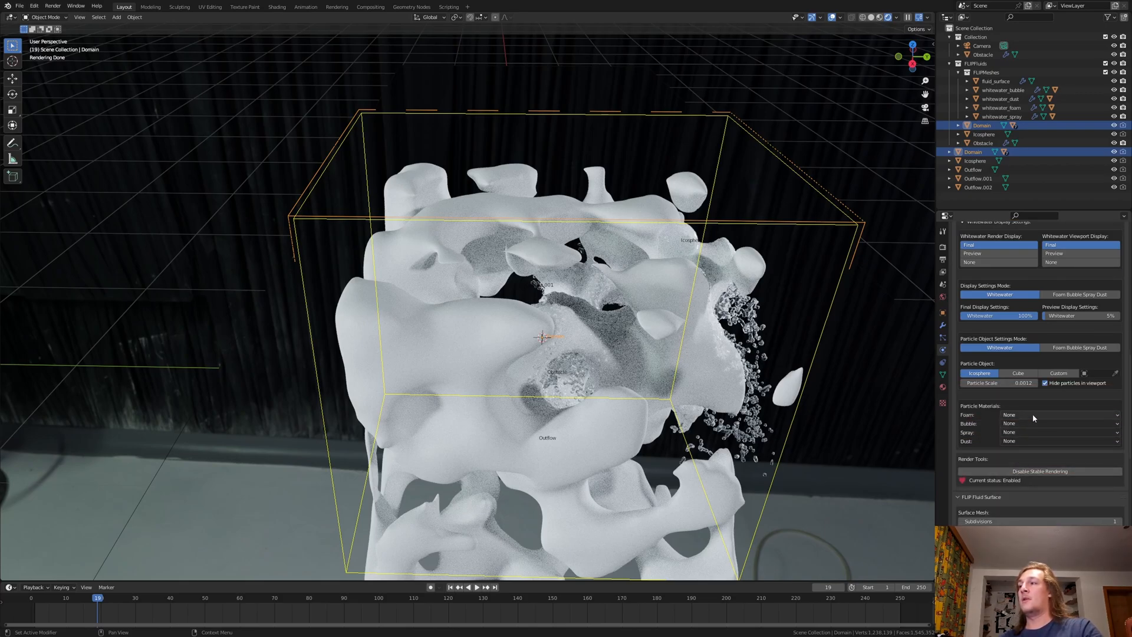
Set whitewater Particle Materials Foam, Bubble and Spray to FF Foam, FF Bubble and FF Spray.
click(1056, 415)
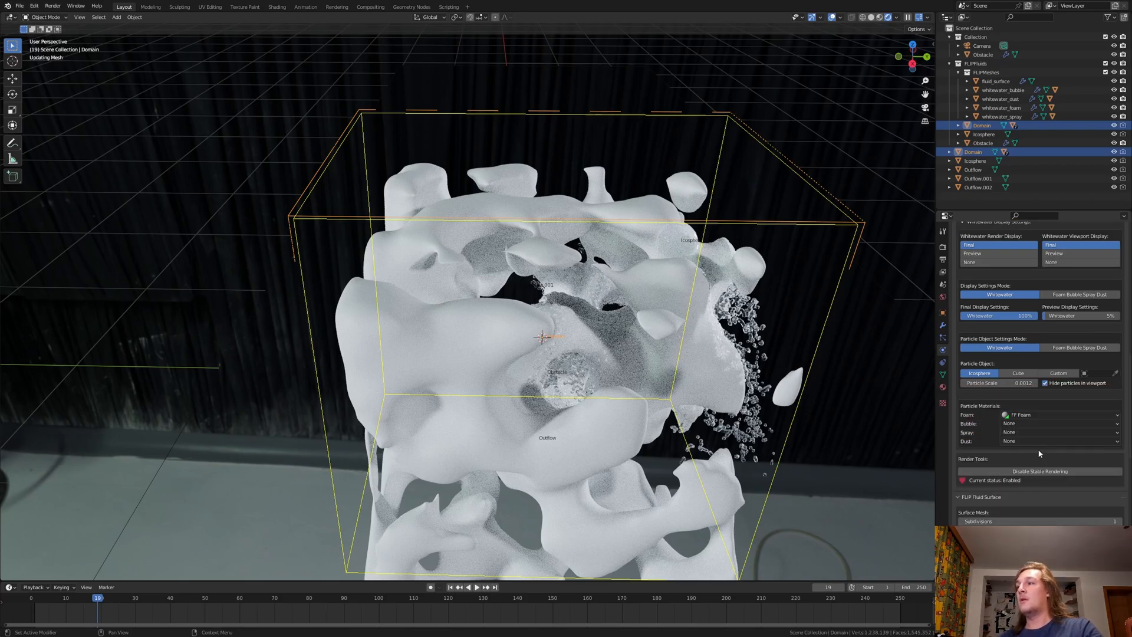
click(1056, 423)
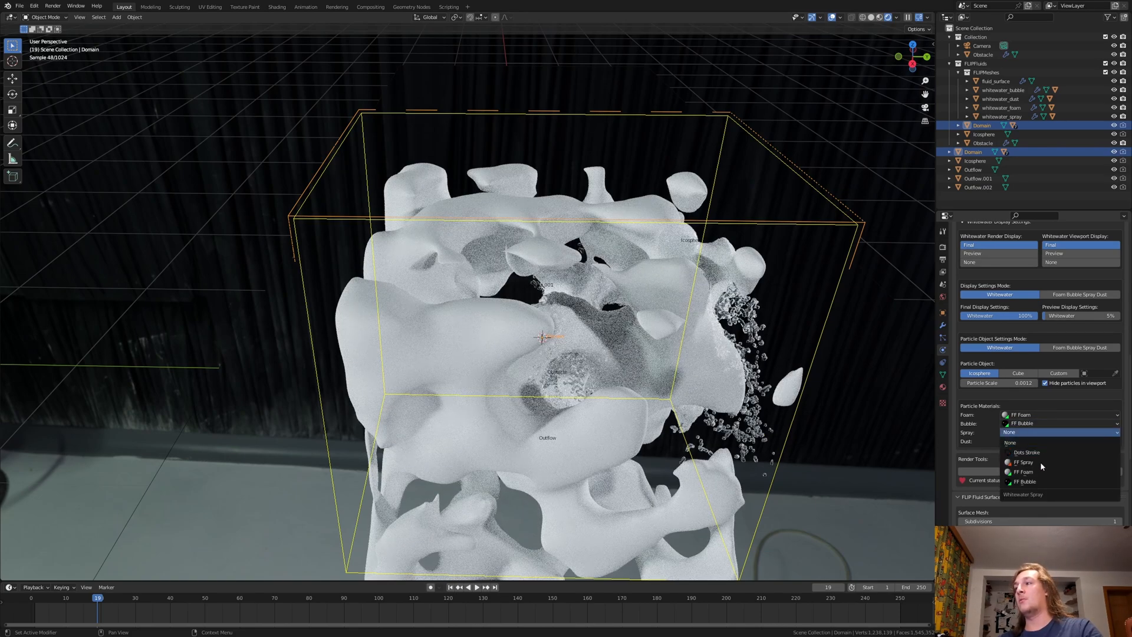
click(1024, 462)
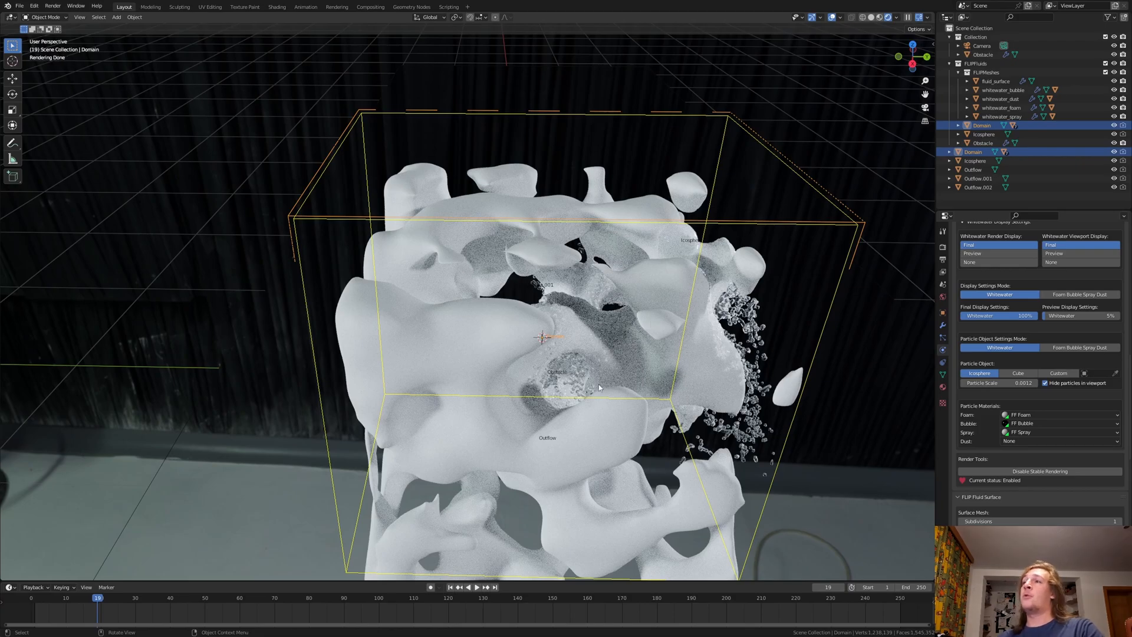
mouse_move(660, 349)
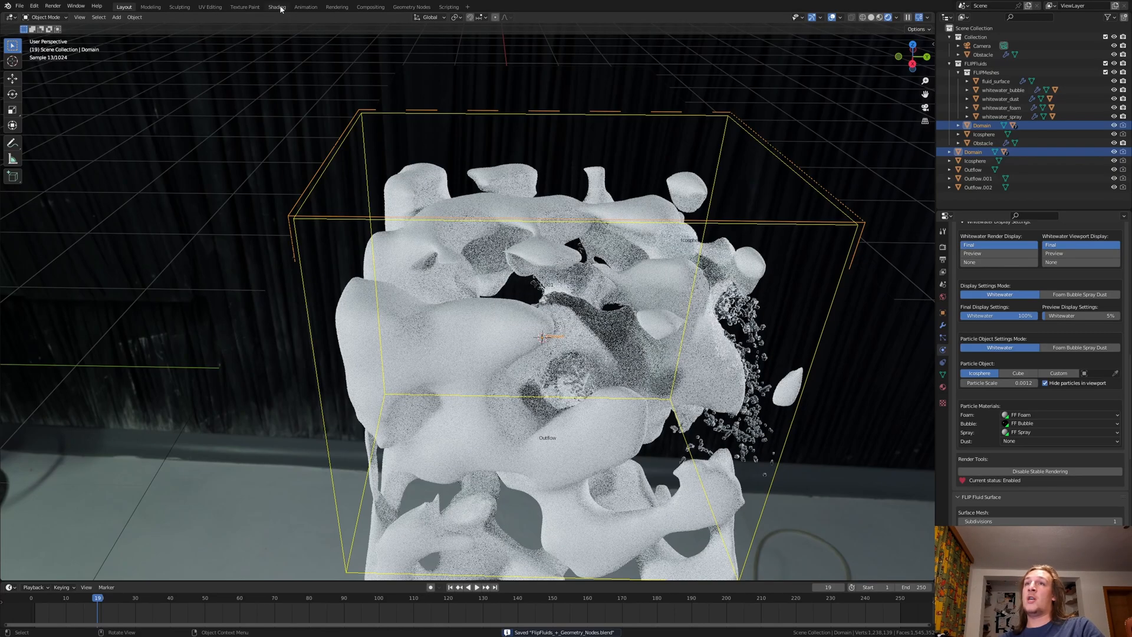
Give the Obstacle's Principled BSDF a warm peach Base Color and enable Film > Transparent.
click(275, 7)
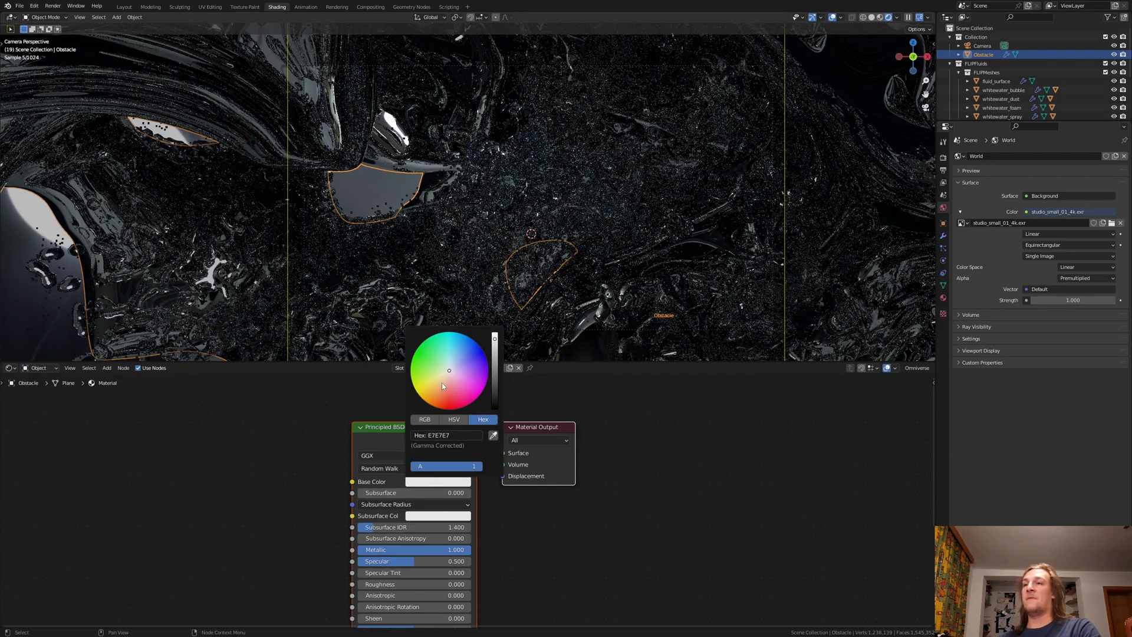
click(445, 377)
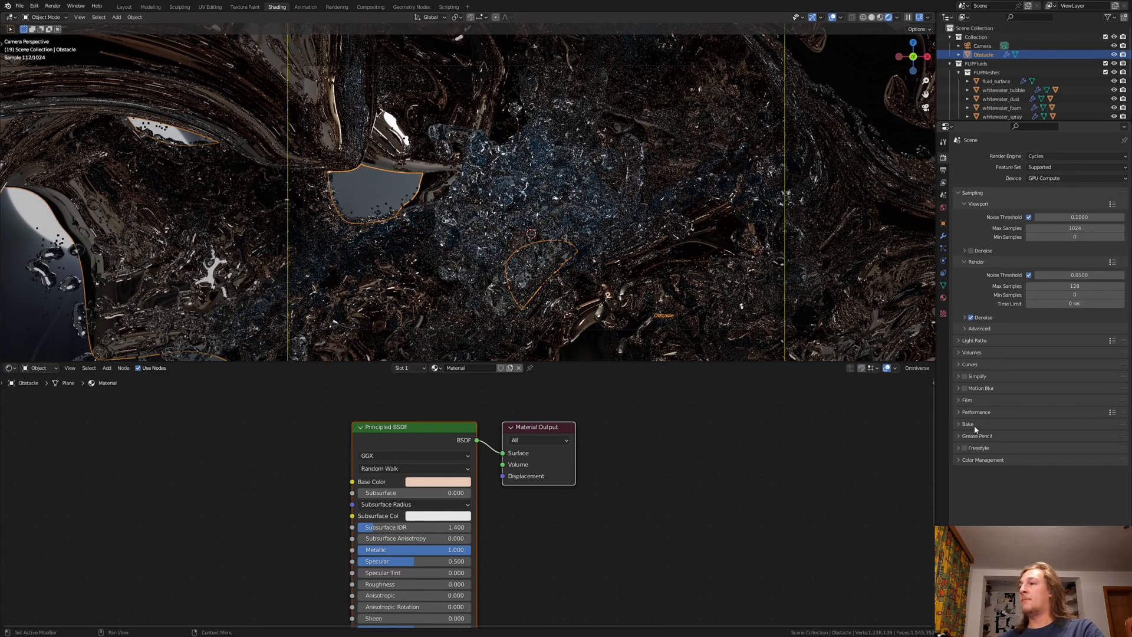
click(958, 399)
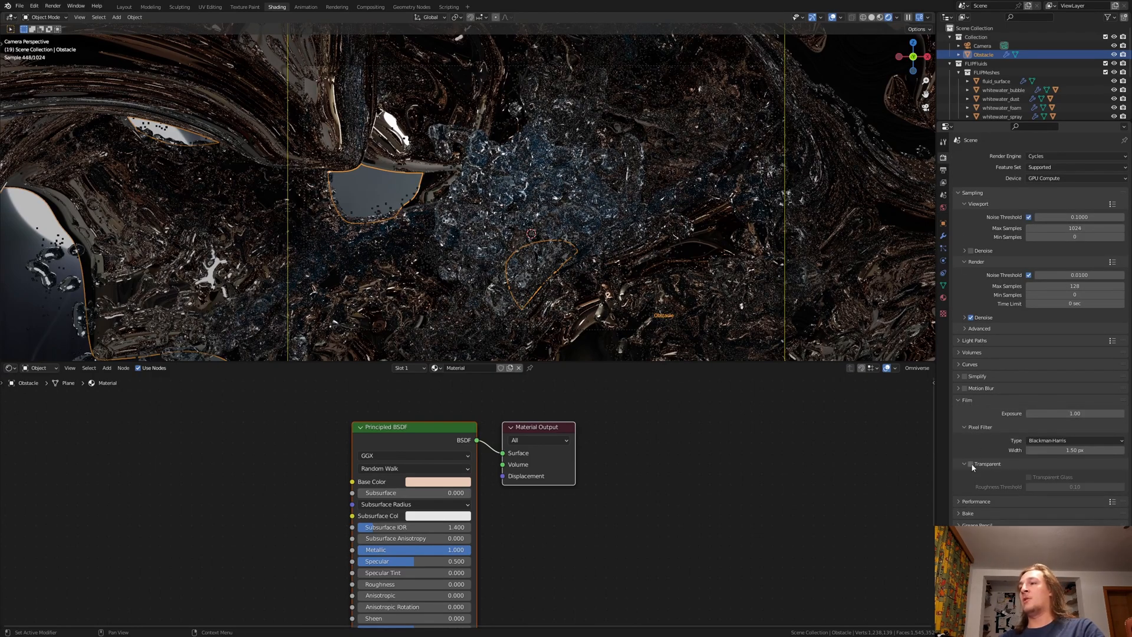
click(125, 7)
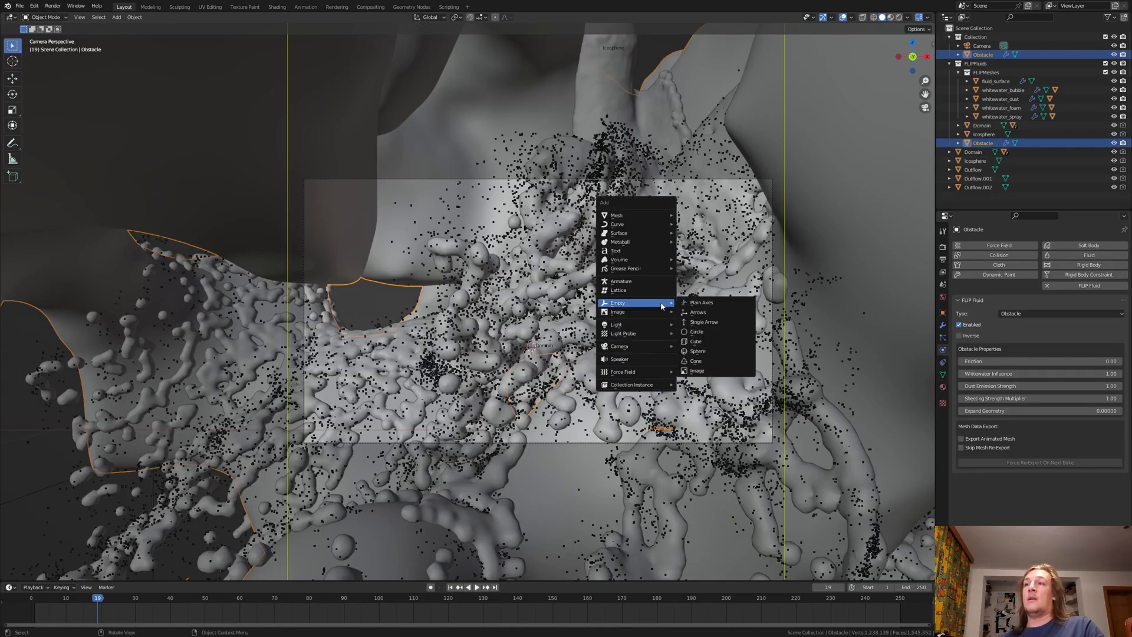
Add a Plain Axes empty in the splash area and set it as the camera's Depth of Field focus object.
click(701, 302)
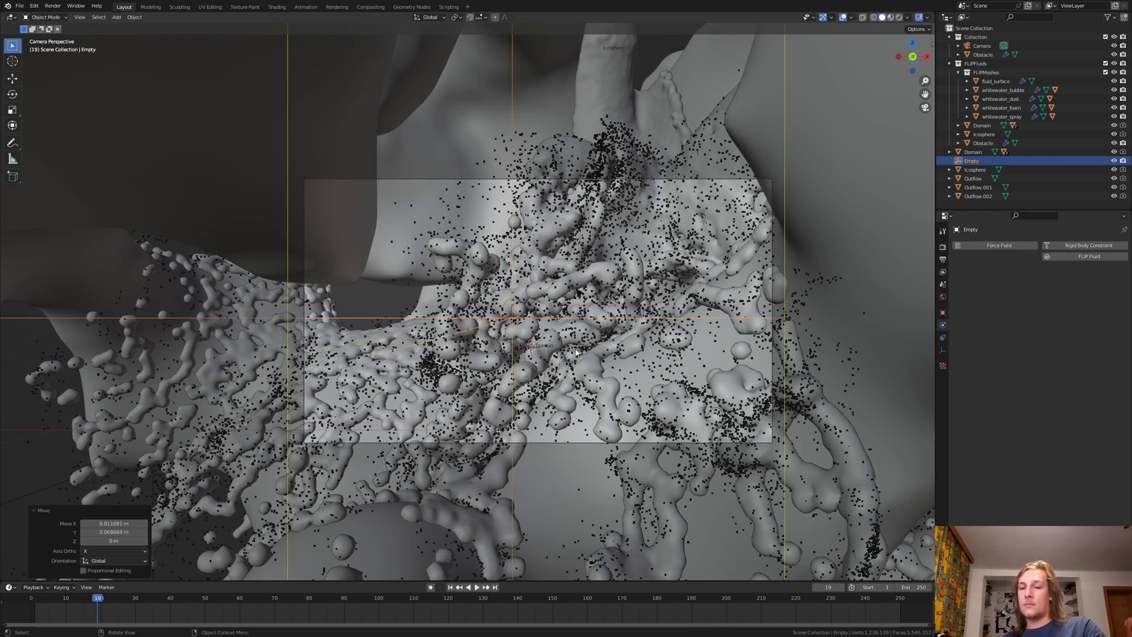
click(910, 16)
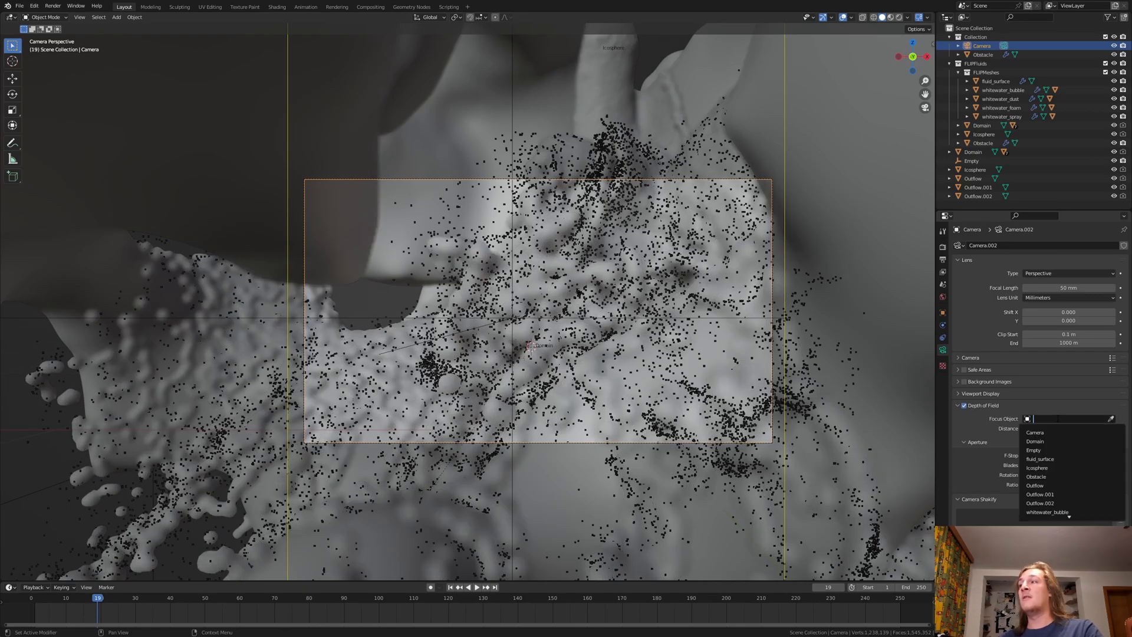
click(1033, 450)
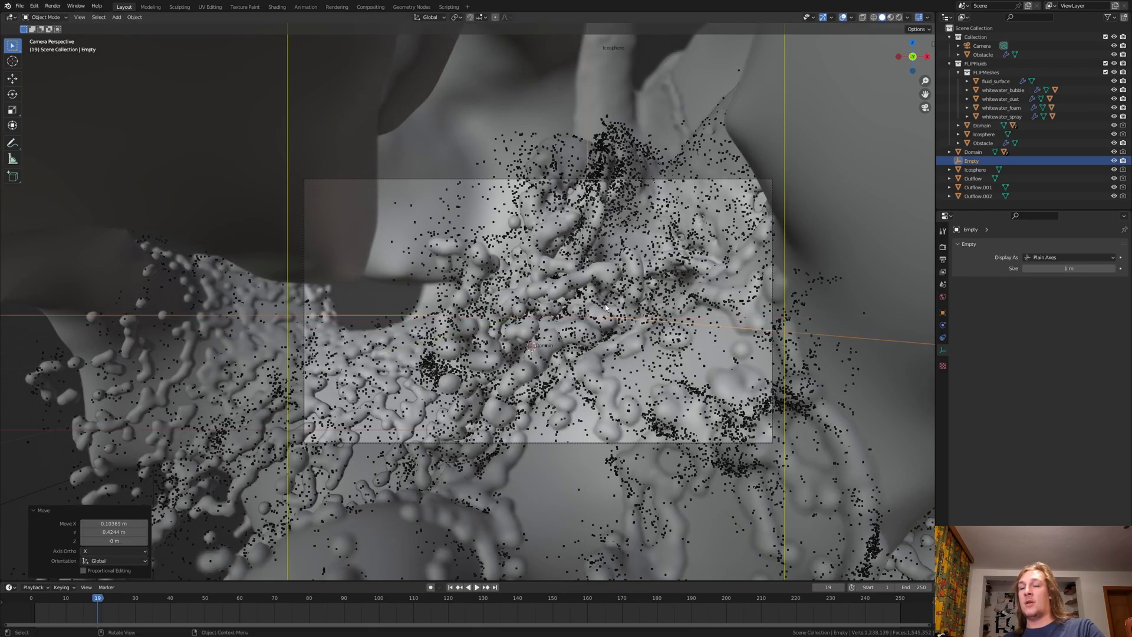
Render a test still of the splash with depth of field and close the render window.
key(F12)
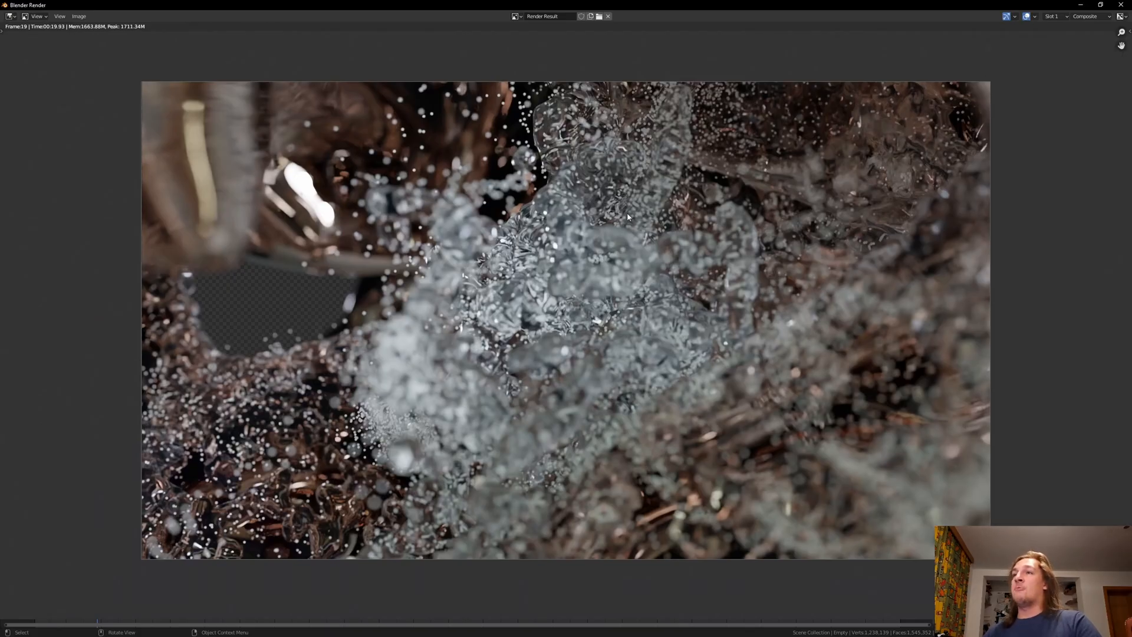
mouse_move(391, 156)
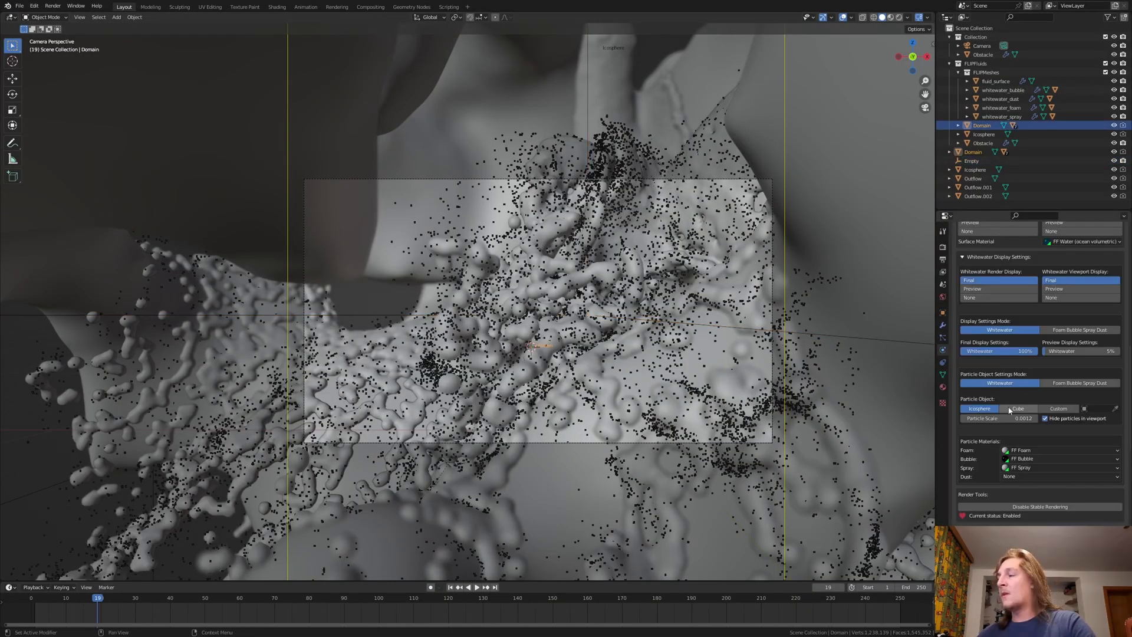
click(998, 418)
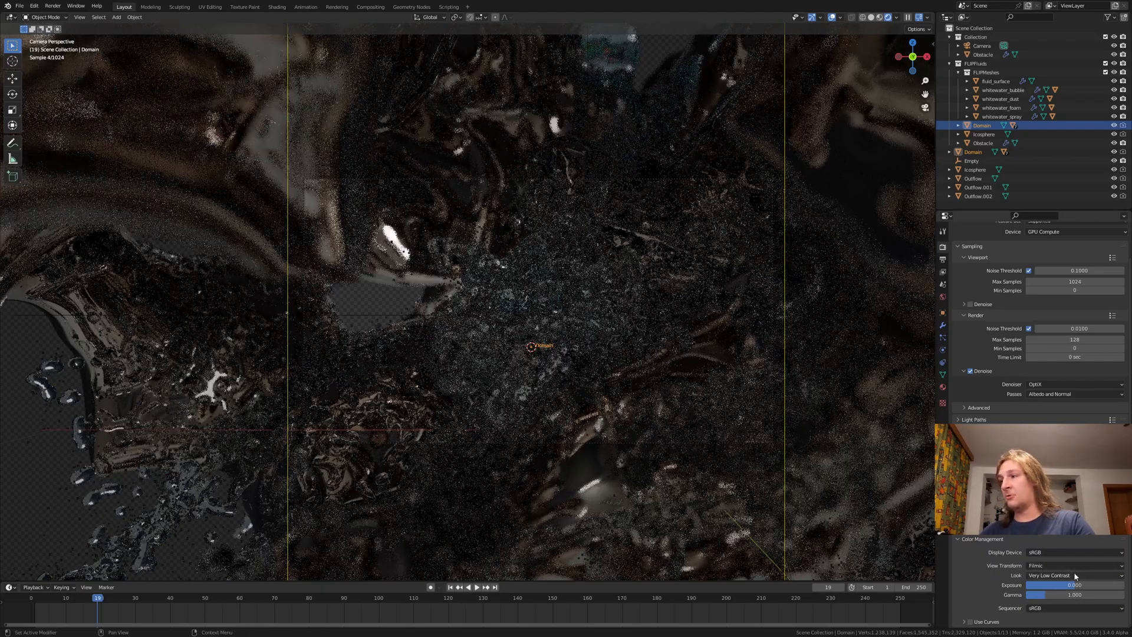
Set a very low contrast Filmic look, keep OptiX denoising, and go to the Compositing workspace.
click(1074, 575)
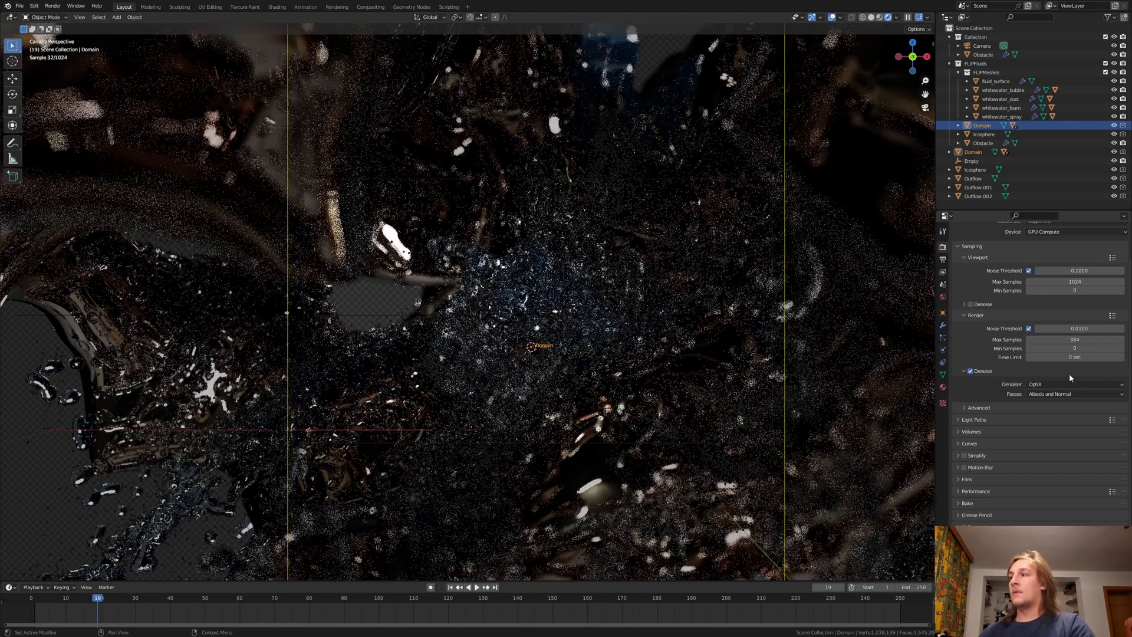
click(1075, 385)
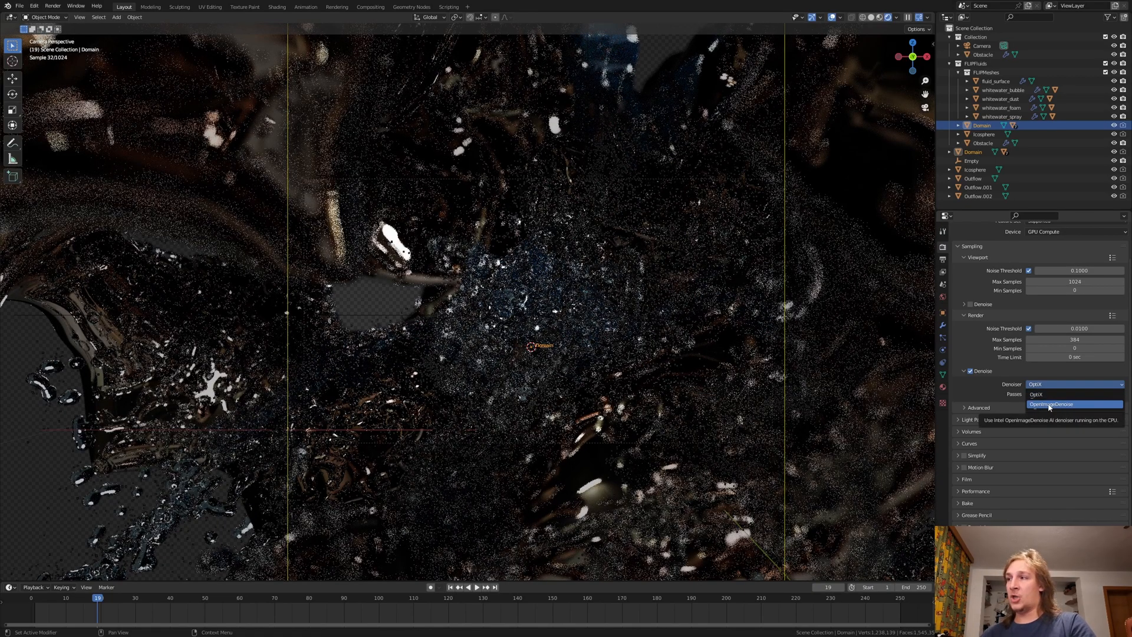
click(1074, 394)
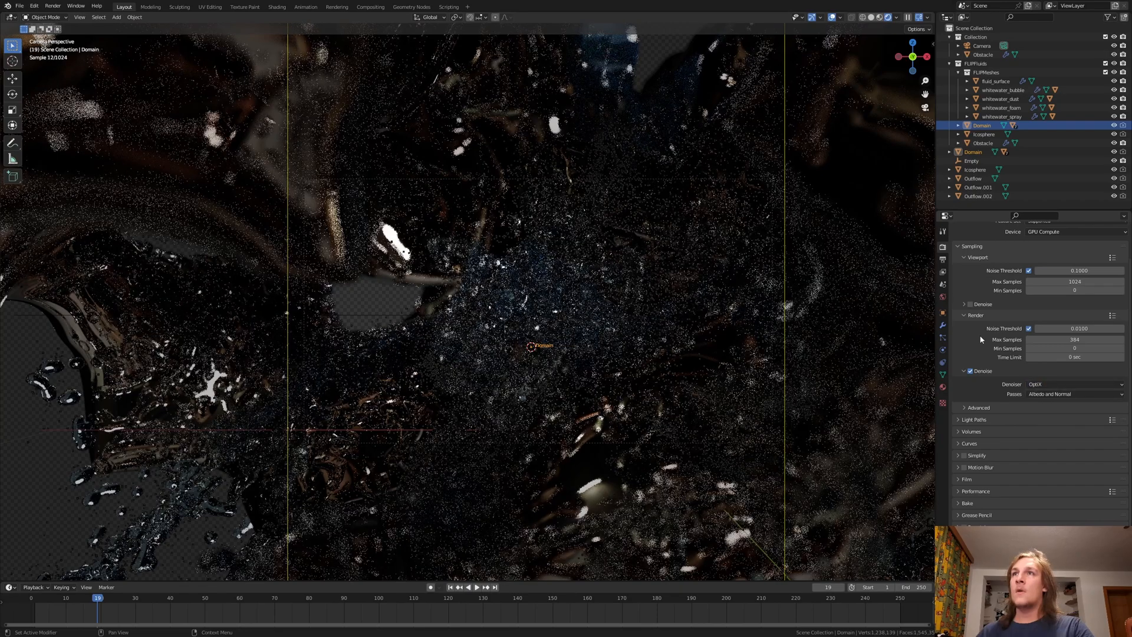
click(369, 6)
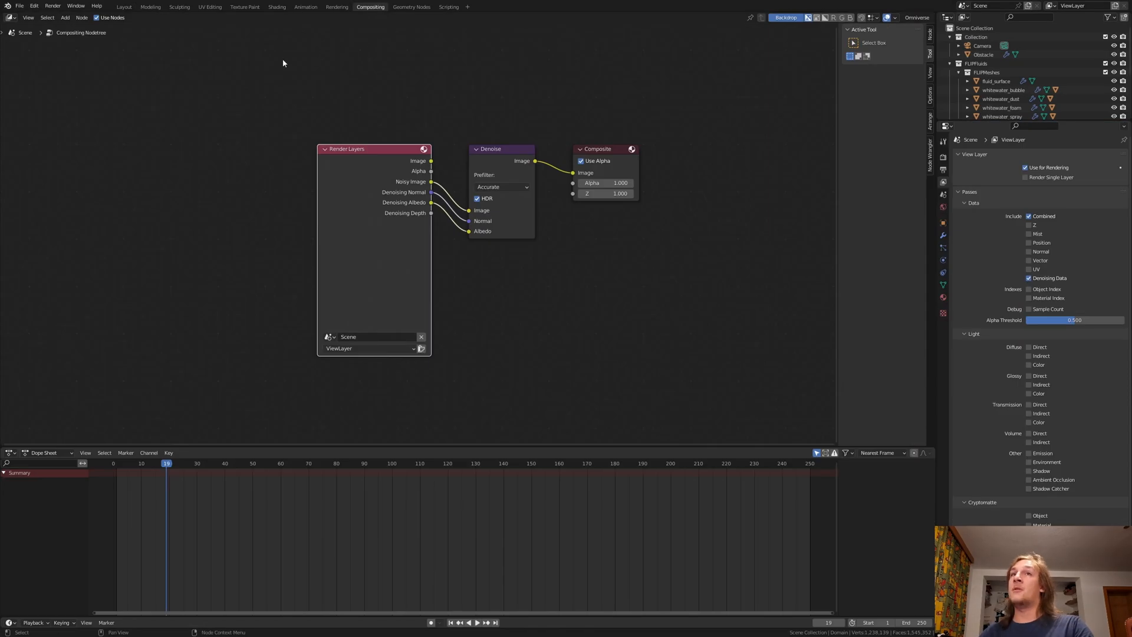
mouse_move(634, 211)
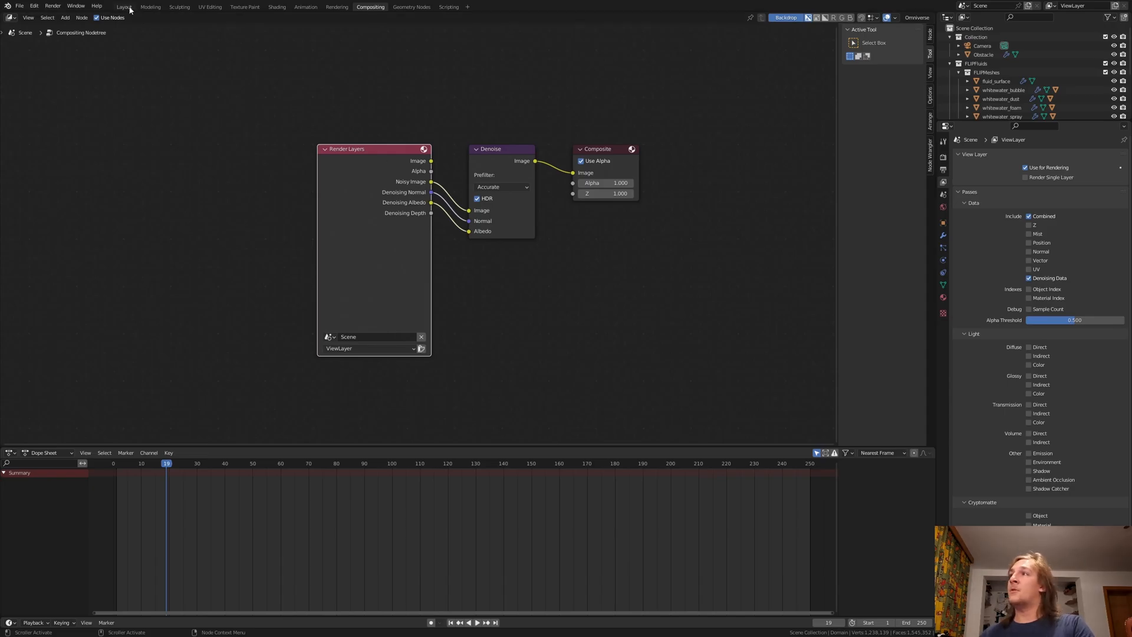
Return to the Layout workspace's 3D view of the fluid simulation.
click(124, 6)
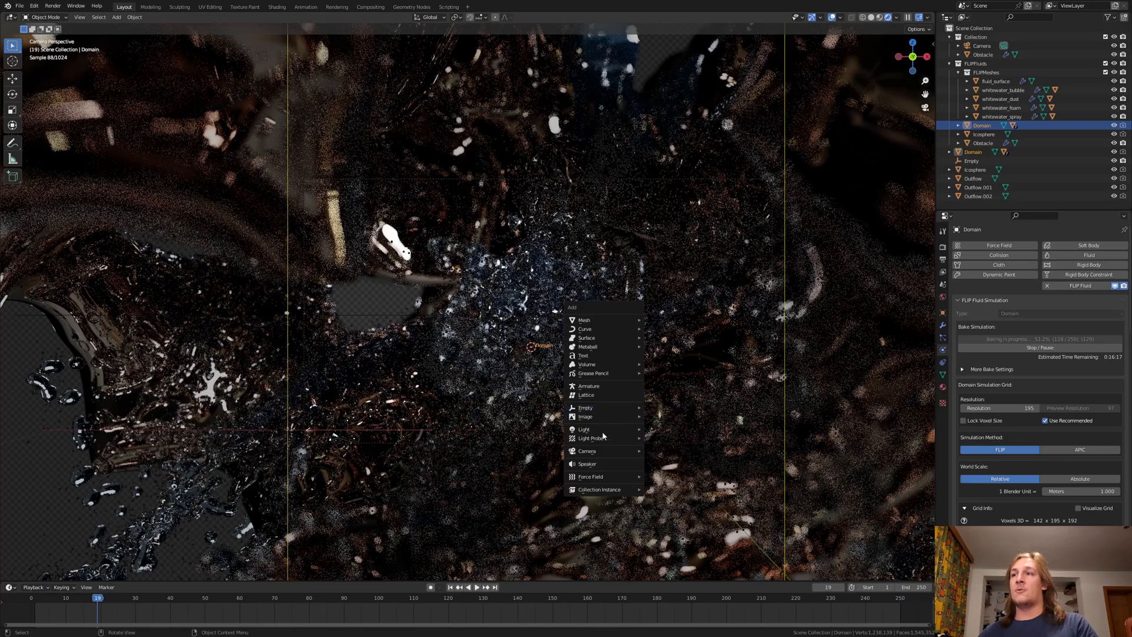
mouse_move(585, 429)
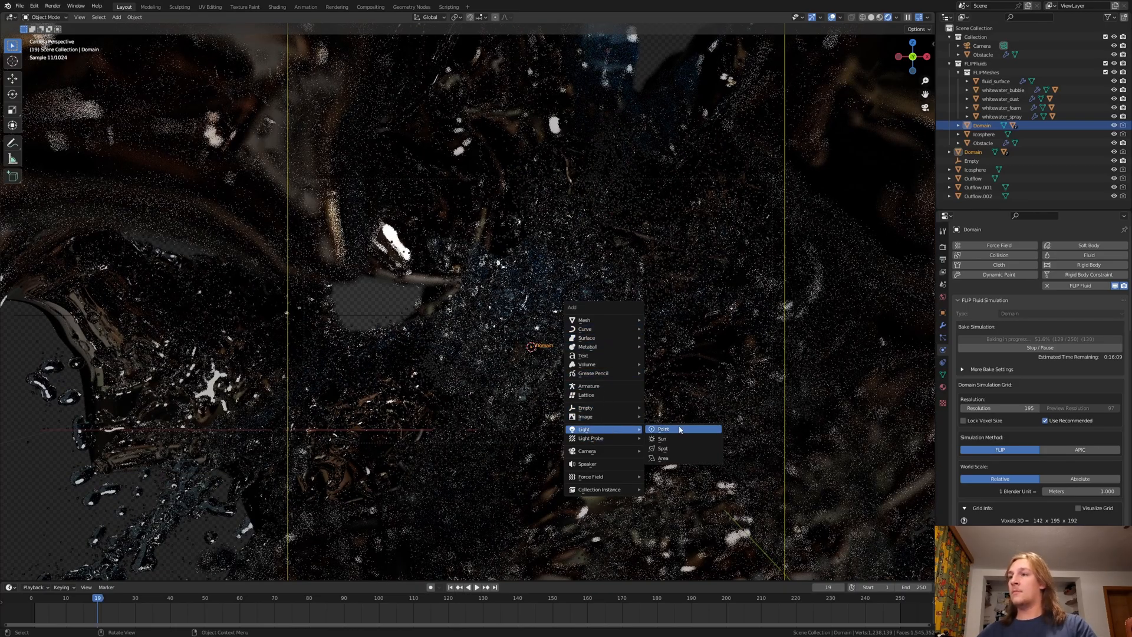
Add a point light above the splash and lower its power to 2 W.
click(662, 429)
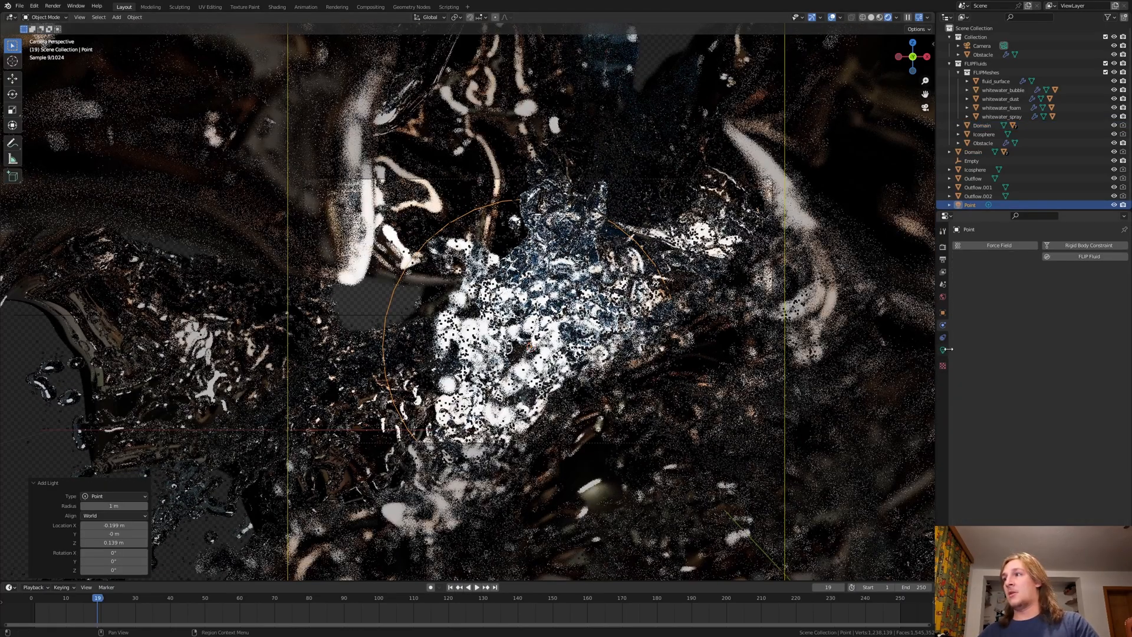
click(942, 349)
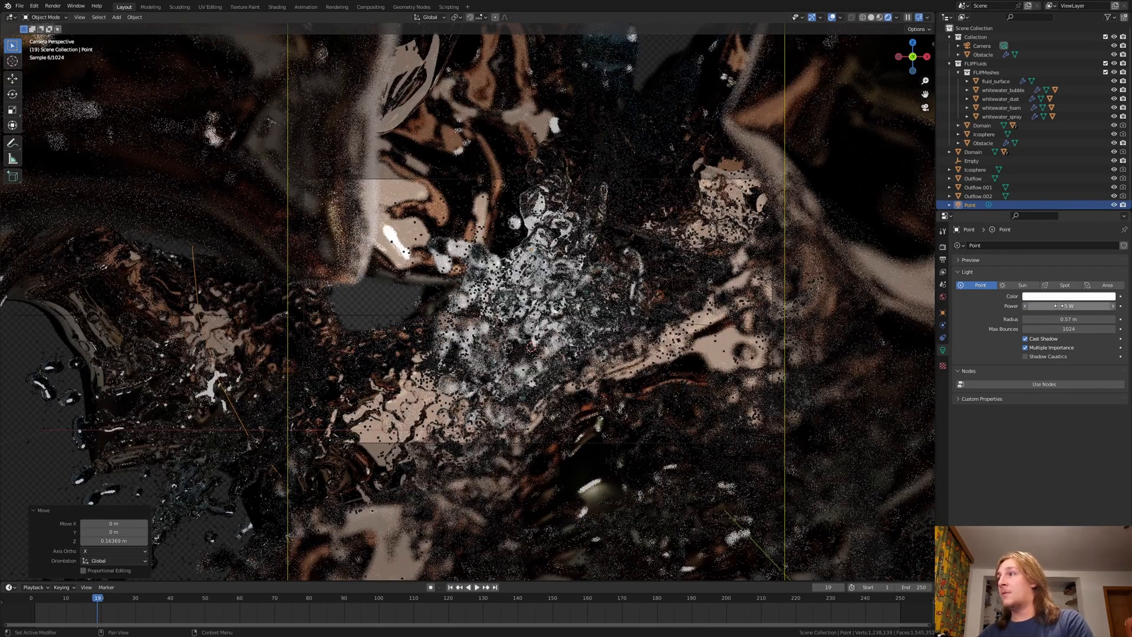
click(1068, 307)
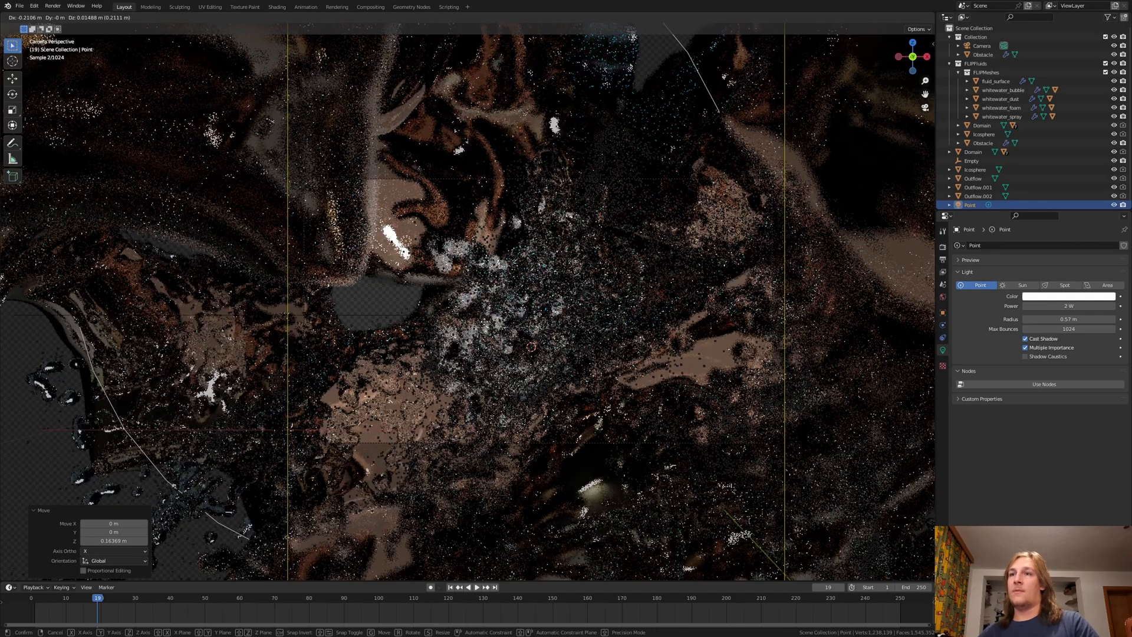
click(982, 125)
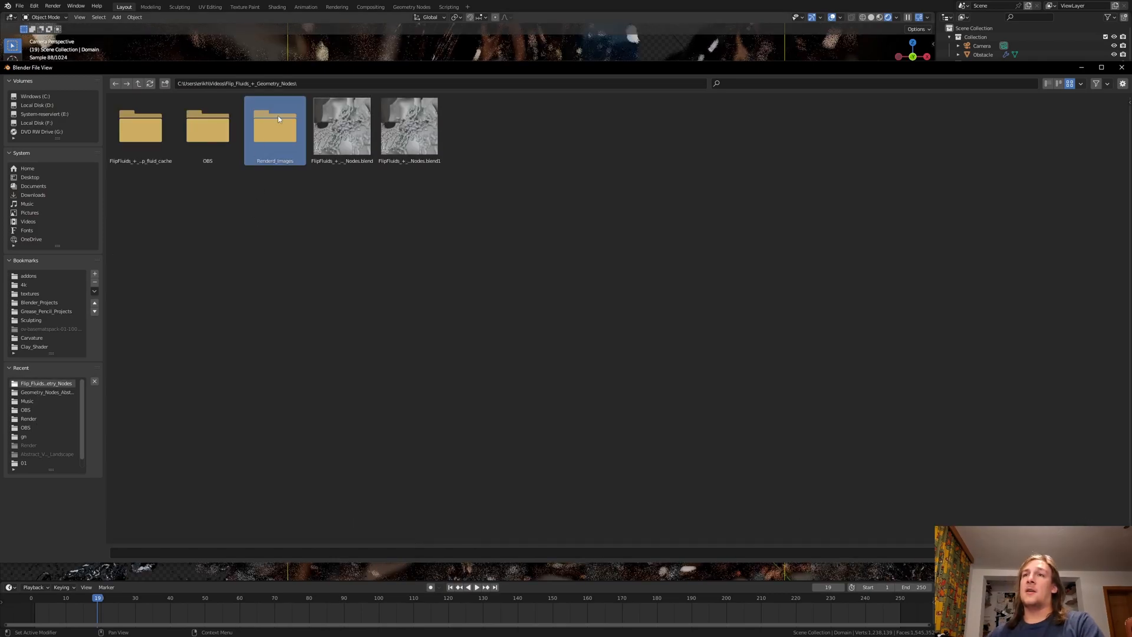
Output to the Rendered_Images folder as RGB JPEG frames at 100% quality.
double_click(273, 124)
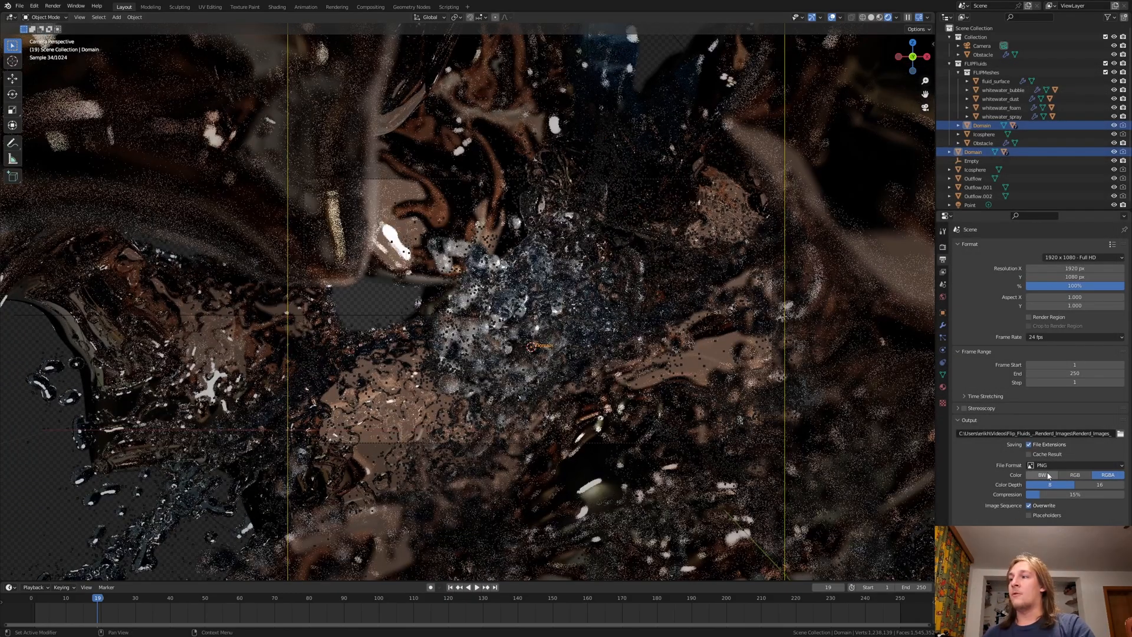
click(1076, 466)
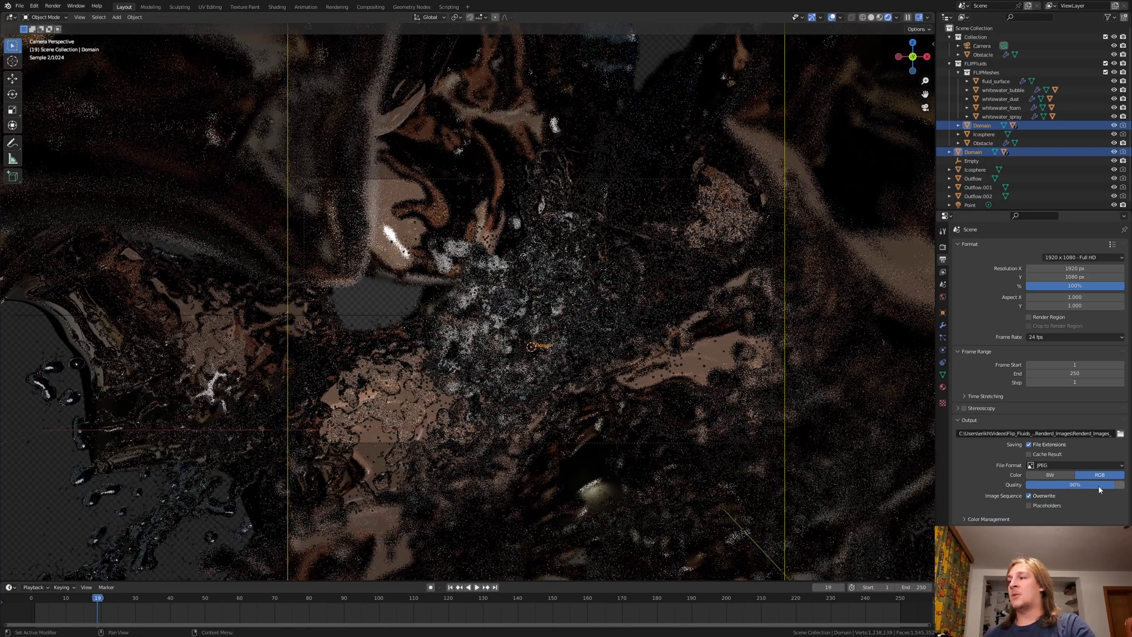
drag(1054, 484, 1105, 485)
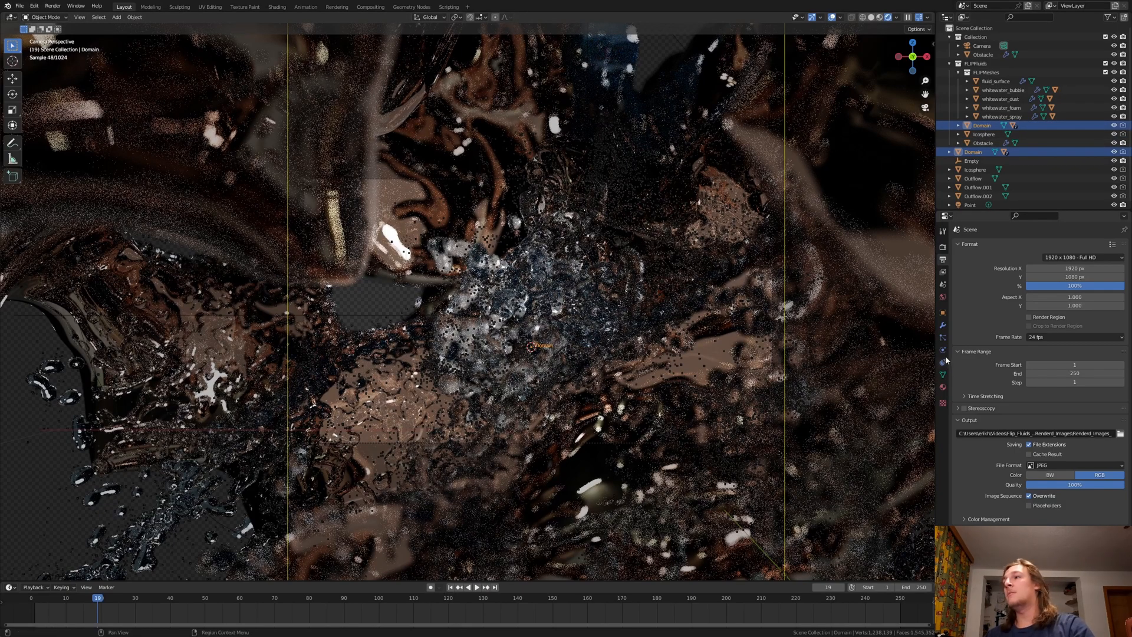
click(941, 349)
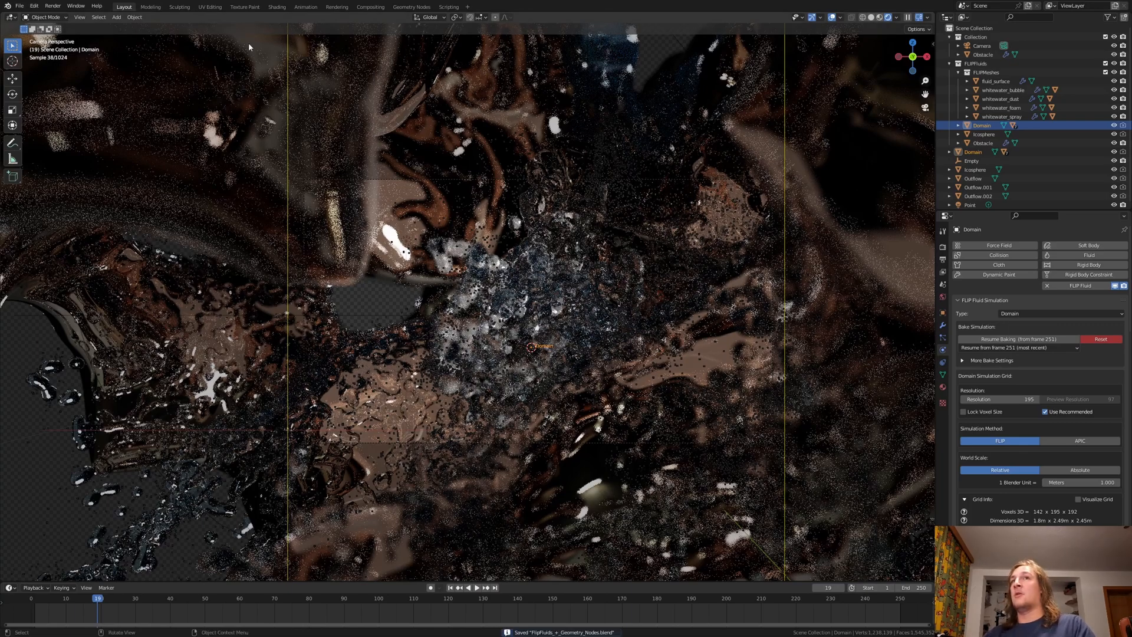
Start Render Animation to write out all frames.
click(51, 7)
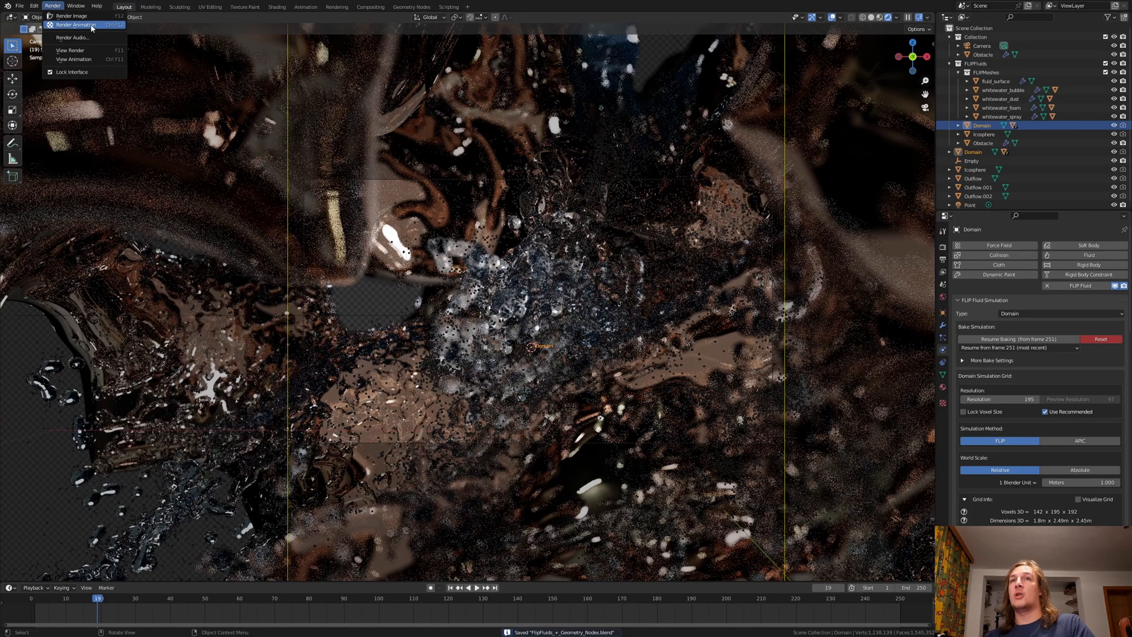
click(76, 16)
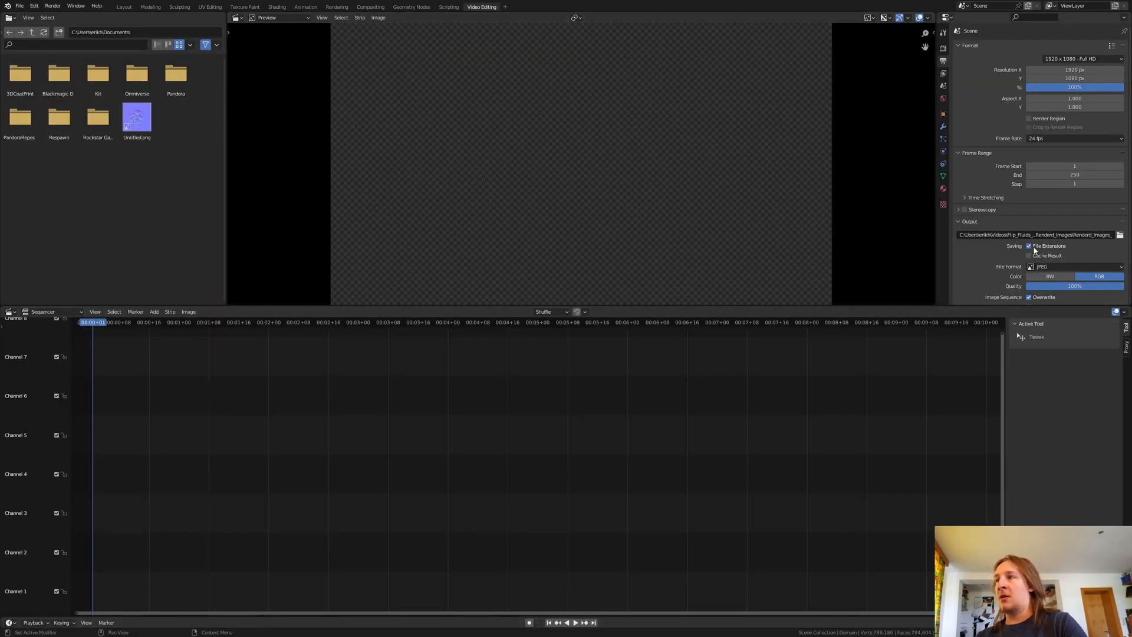
mouse_move(1042, 235)
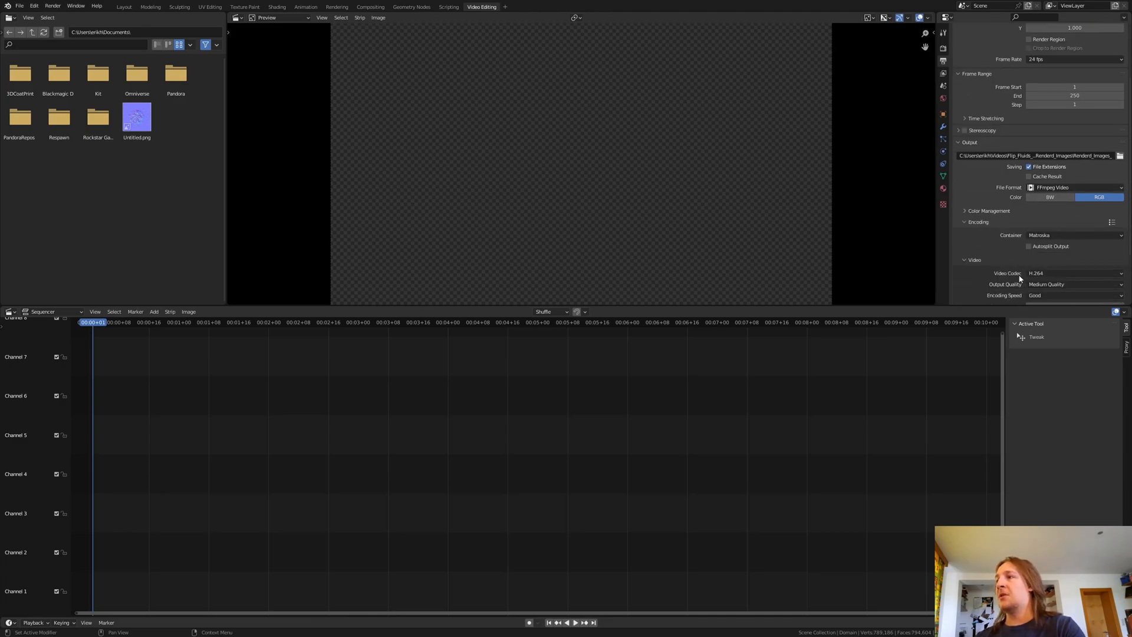
Set the FFmpeg MPEG-4 H.264 output quality to High Quality.
click(1074, 235)
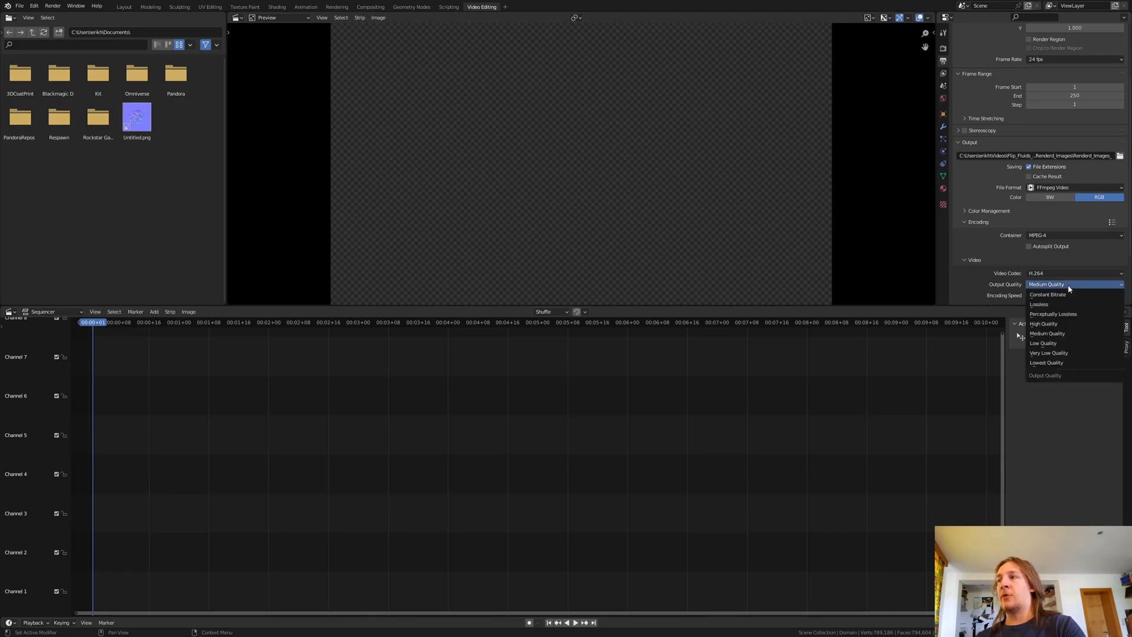
click(1043, 323)
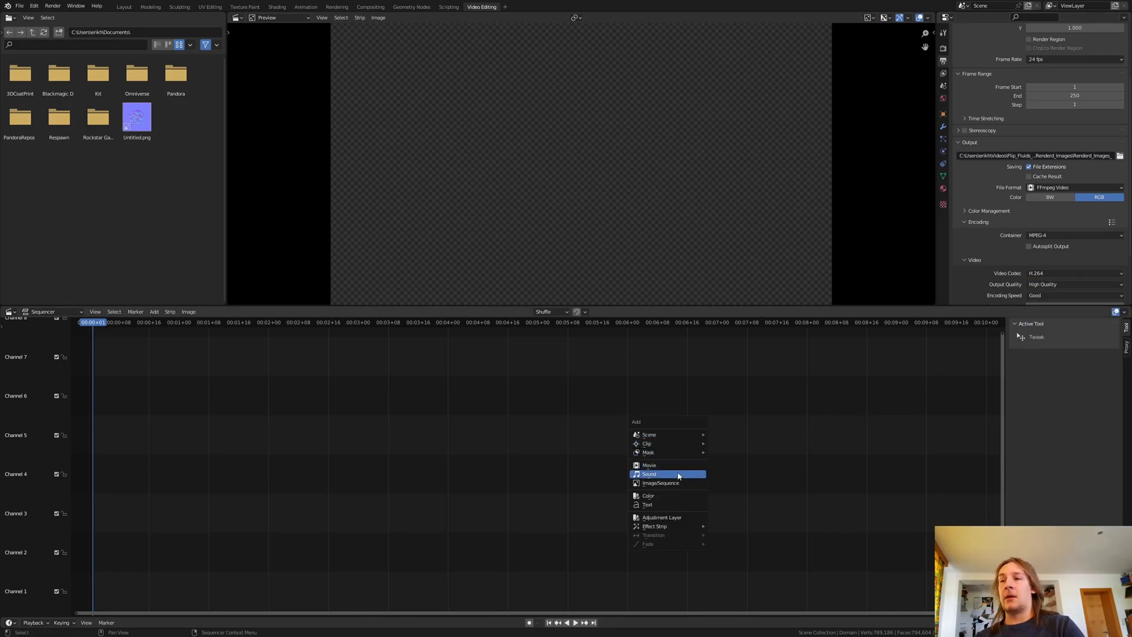
Add the 250 Rendered_Images JPEG frames as a sequencer strip and render the animation to video.
click(648, 473)
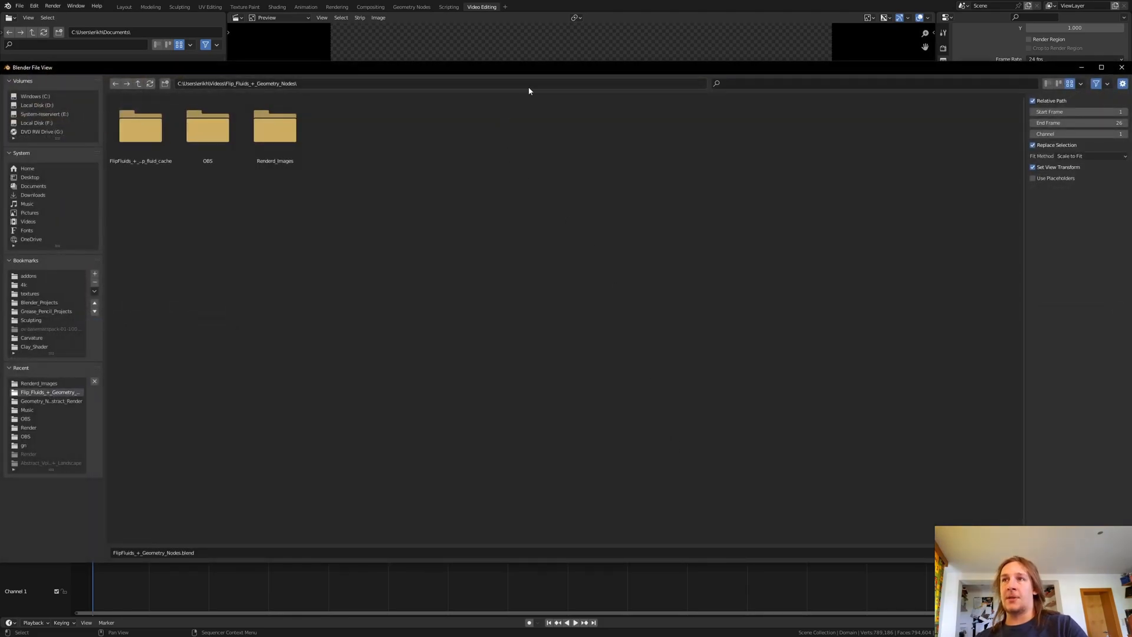
click(267, 82)
text(Renderd_Image)
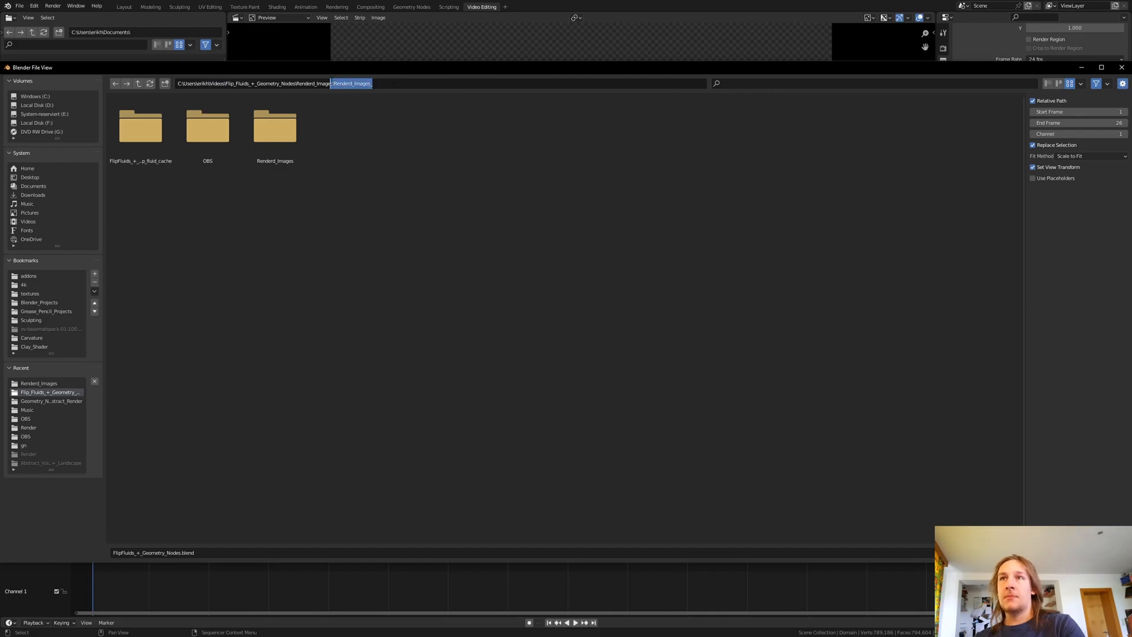
double_click(275, 124)
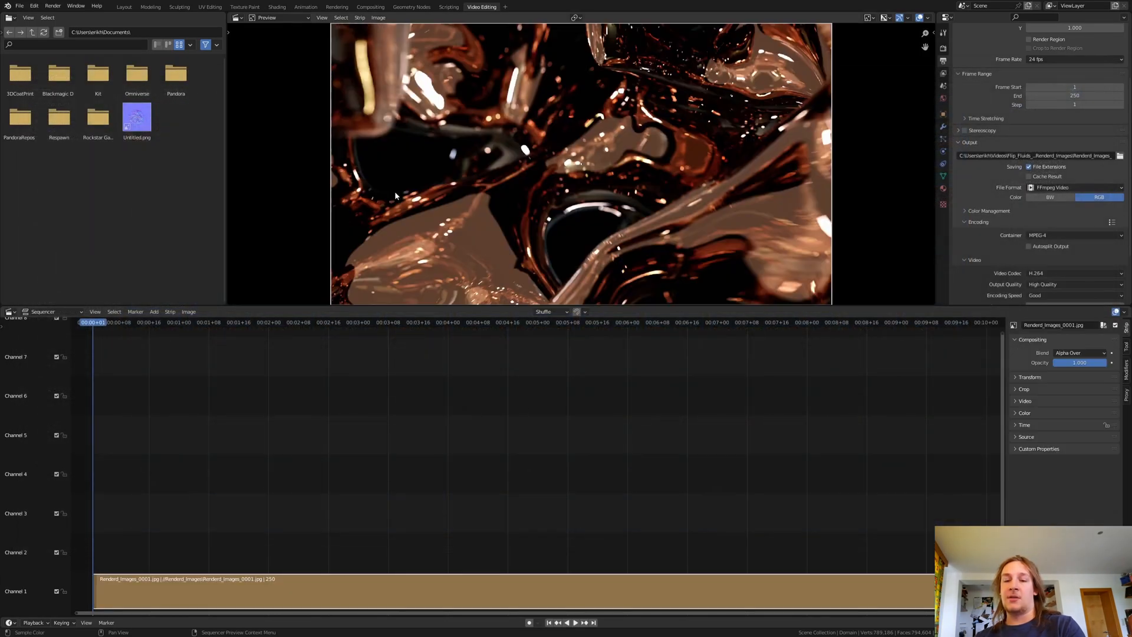
click(52, 7)
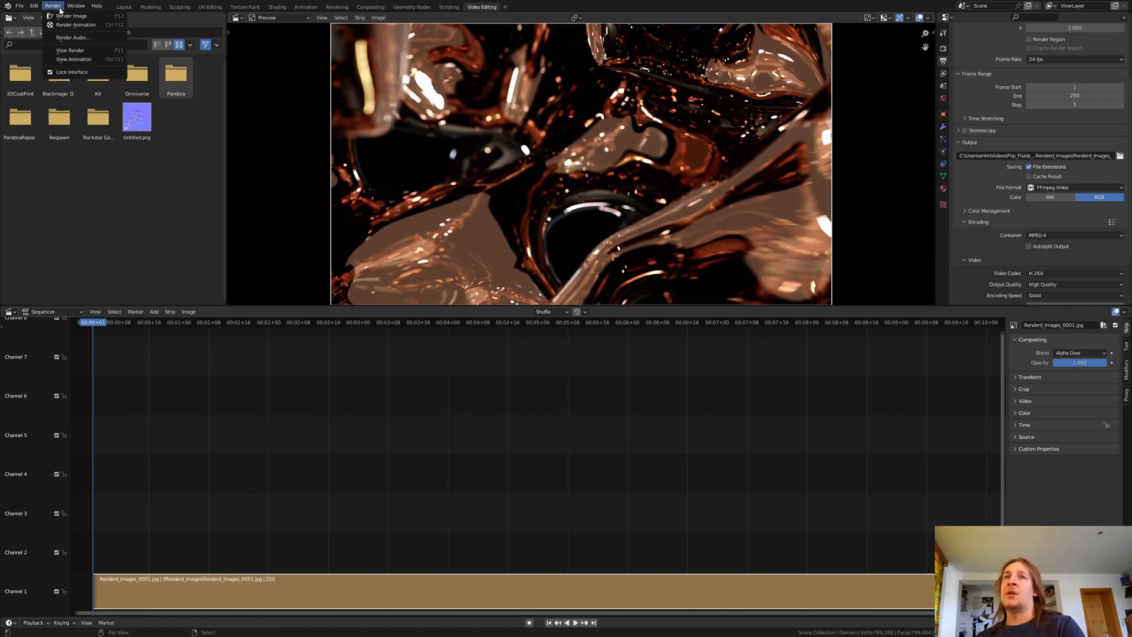
click(73, 15)
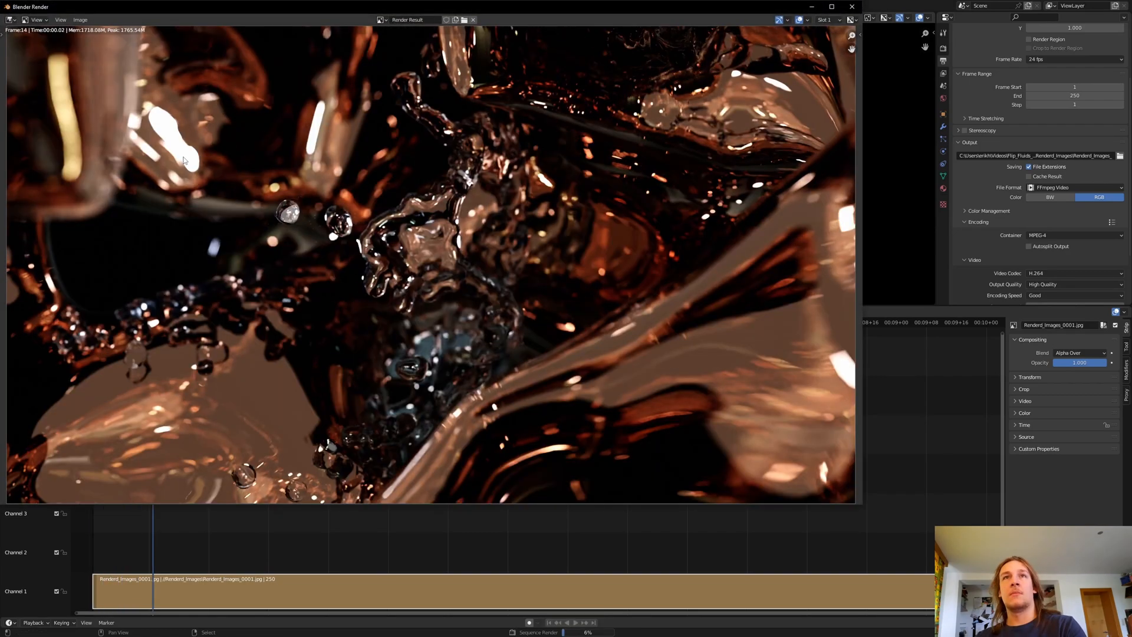